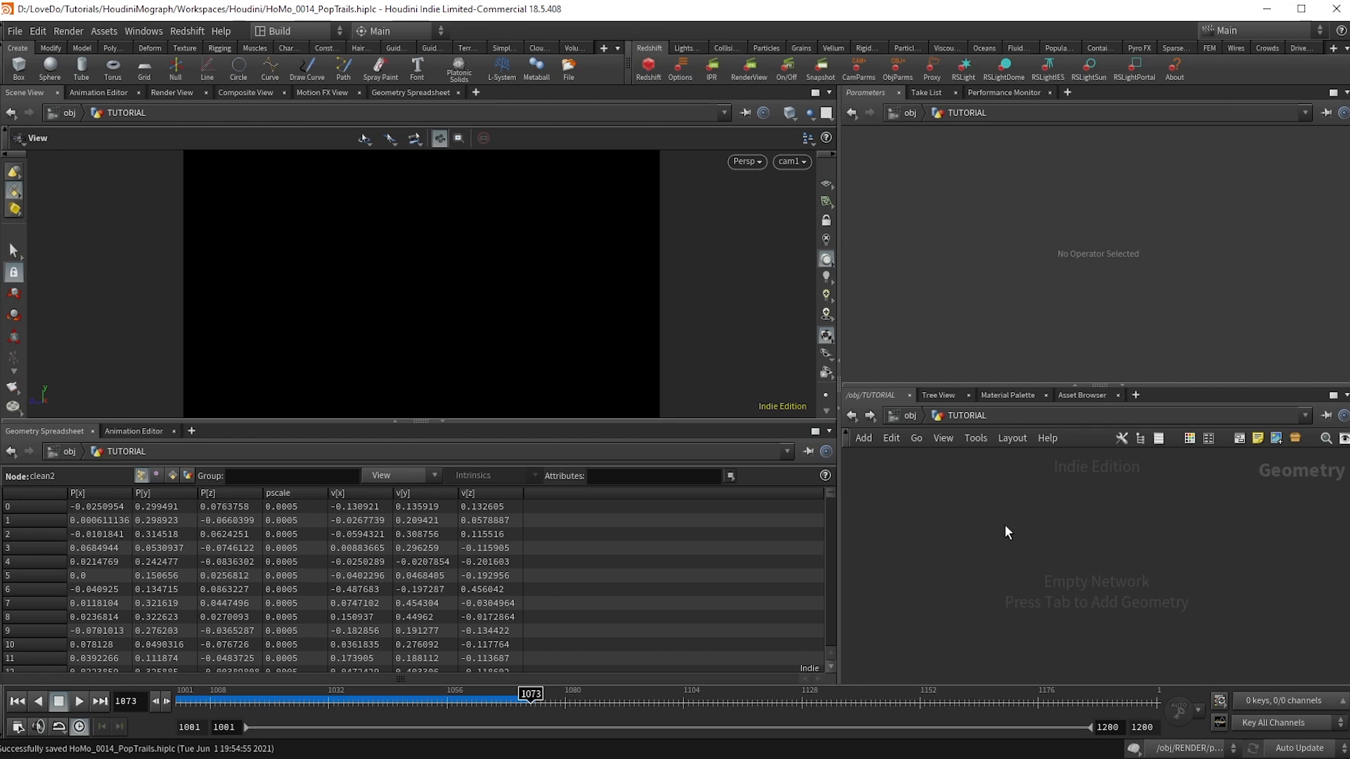
mouse_move(1061, 553)
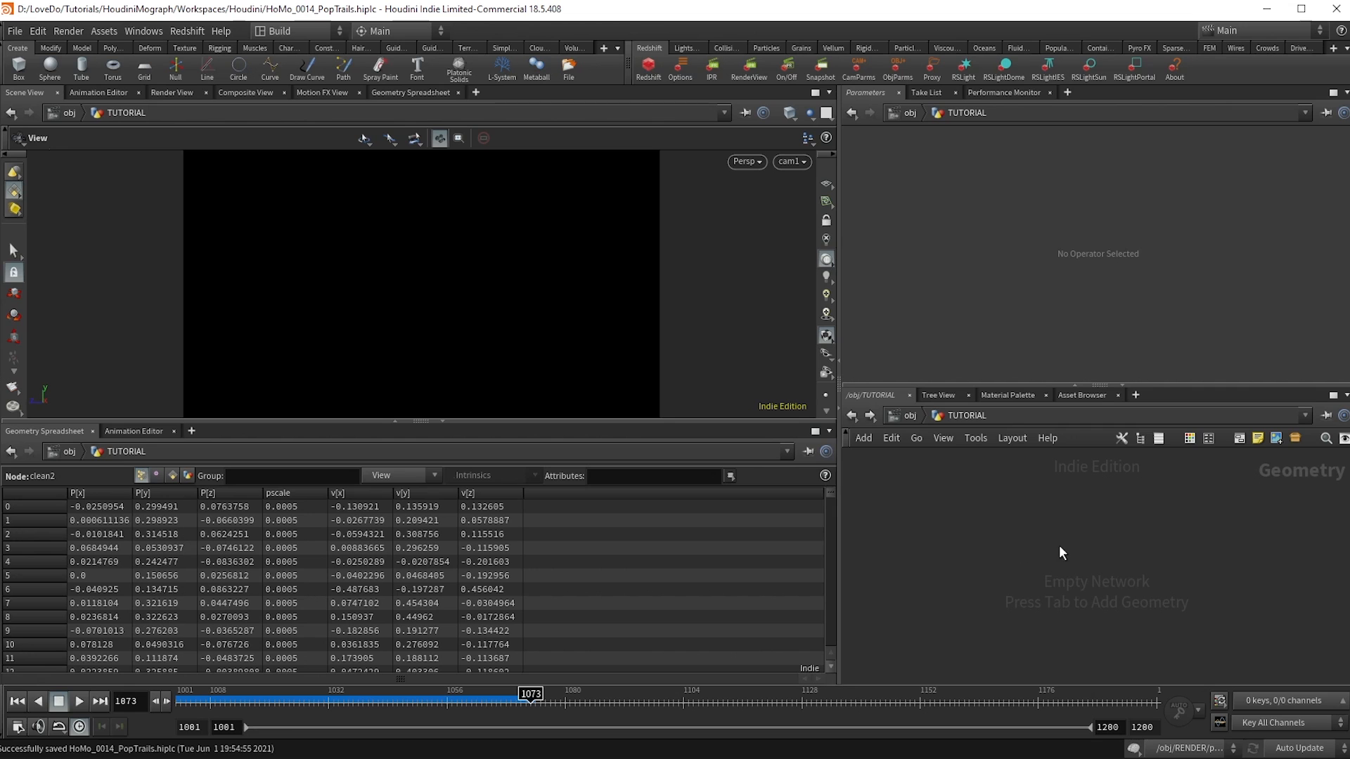
- Add a 'Test Geometry: Template Head' node to the TUTORIAL network
key(Tab)
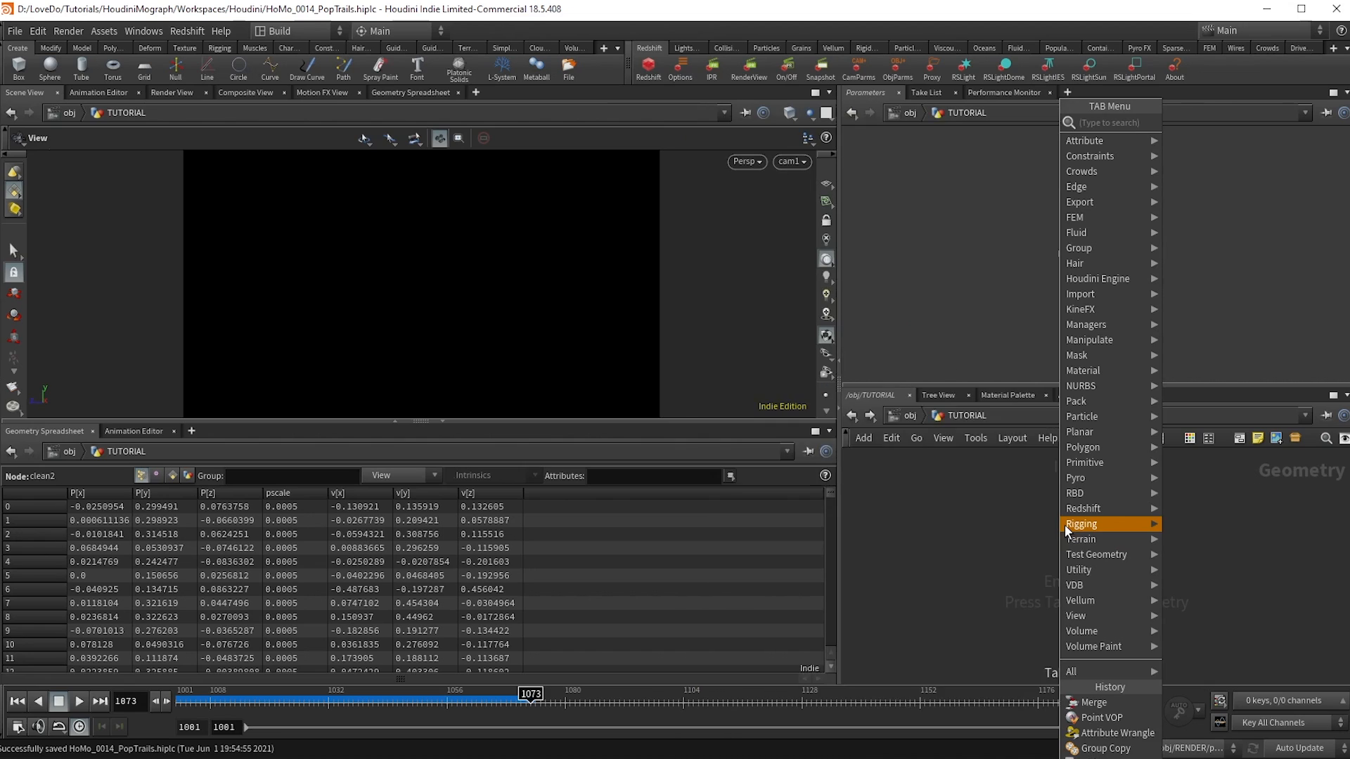
text(test)
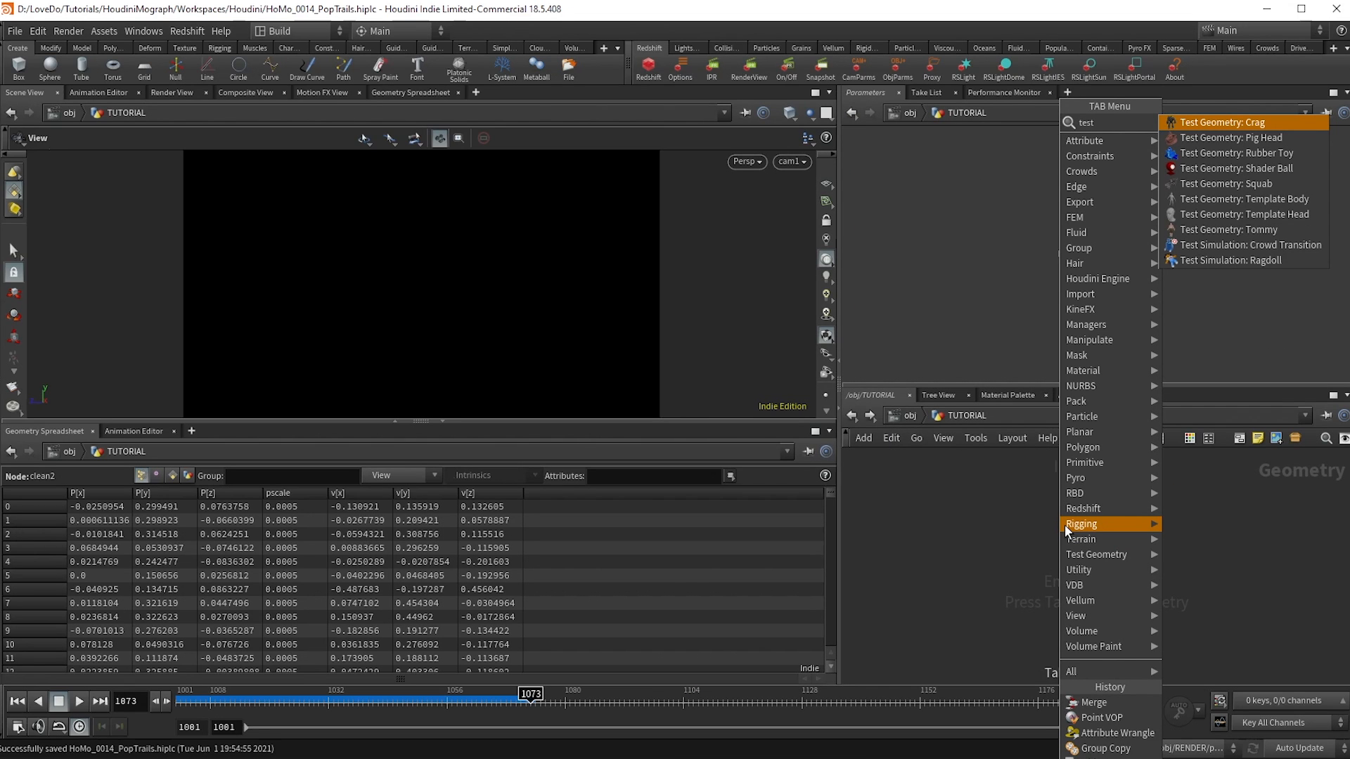
click(1245, 214)
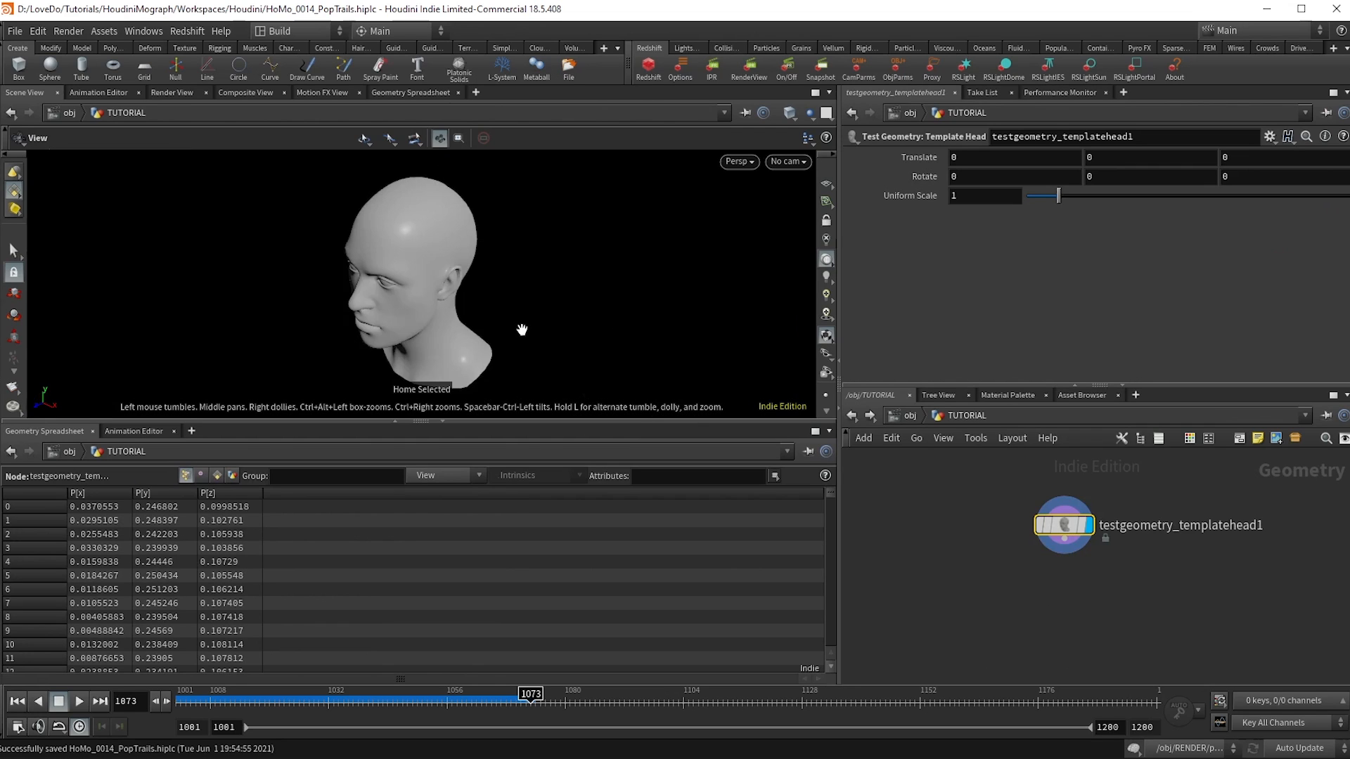
- Append a Clean SOP and an output Null renamed GEO below the Template Head
click(218, 475)
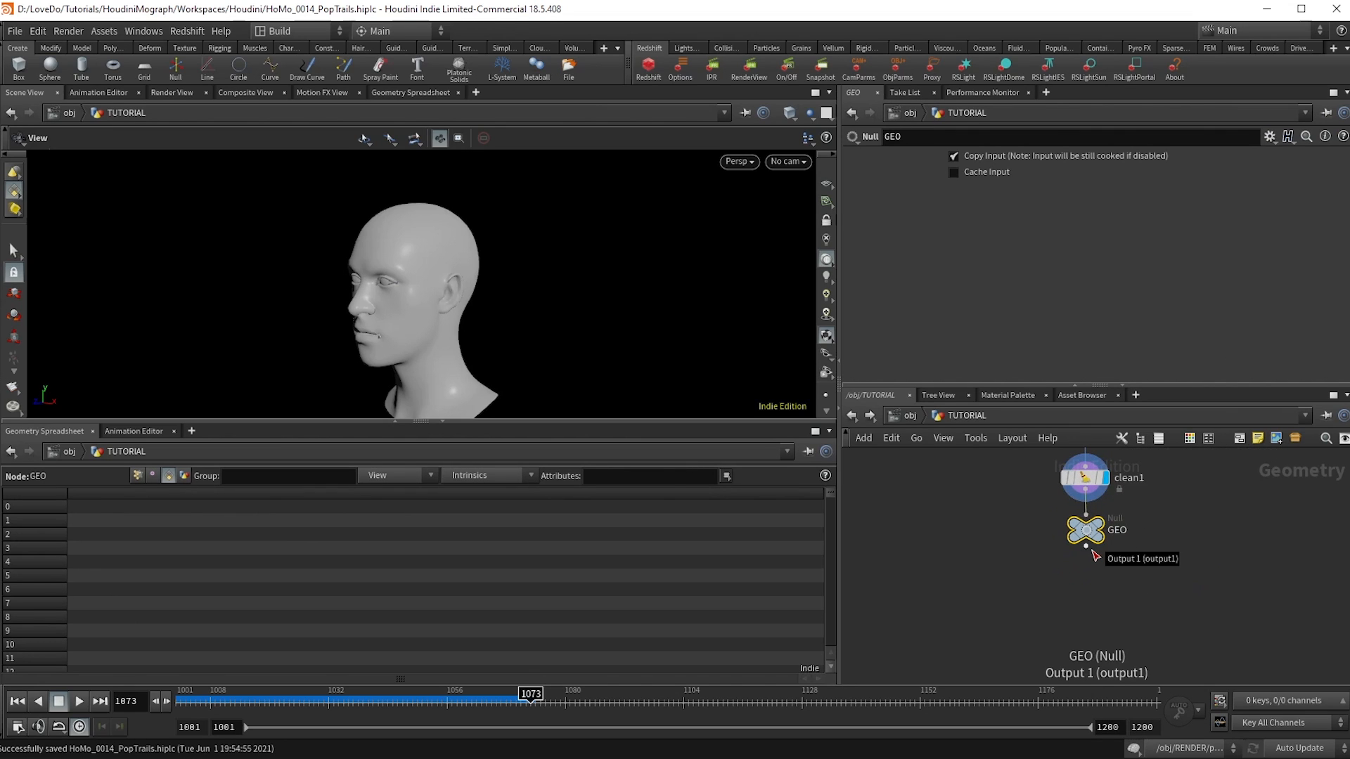
- Build a head-sourced POP Network with POP Wind amplitude 0.65, swirl size 0.3, and play
key(tab)
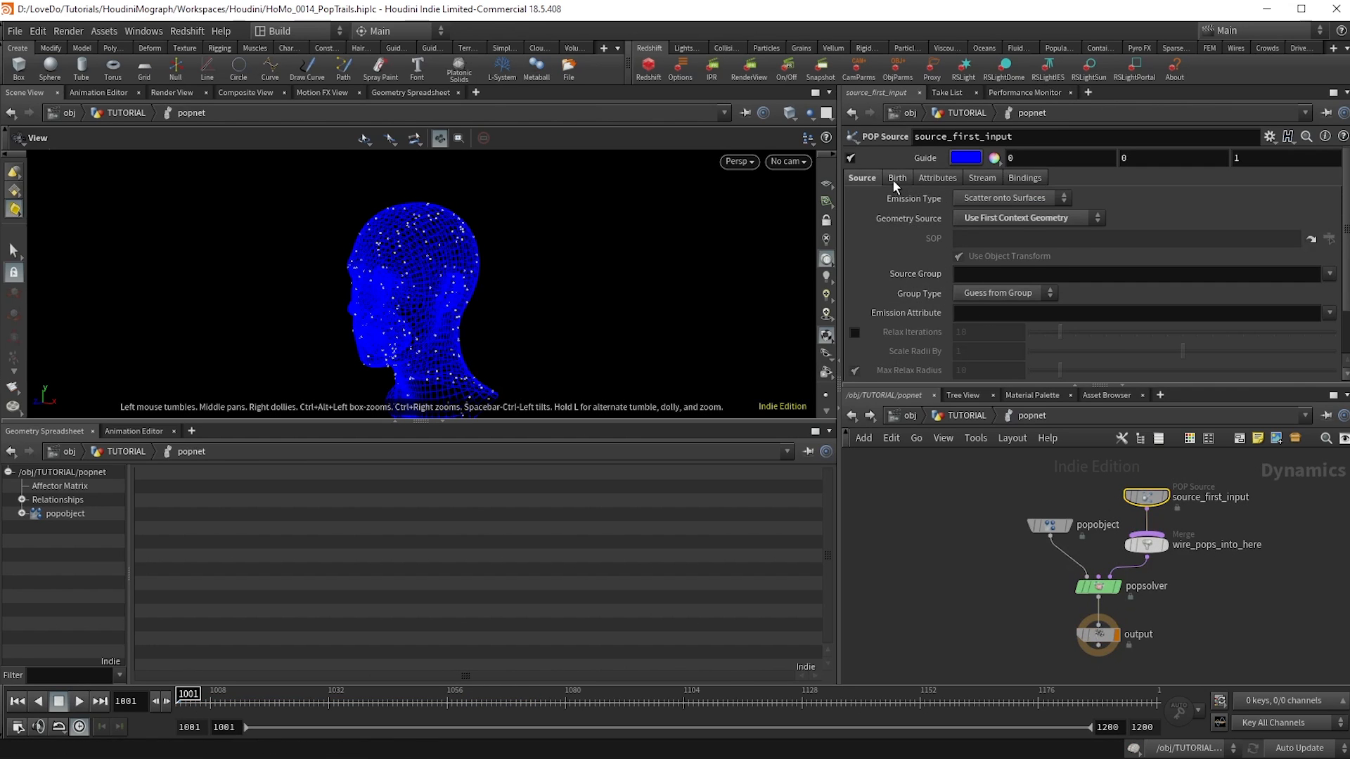
click(897, 177)
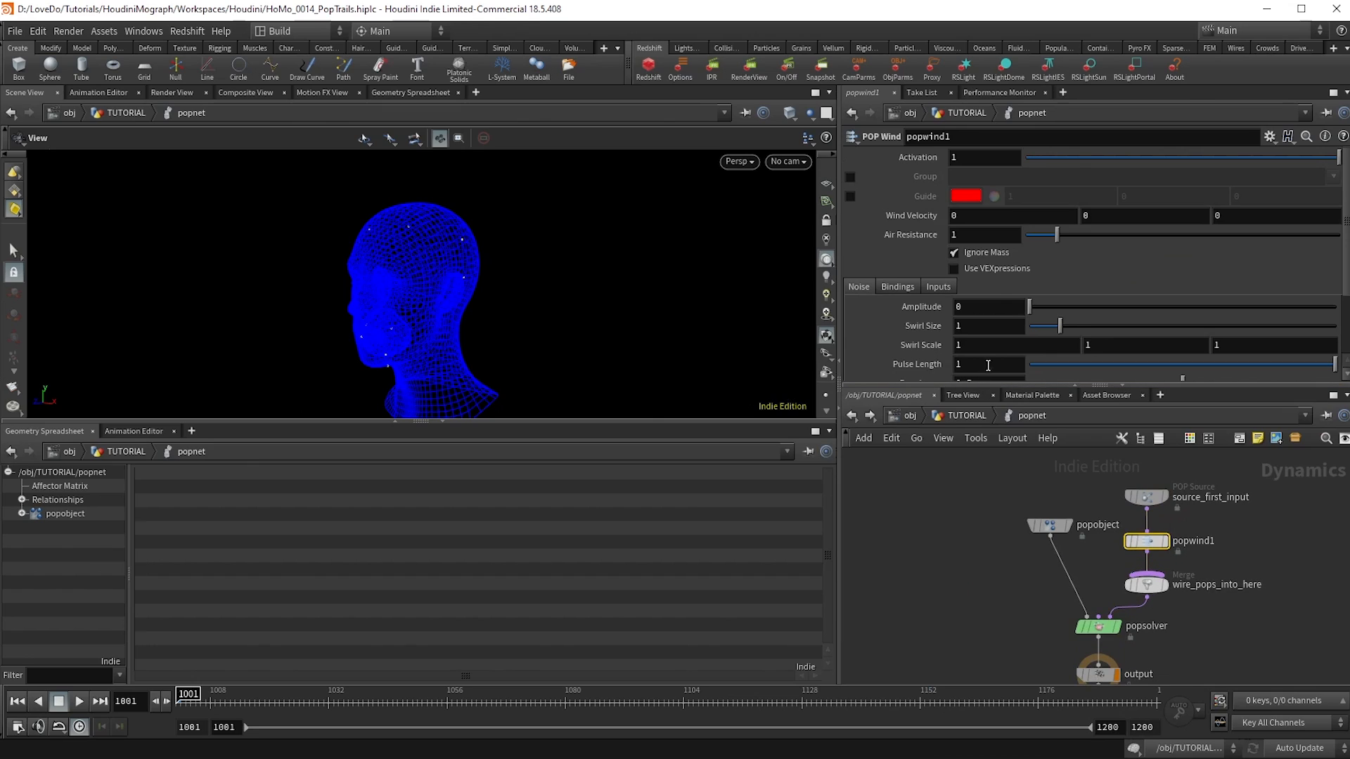
drag(1029, 307, 1049, 307)
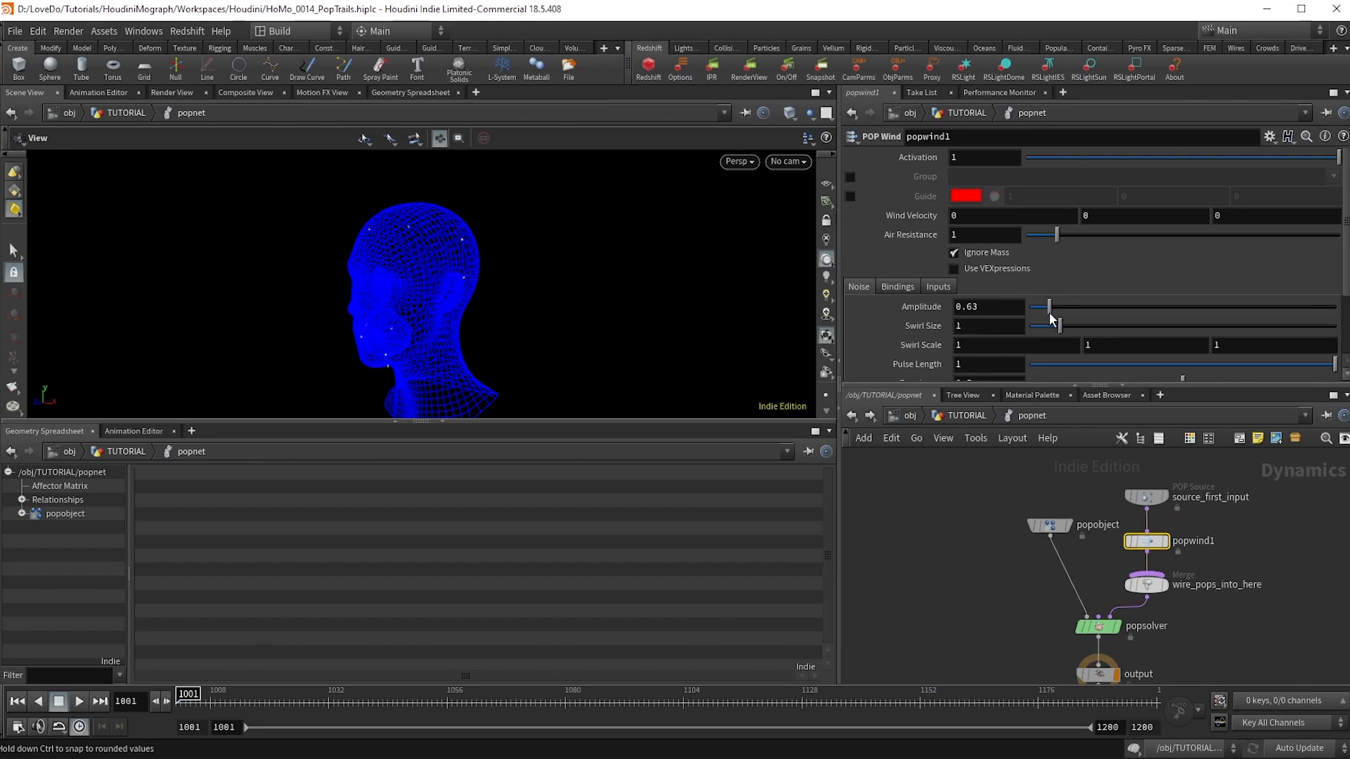
drag(1043, 325, 1054, 325)
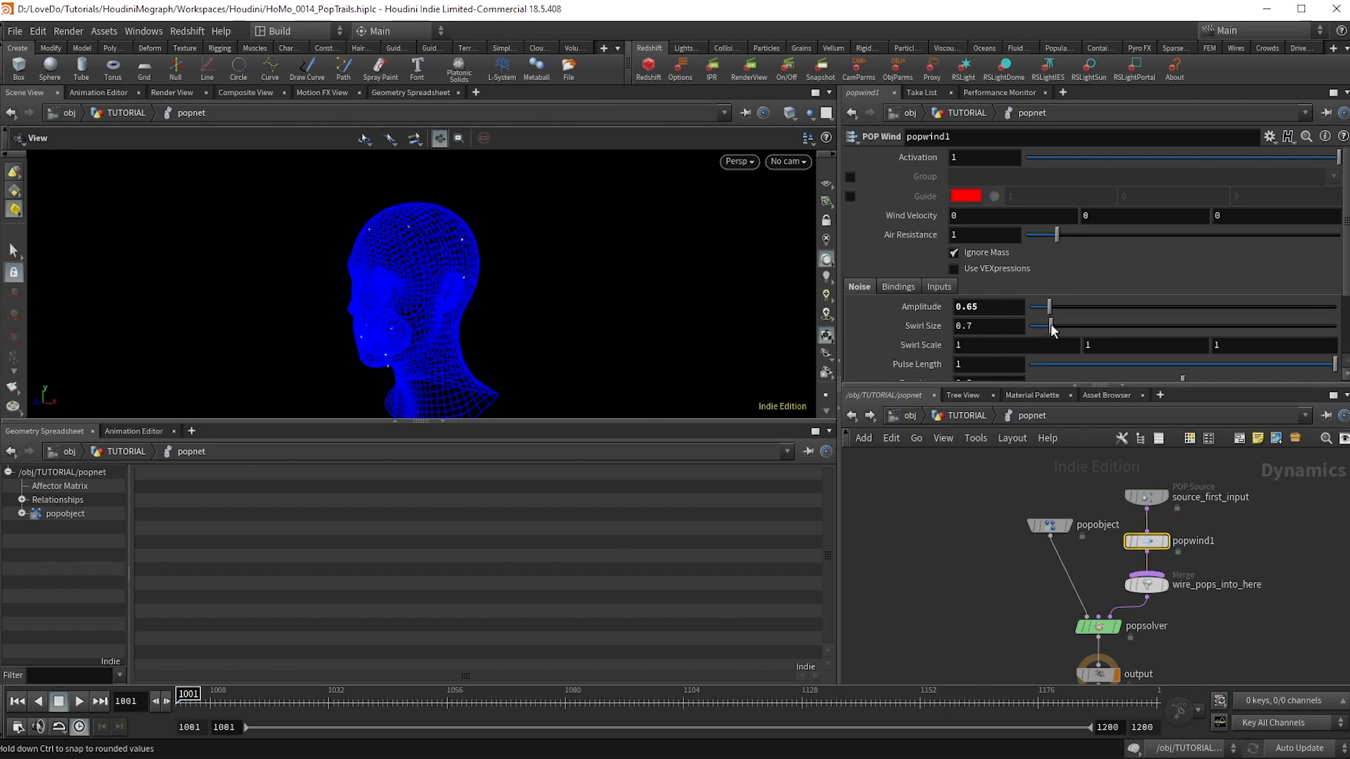
drag(1051, 328, 1039, 328)
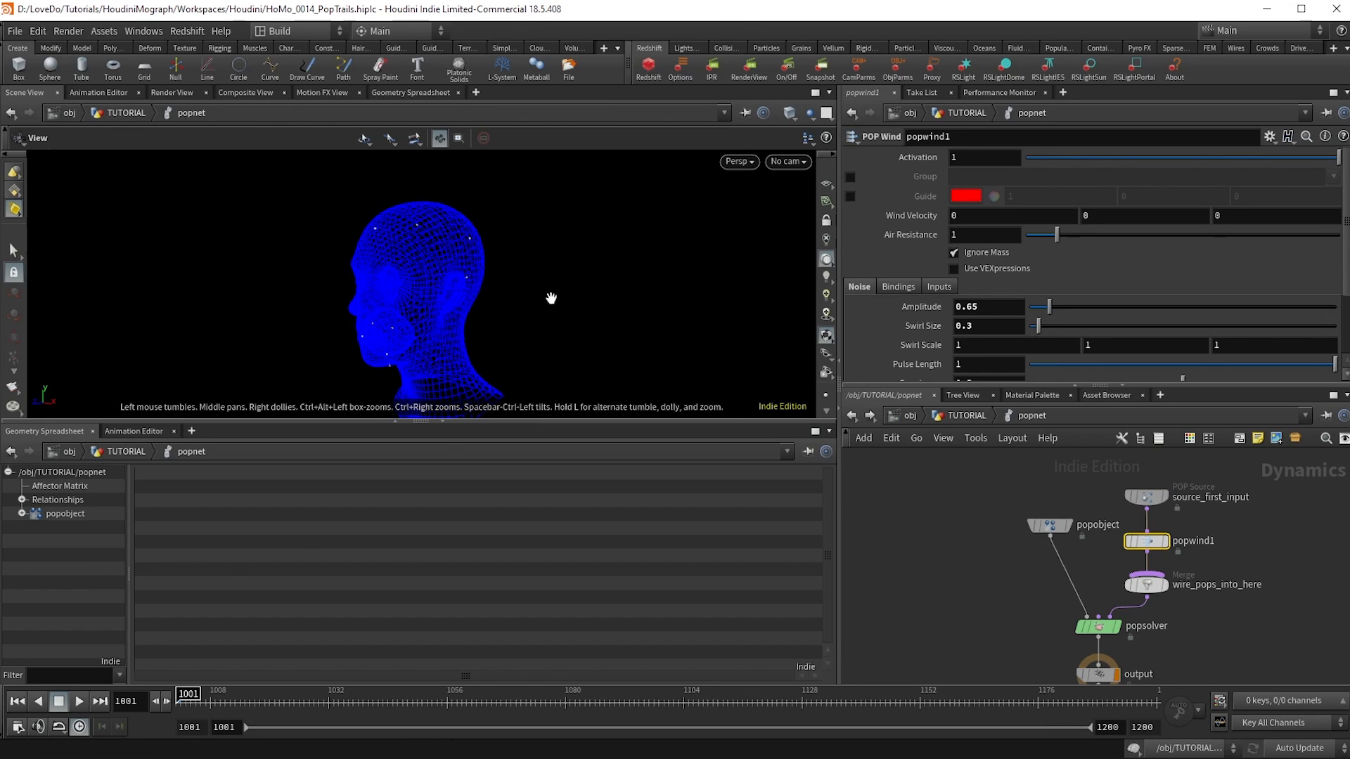
click(78, 701)
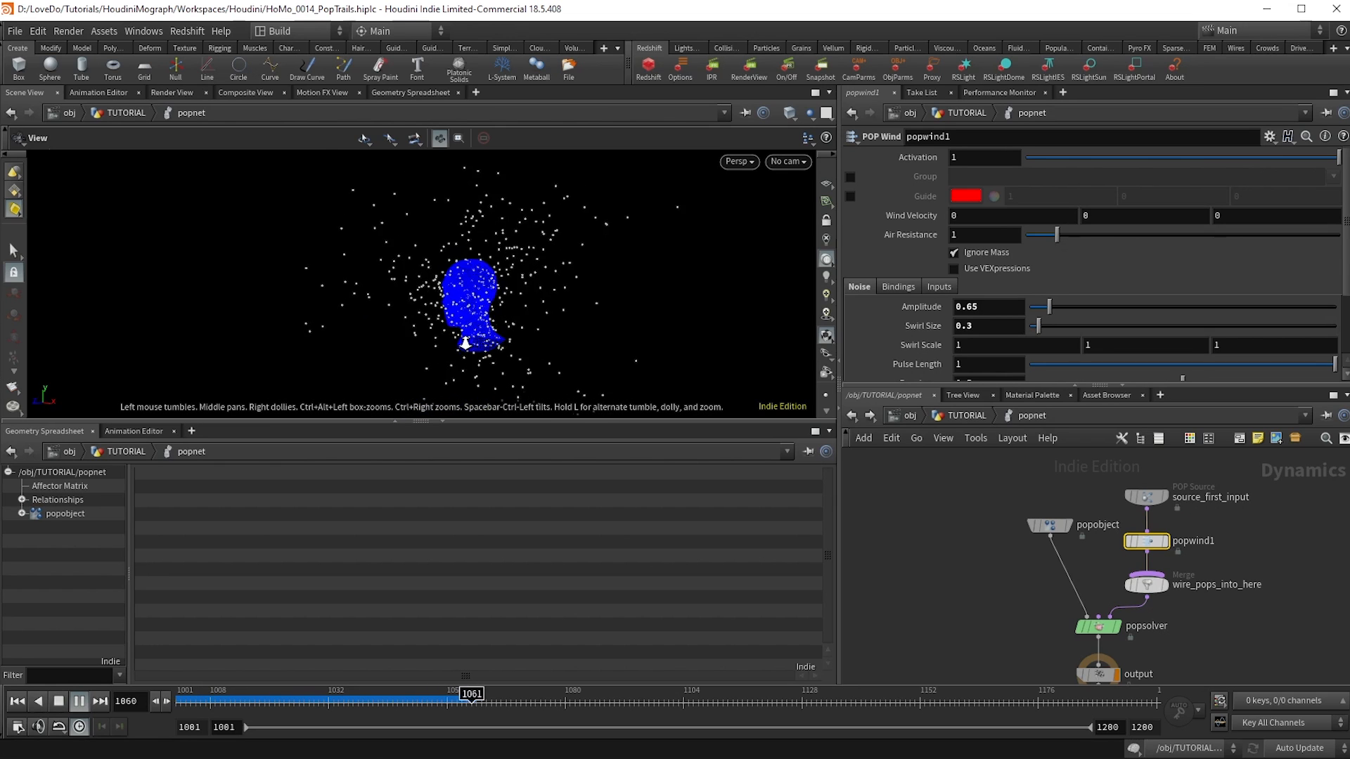
- Add a Trail SOP after popnet at /obj/TUTORIAL
click(78, 701)
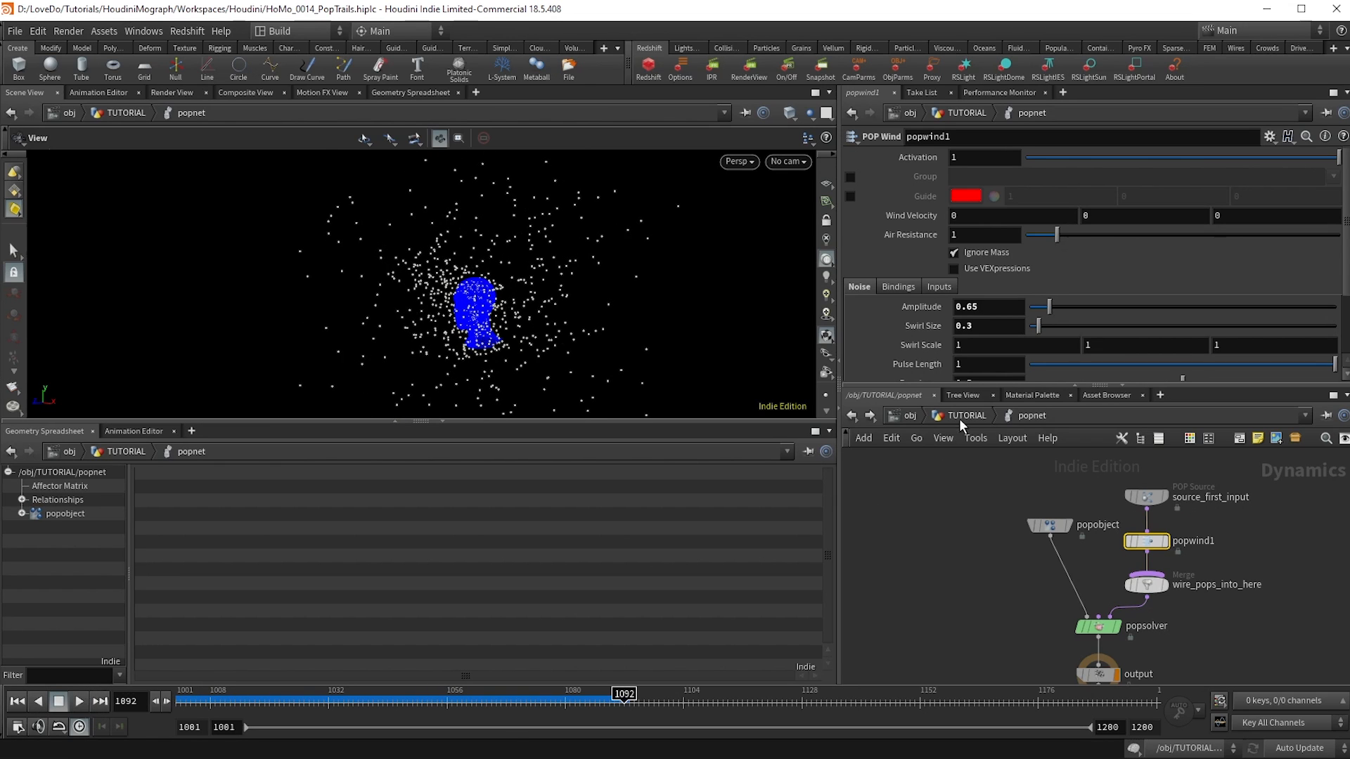
text(tr)
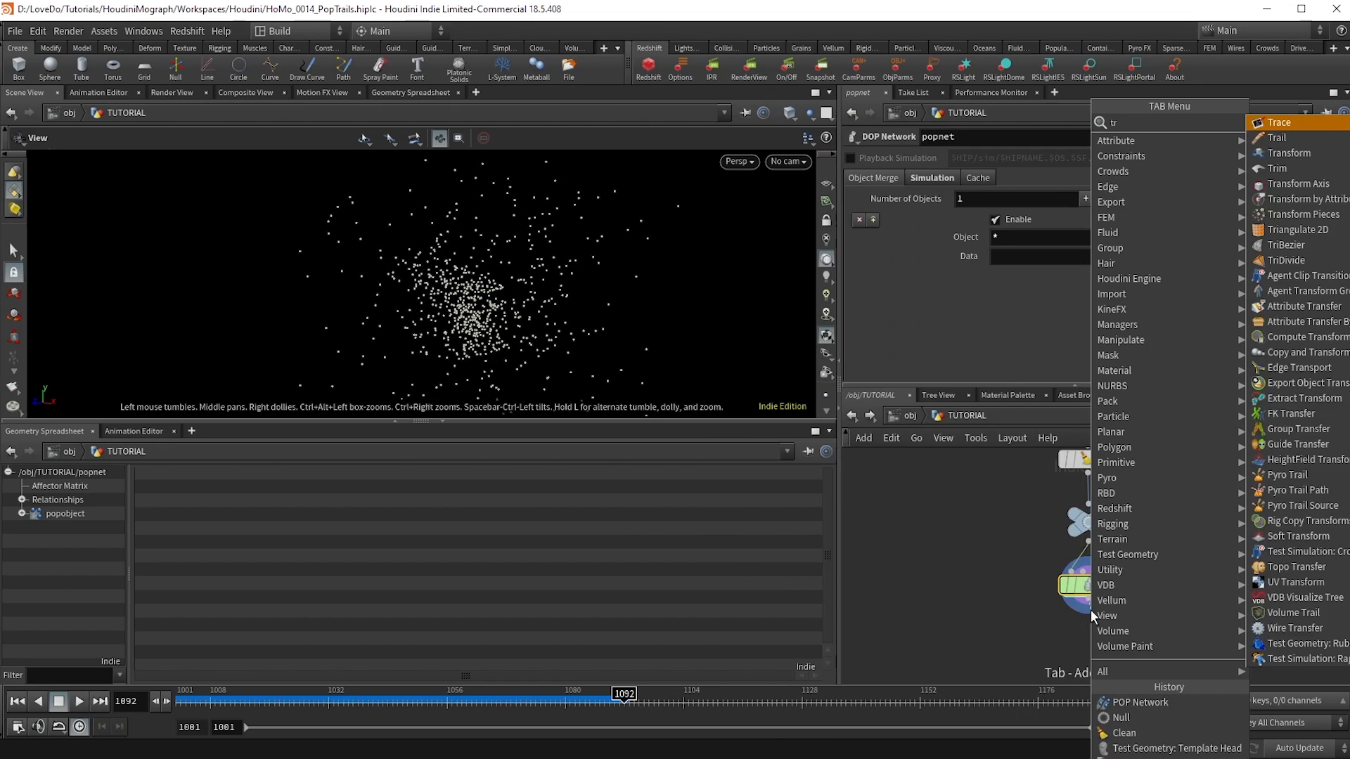
click(1278, 137)
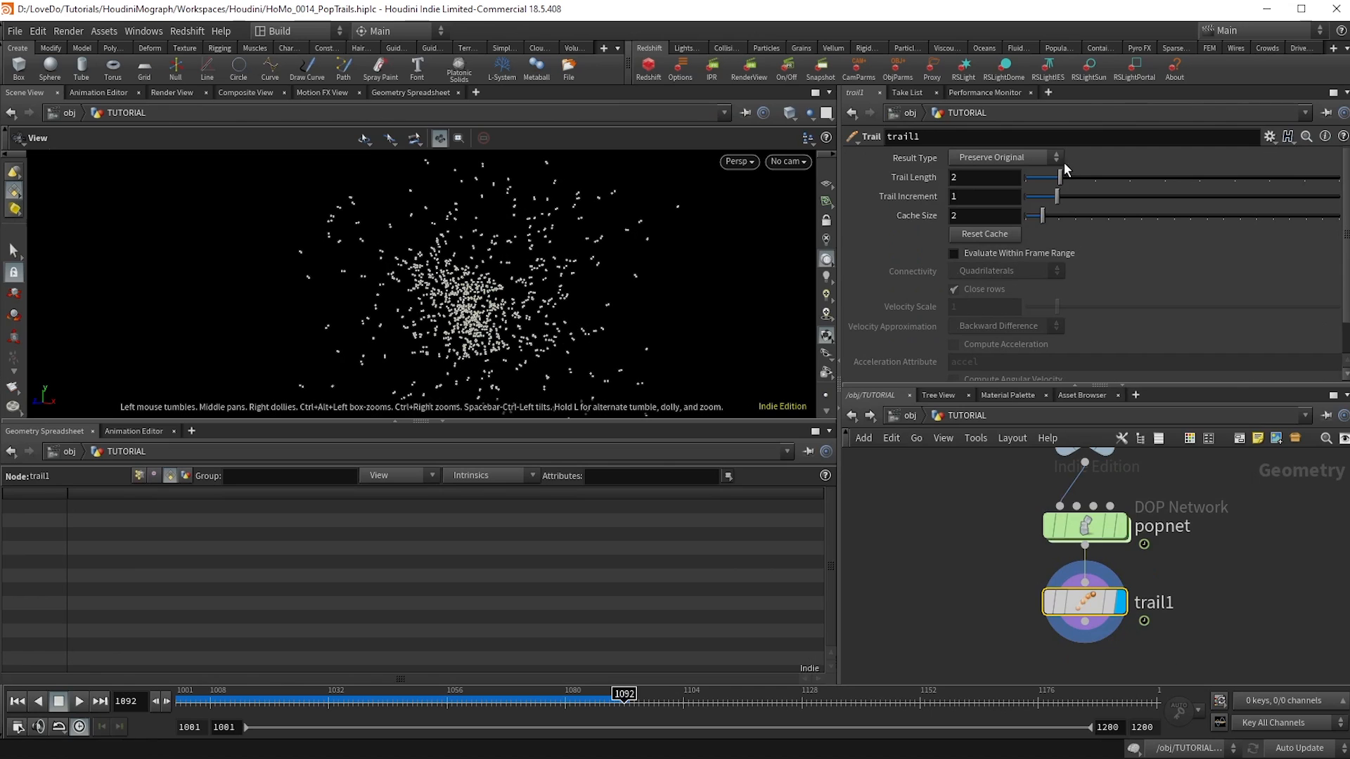
mouse_move(873, 214)
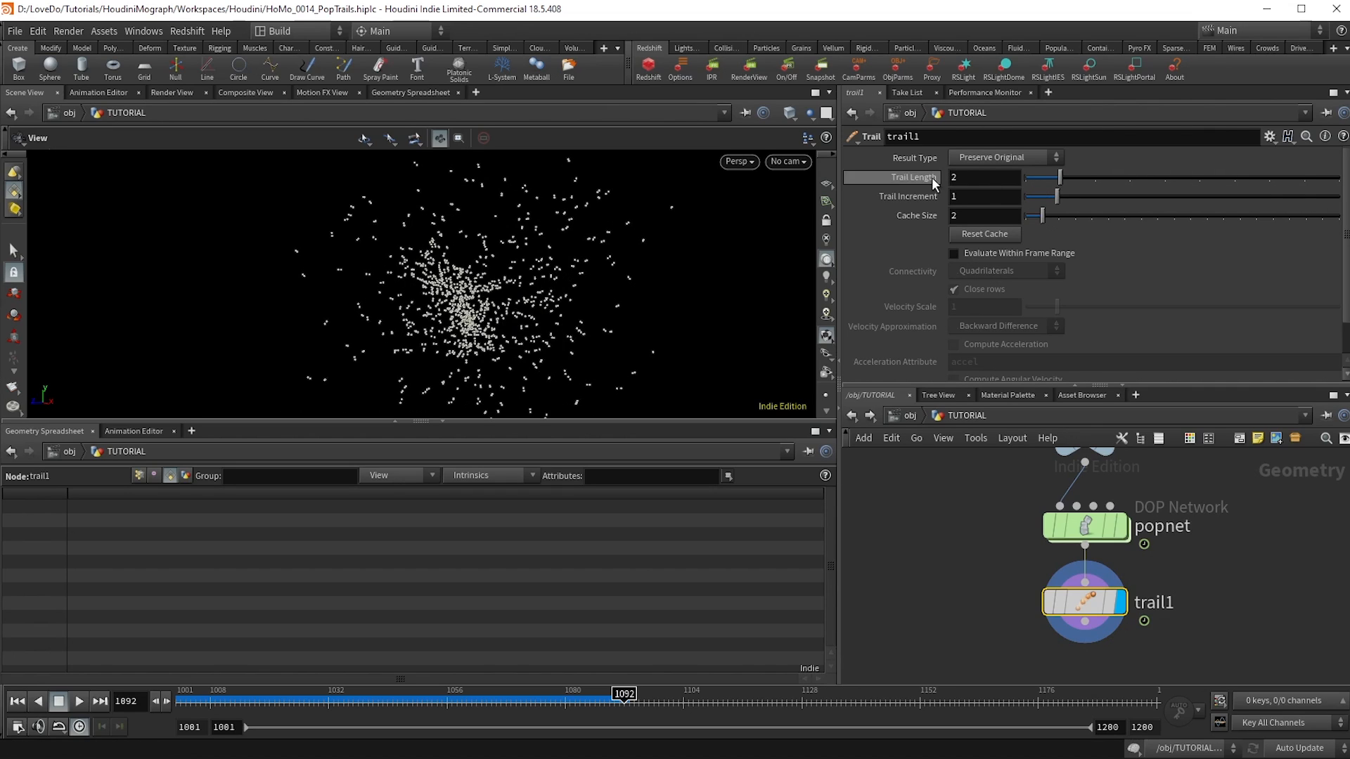
- Try trail increment values lower and up to about 2.15, then return it to 1
click(984, 177)
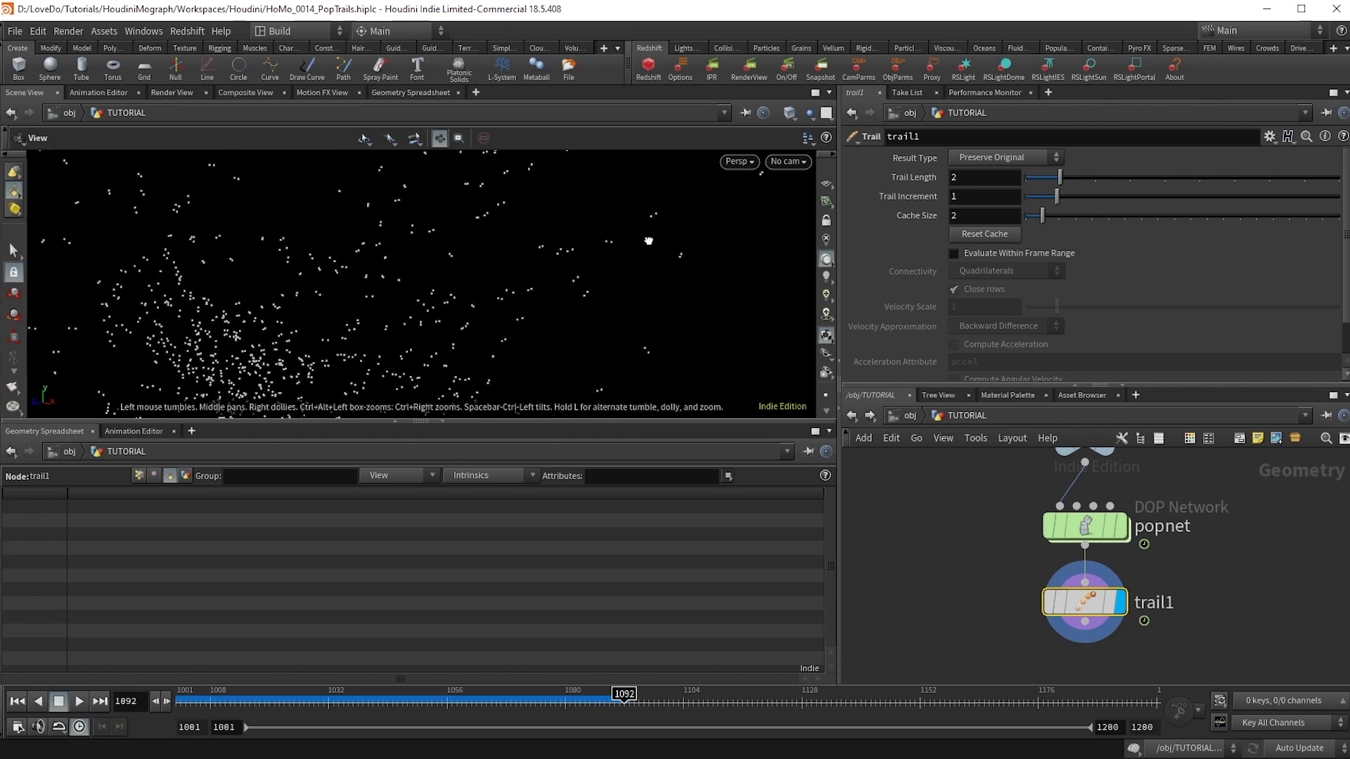
drag(1061, 196, 1051, 196)
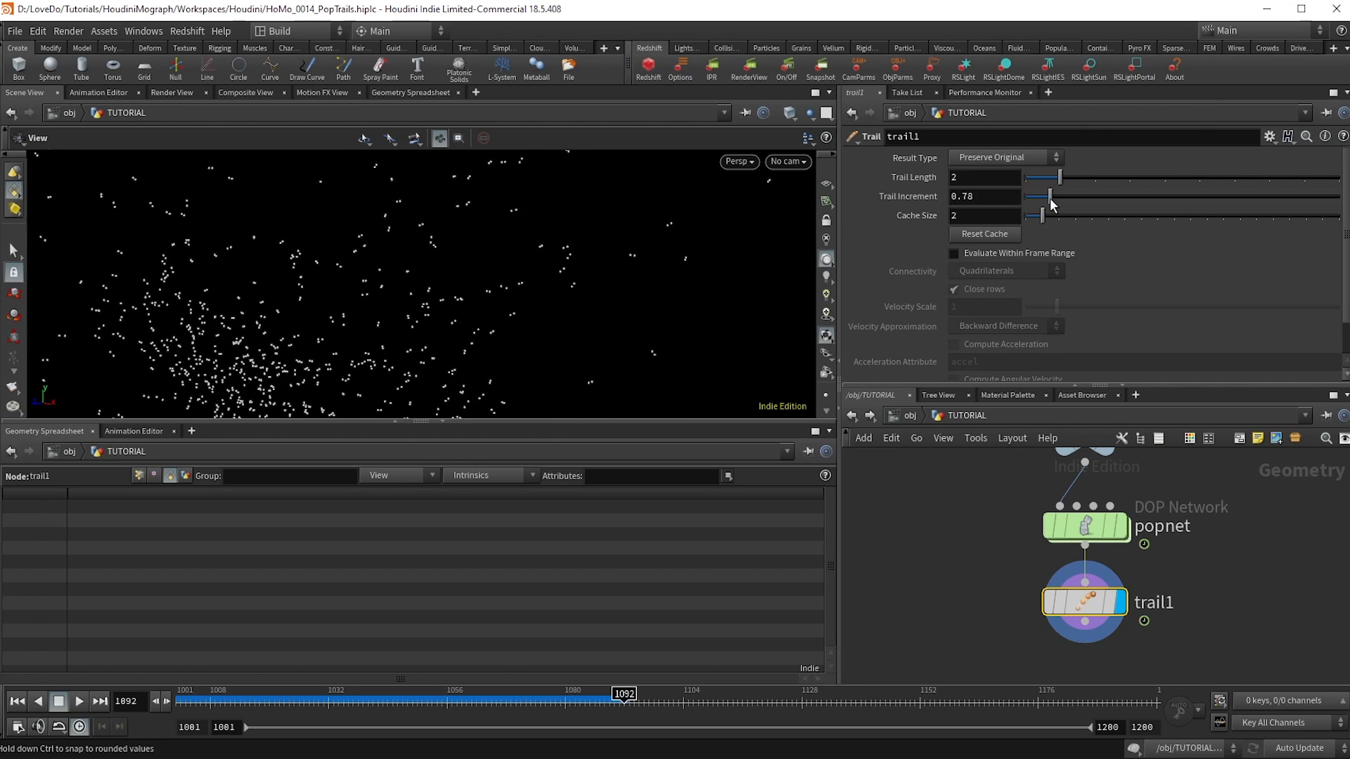
drag(1049, 196, 1086, 196)
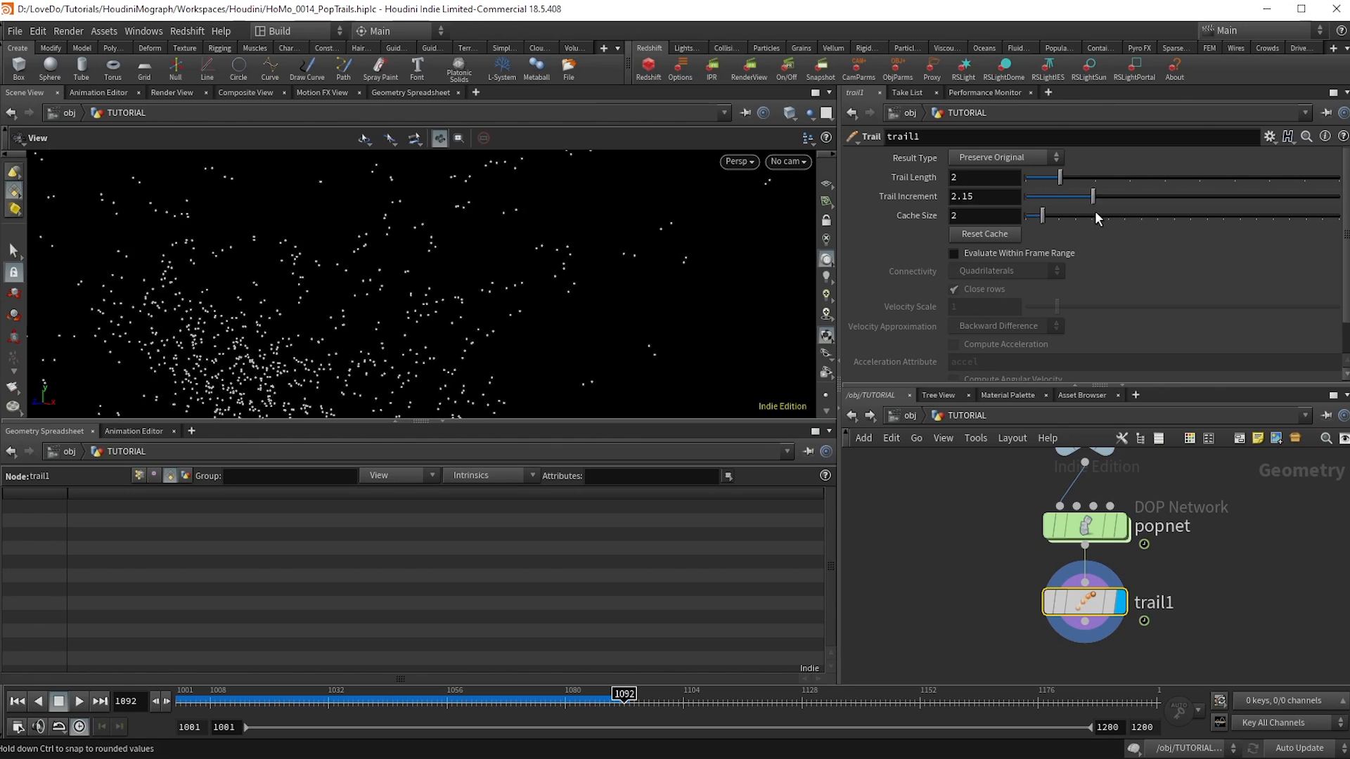
drag(1086, 196, 1040, 196)
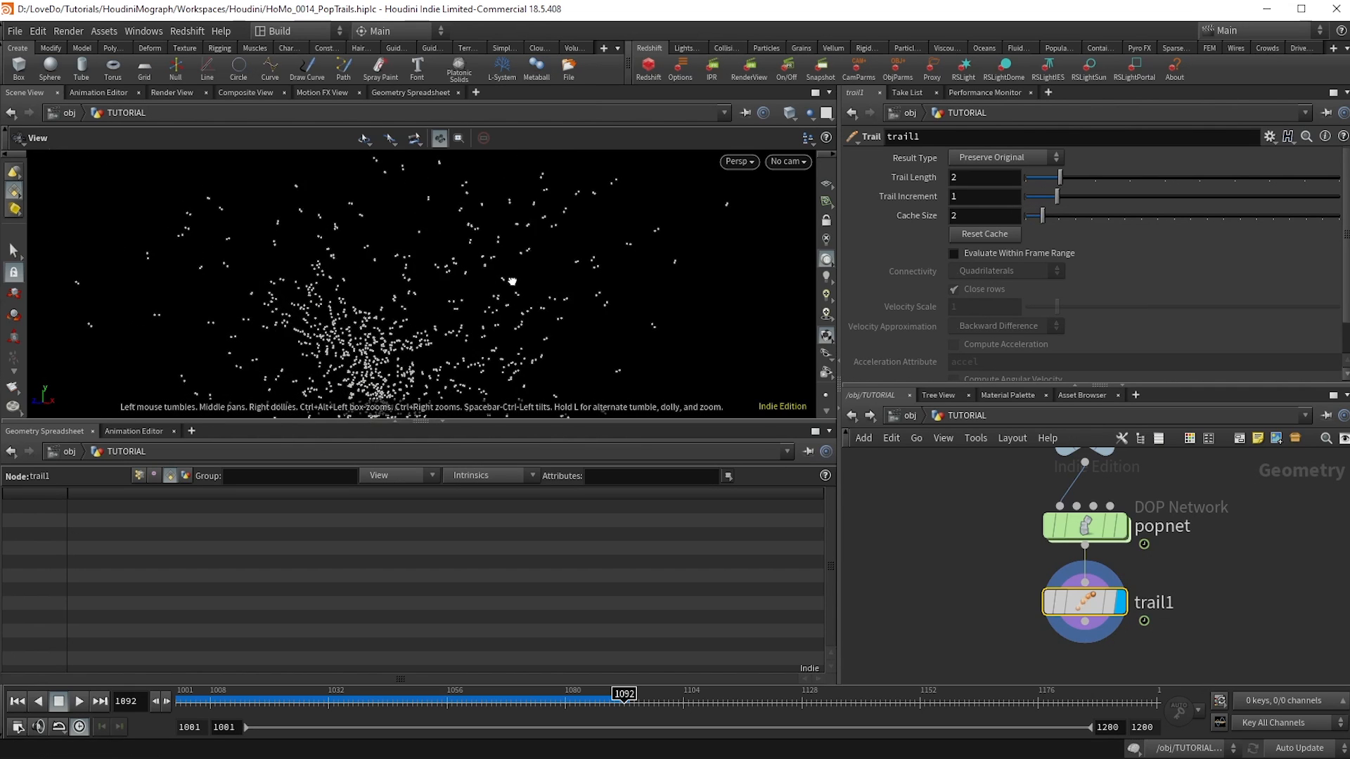
- Set trail1 Result Type to Compute Velocity and inspect velocities in the Geometry Spreadsheet
click(1003, 158)
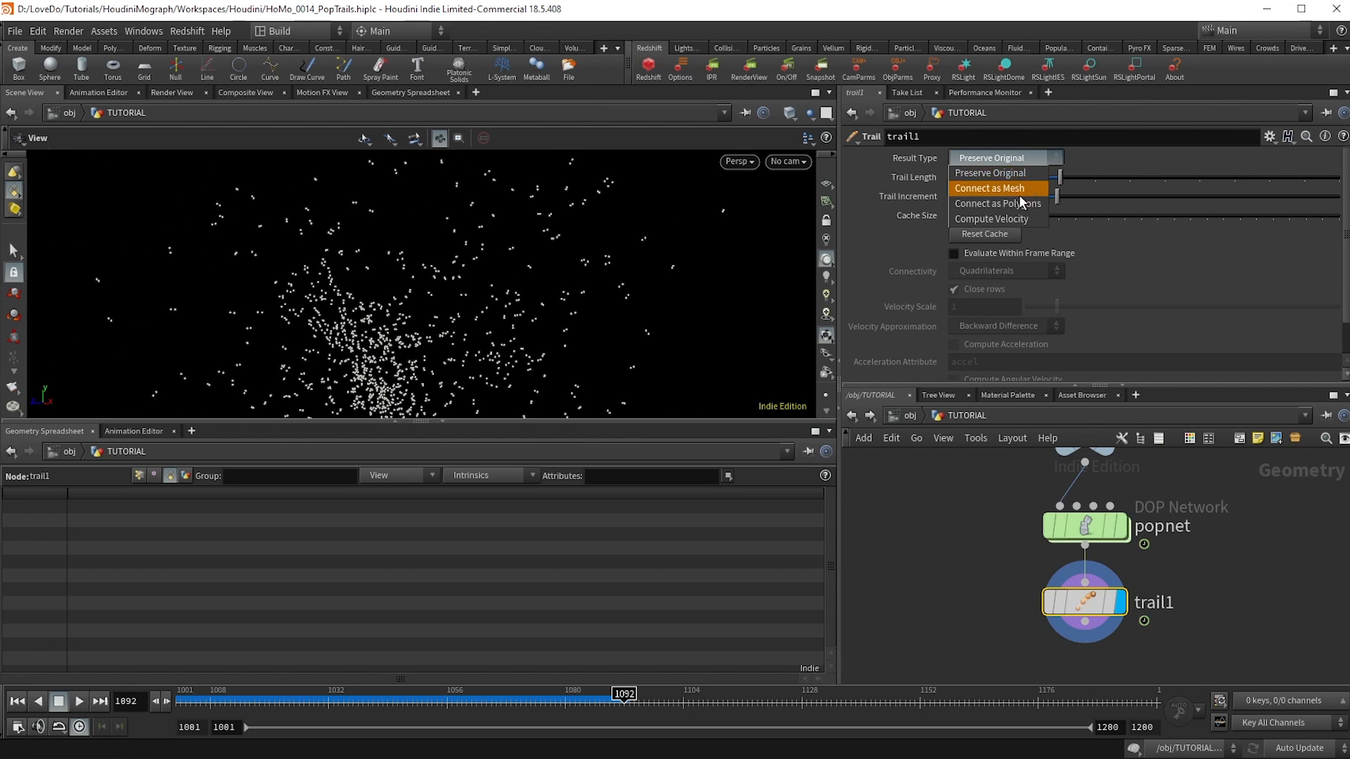
click(997, 219)
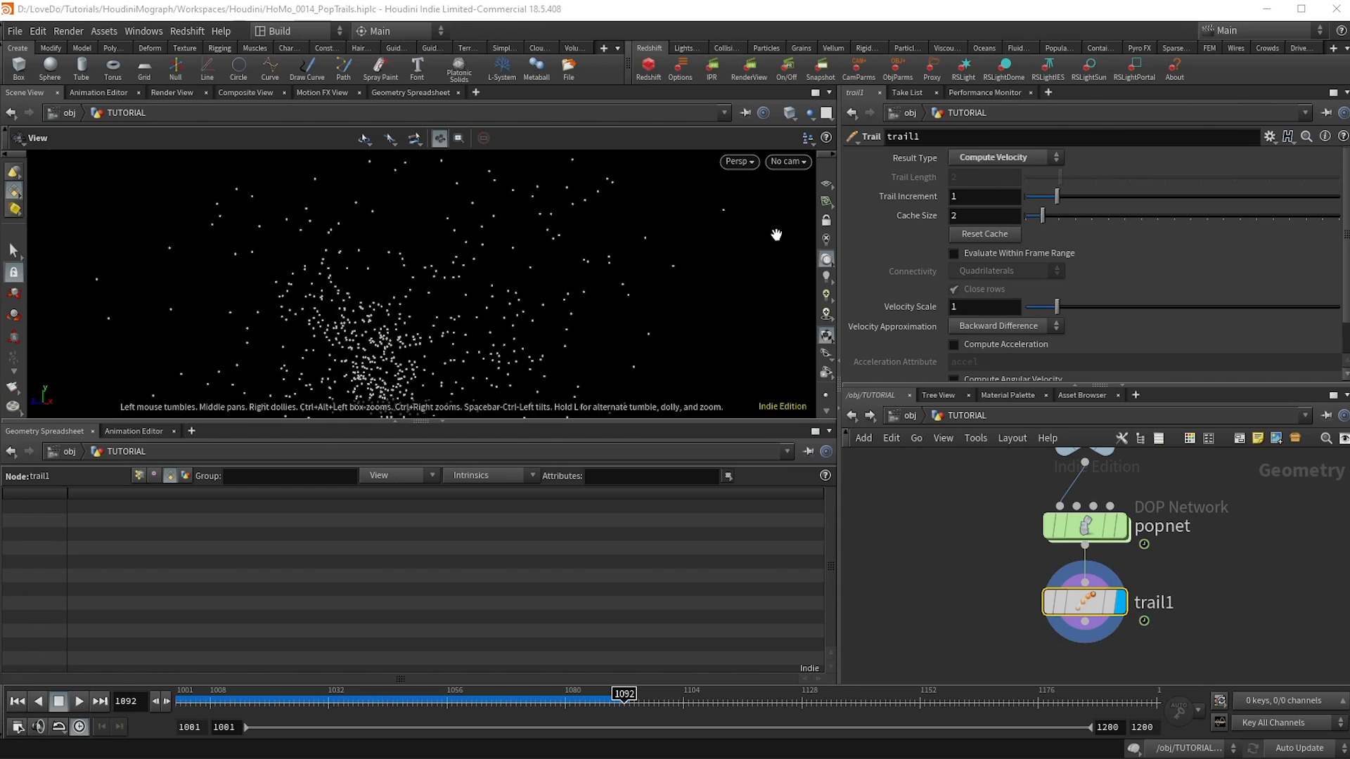
click(139, 476)
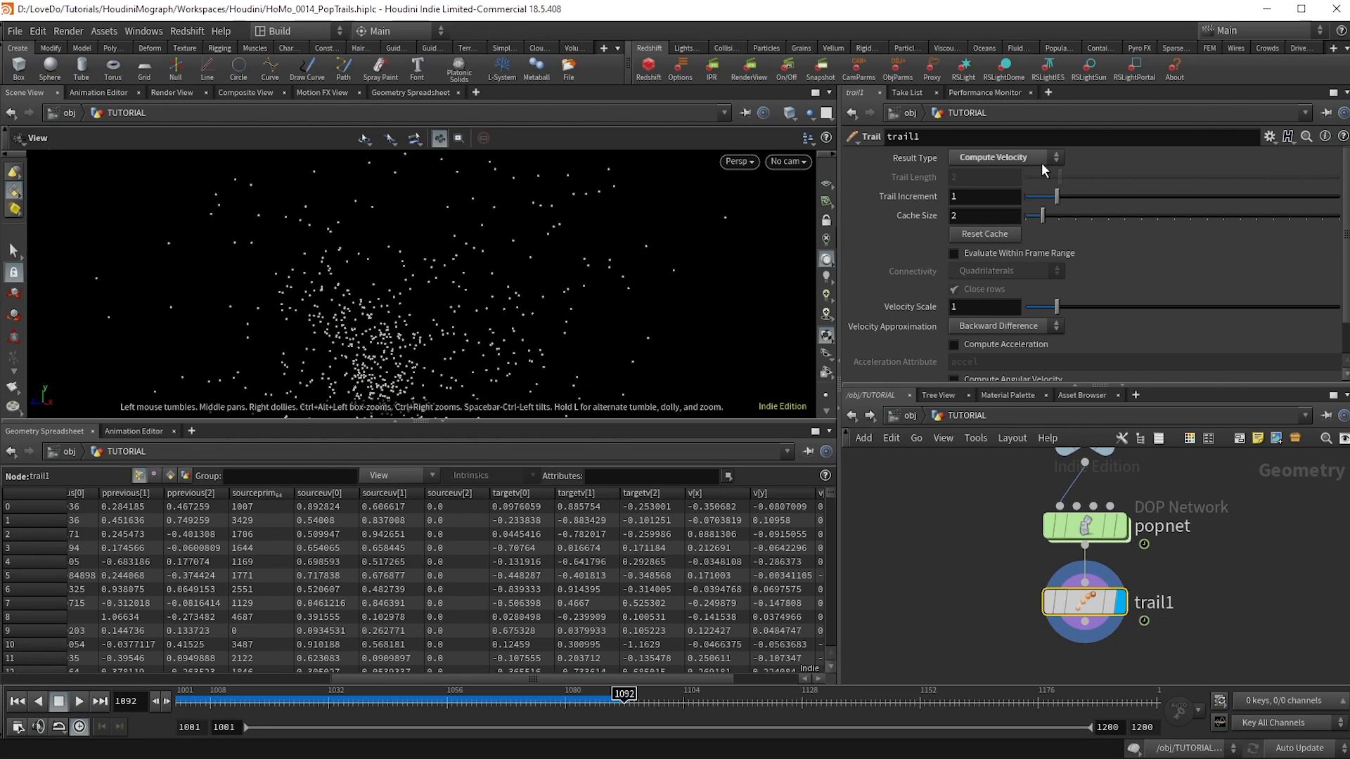
- Set trail1 to Preserve Original with Trail Length 100, then scrub the timeline
click(1005, 157)
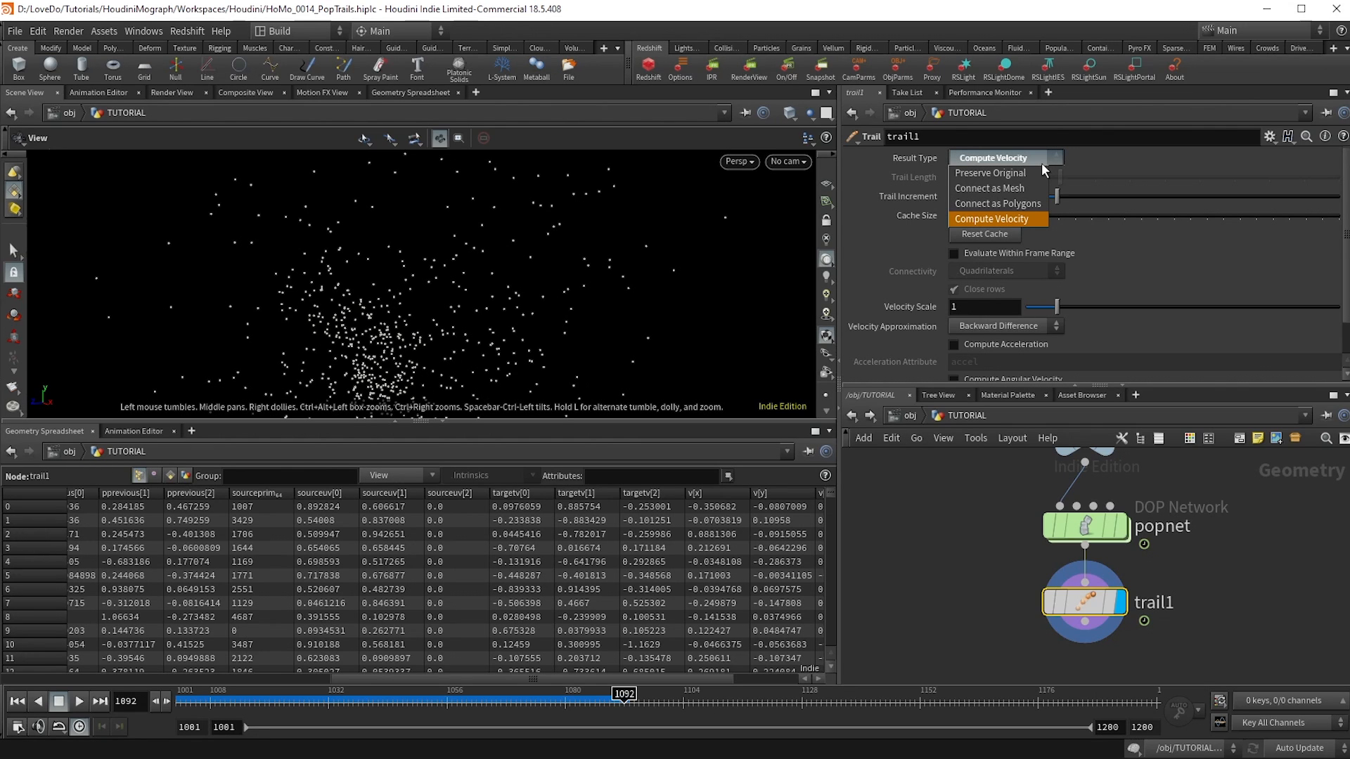
click(978, 172)
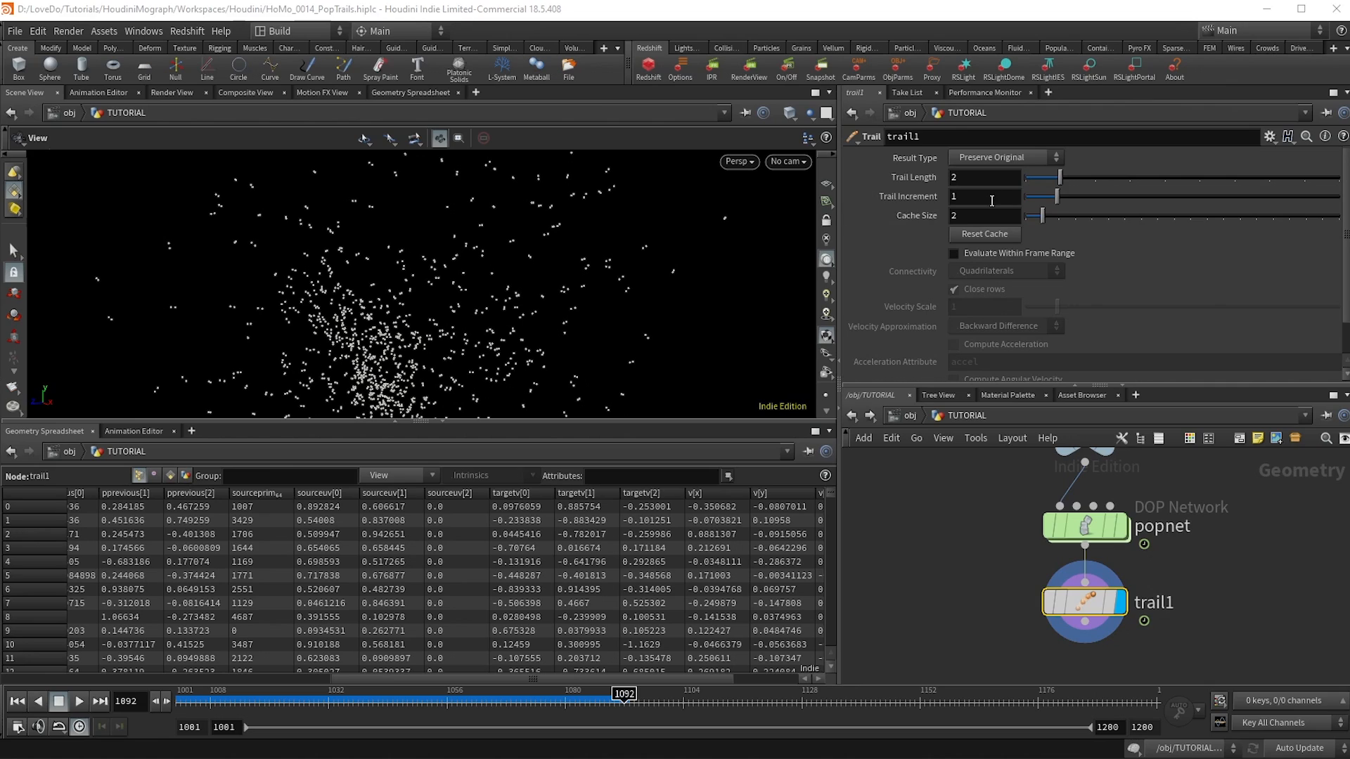
click(983, 176)
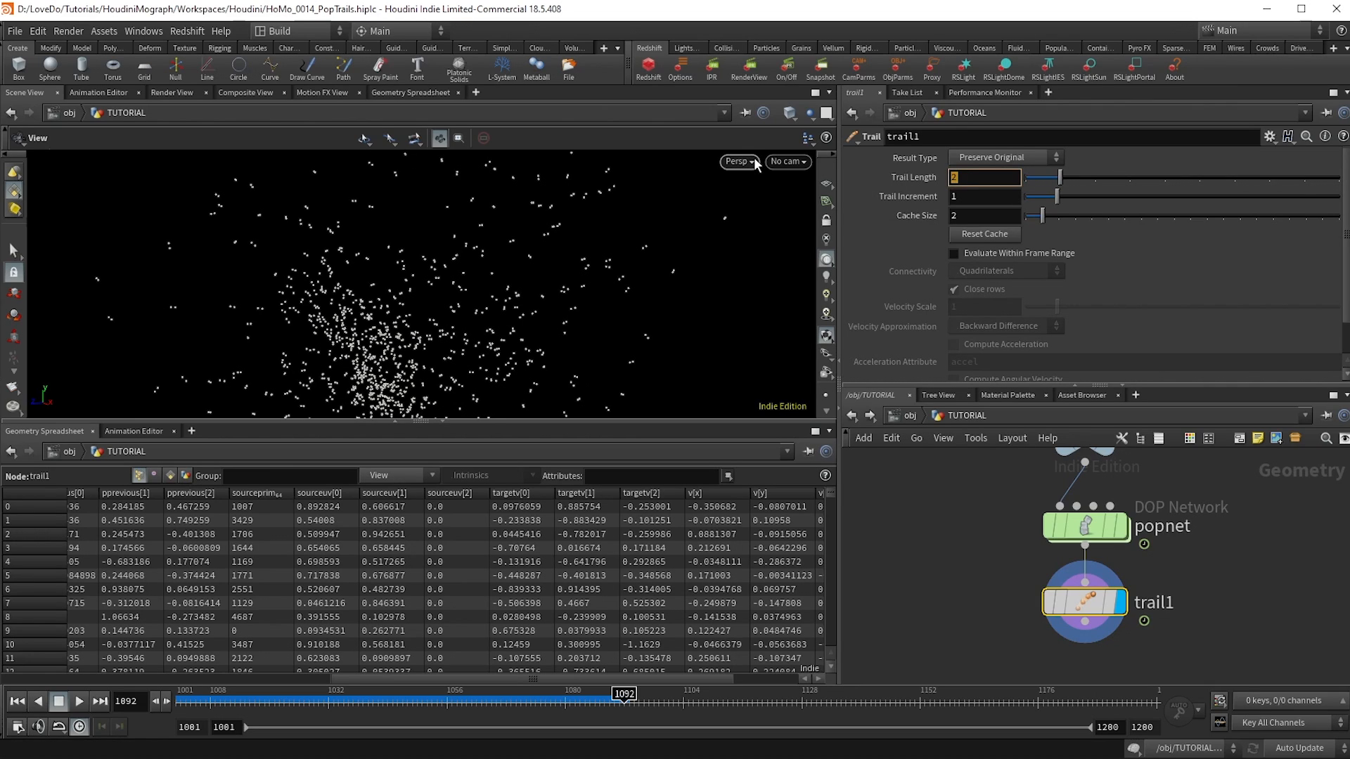
text(100)
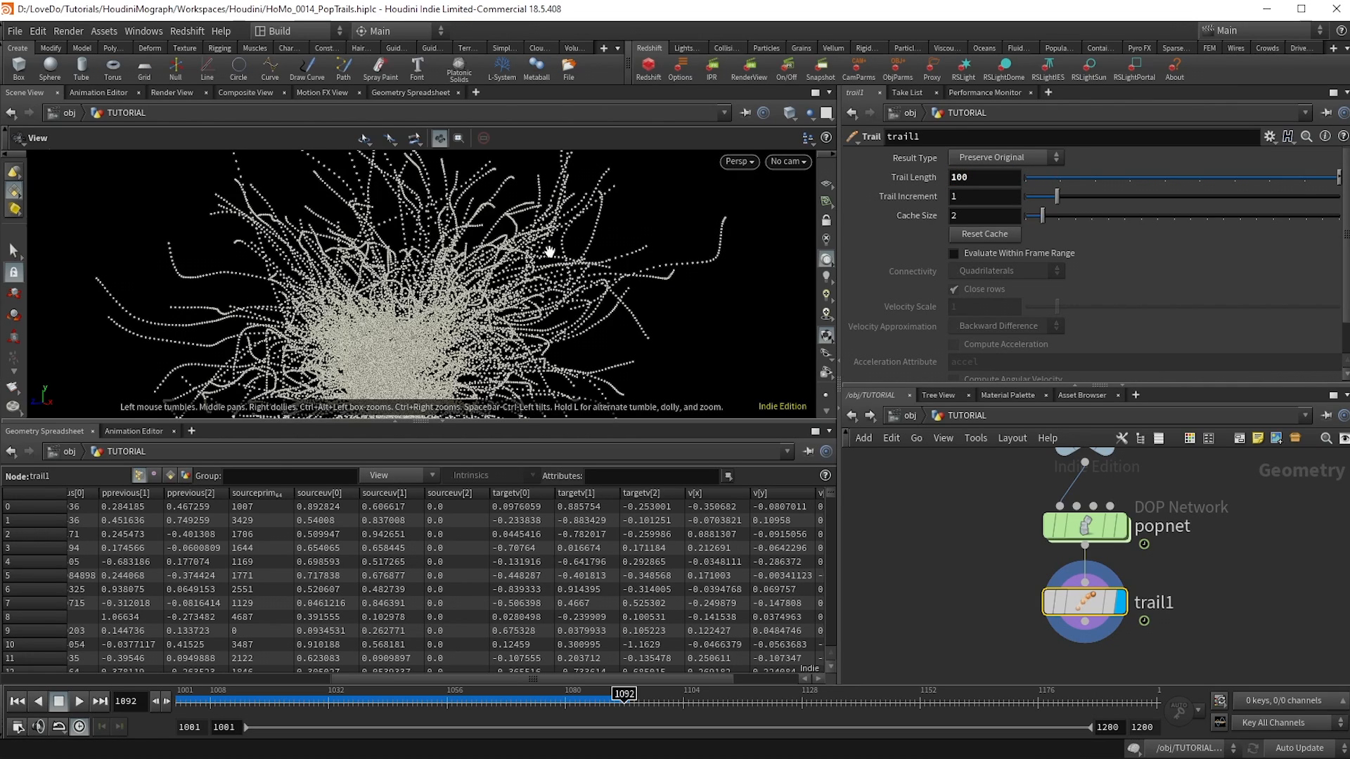
drag(621, 694, 519, 694)
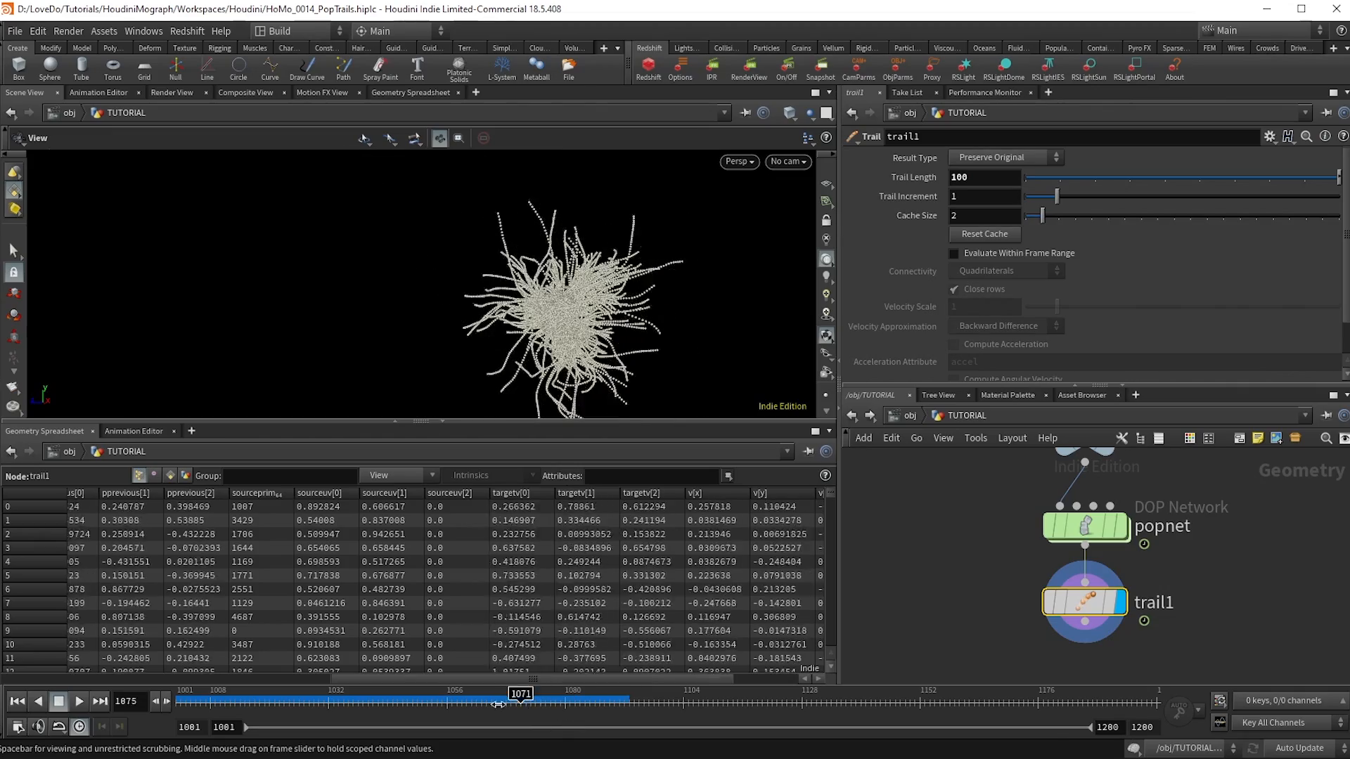
drag(520, 703, 437, 703)
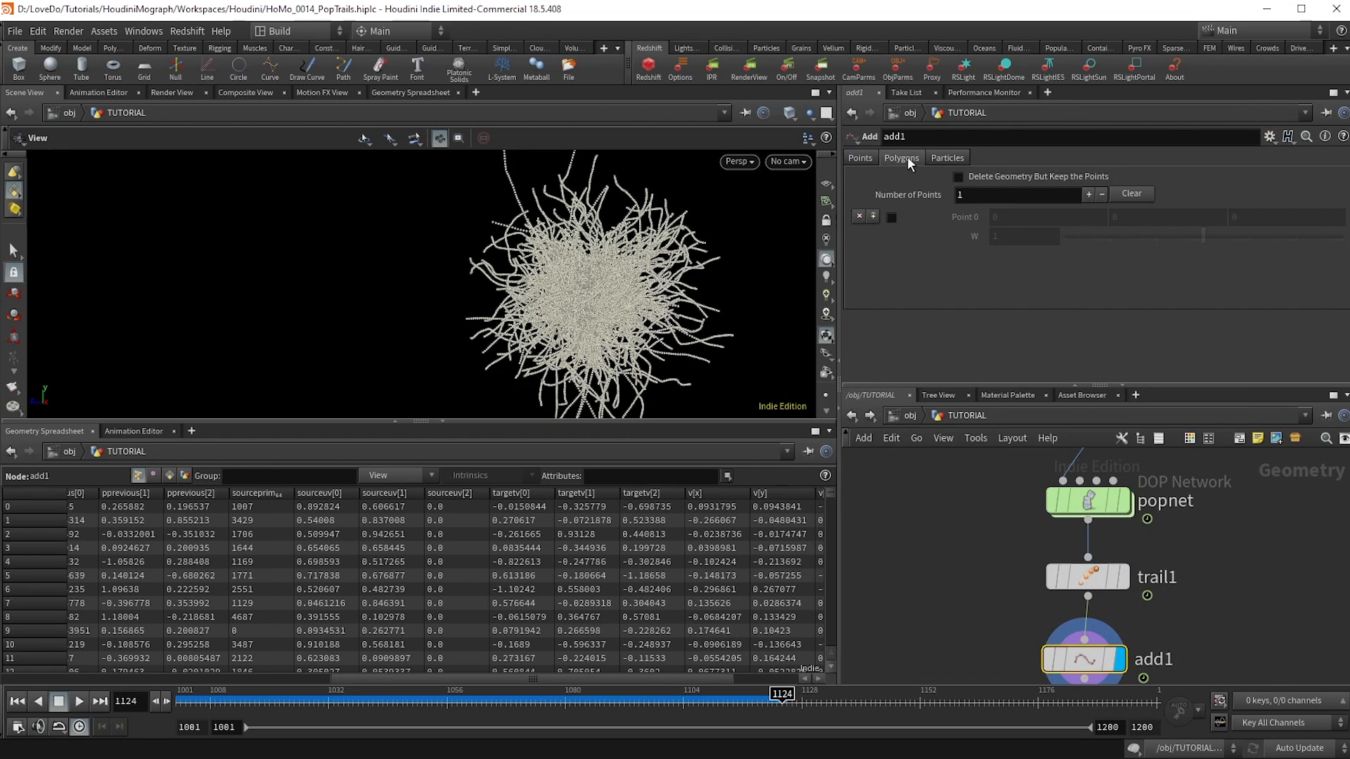
- Set the Add SOP's Polygons to By Group, adding By Attribute with attribute name id
click(900, 158)
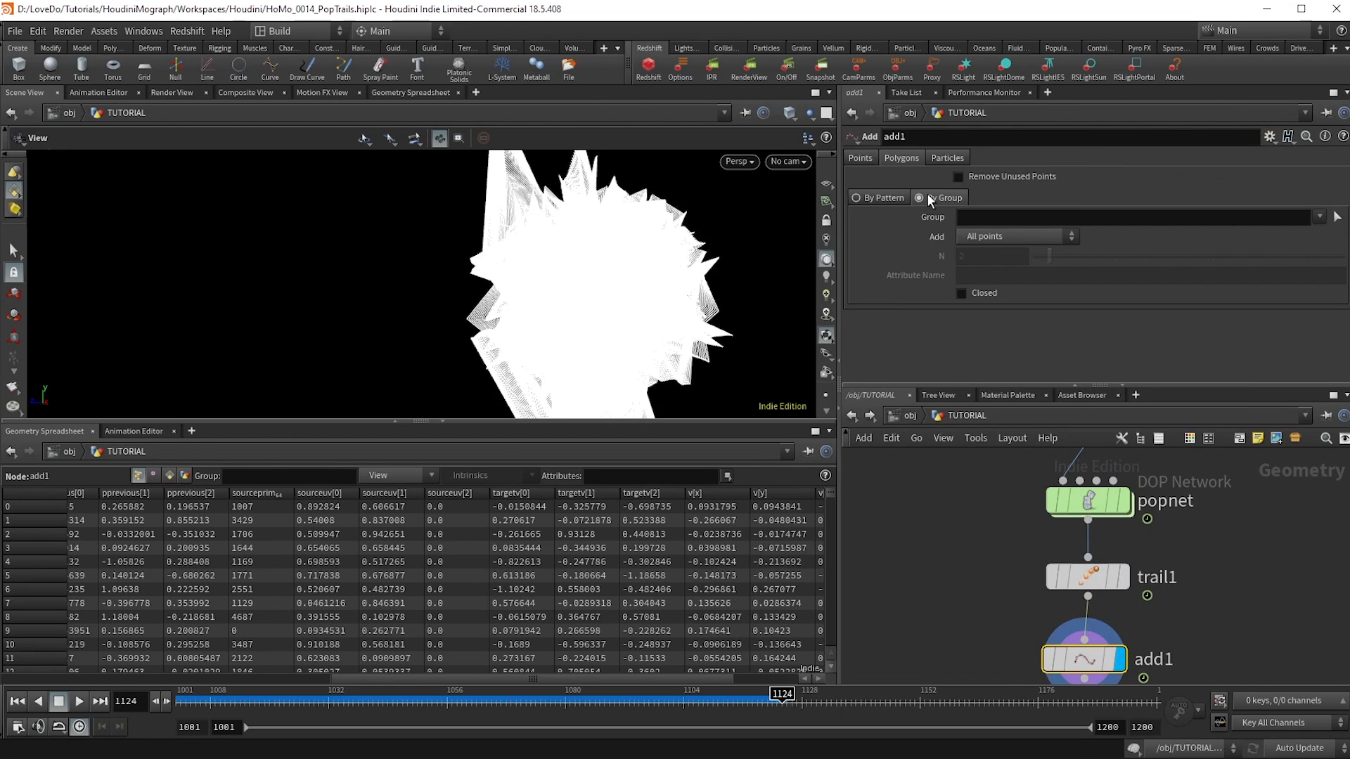
click(919, 197)
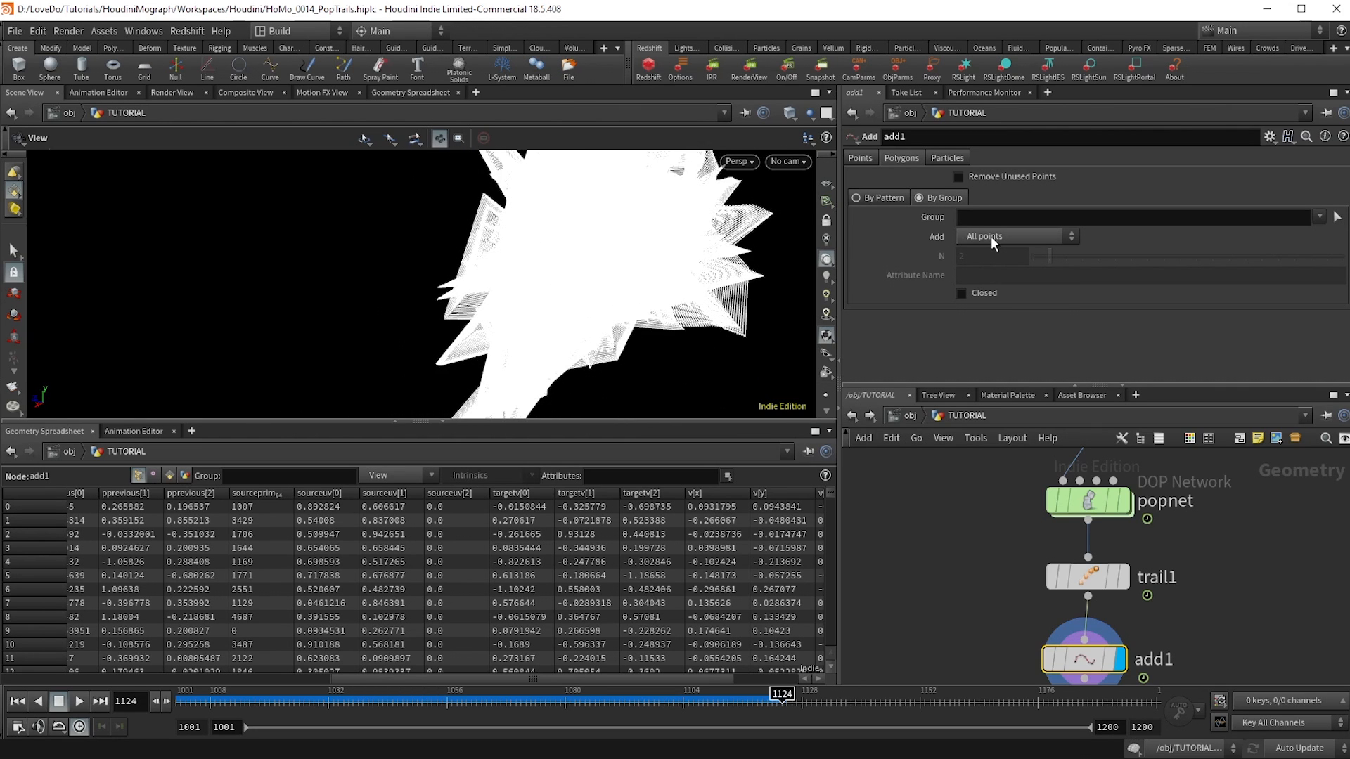
click(1016, 236)
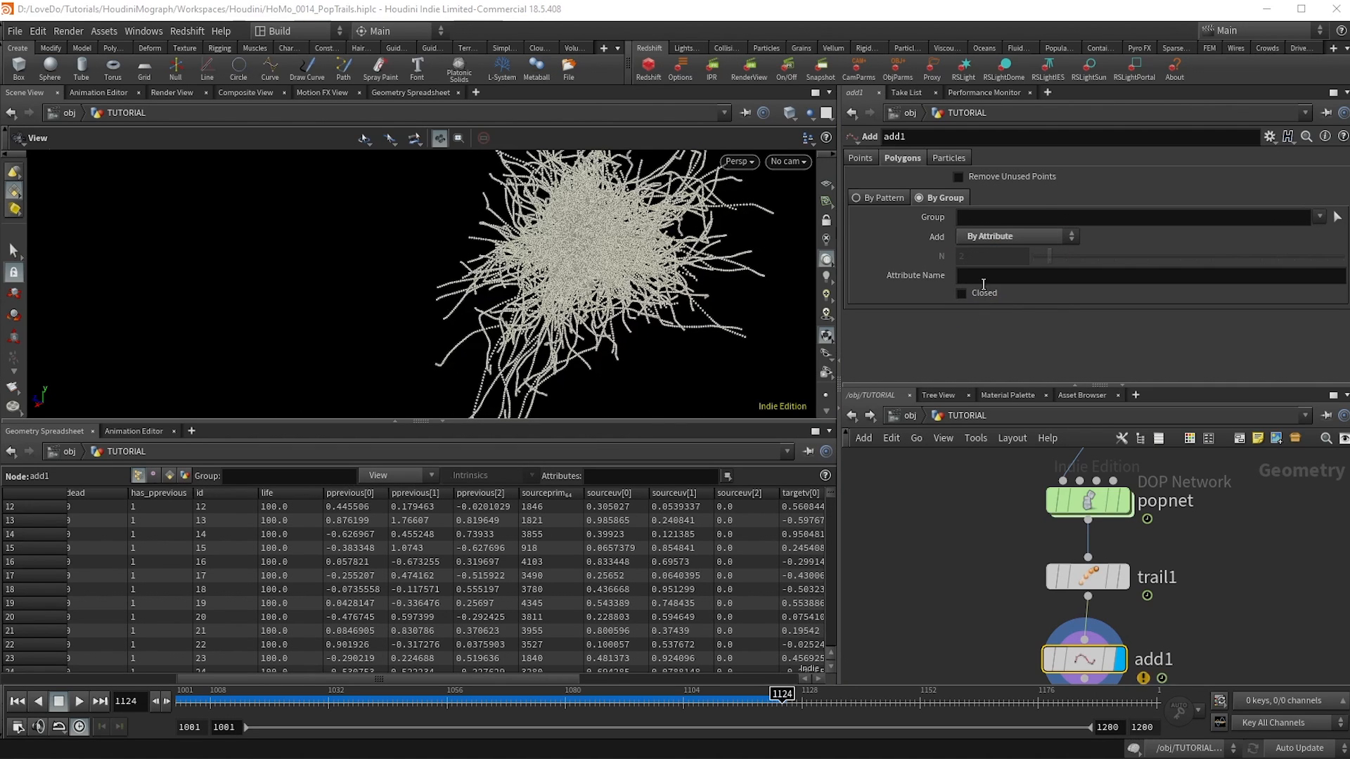
click(1149, 275)
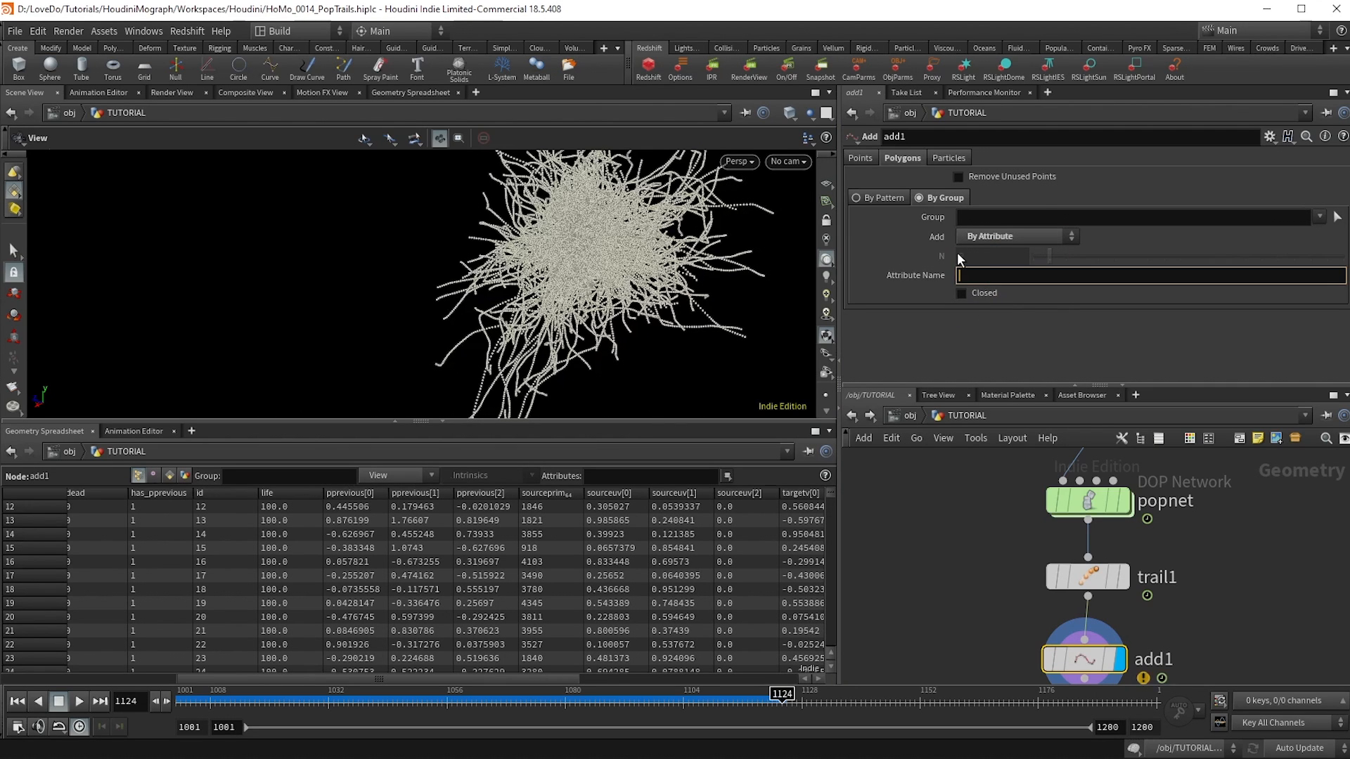
text(id)
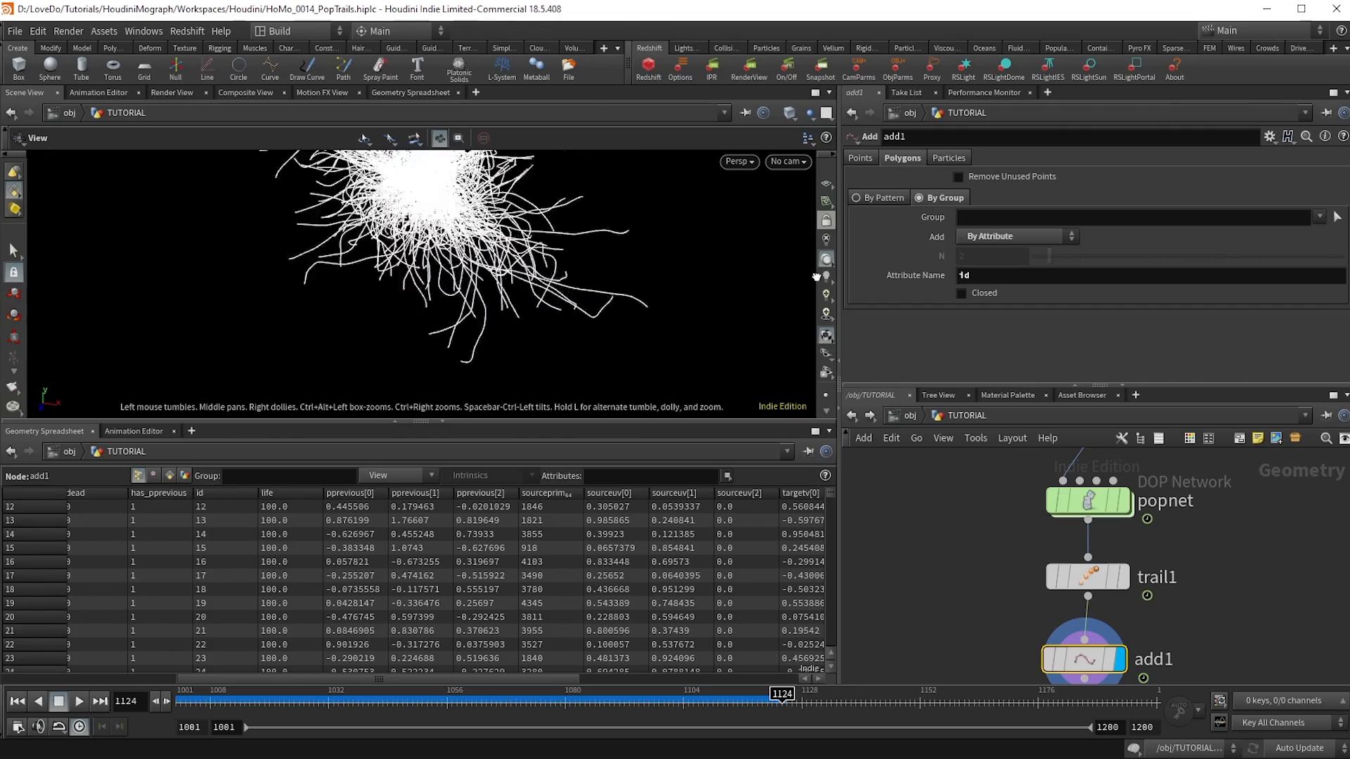
- Scrub the sim, then drop a SOP Solver between popwind1 and the merge and dive in
drag(782, 695, 253, 694)
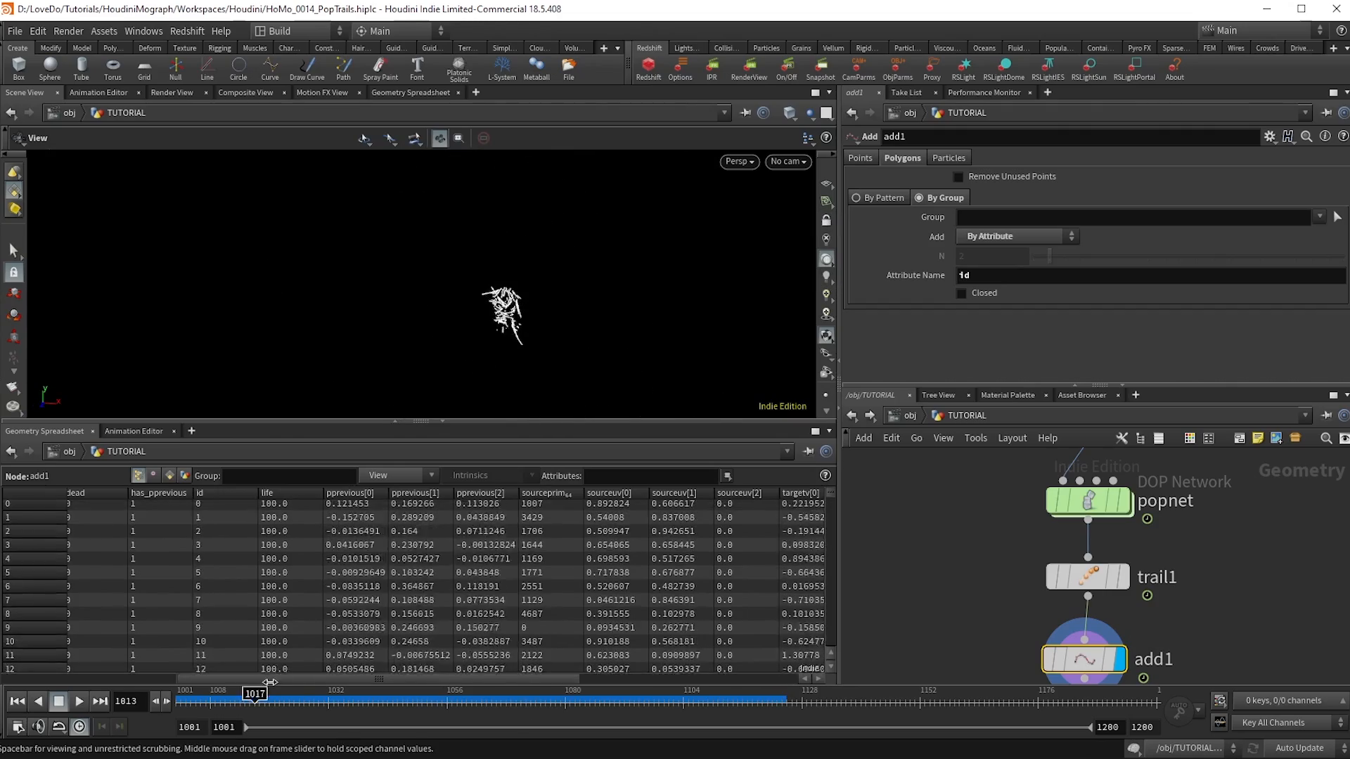
drag(256, 694, 456, 693)
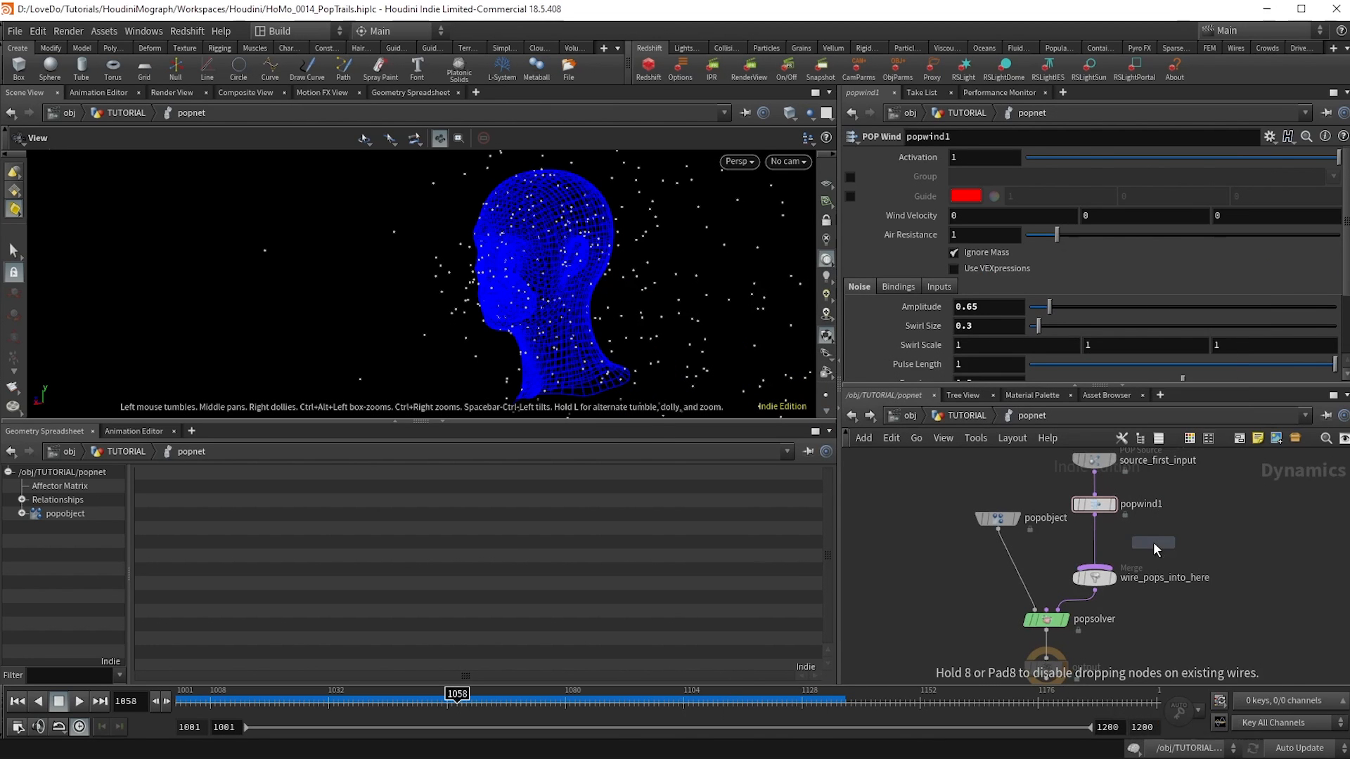
click(1093, 533)
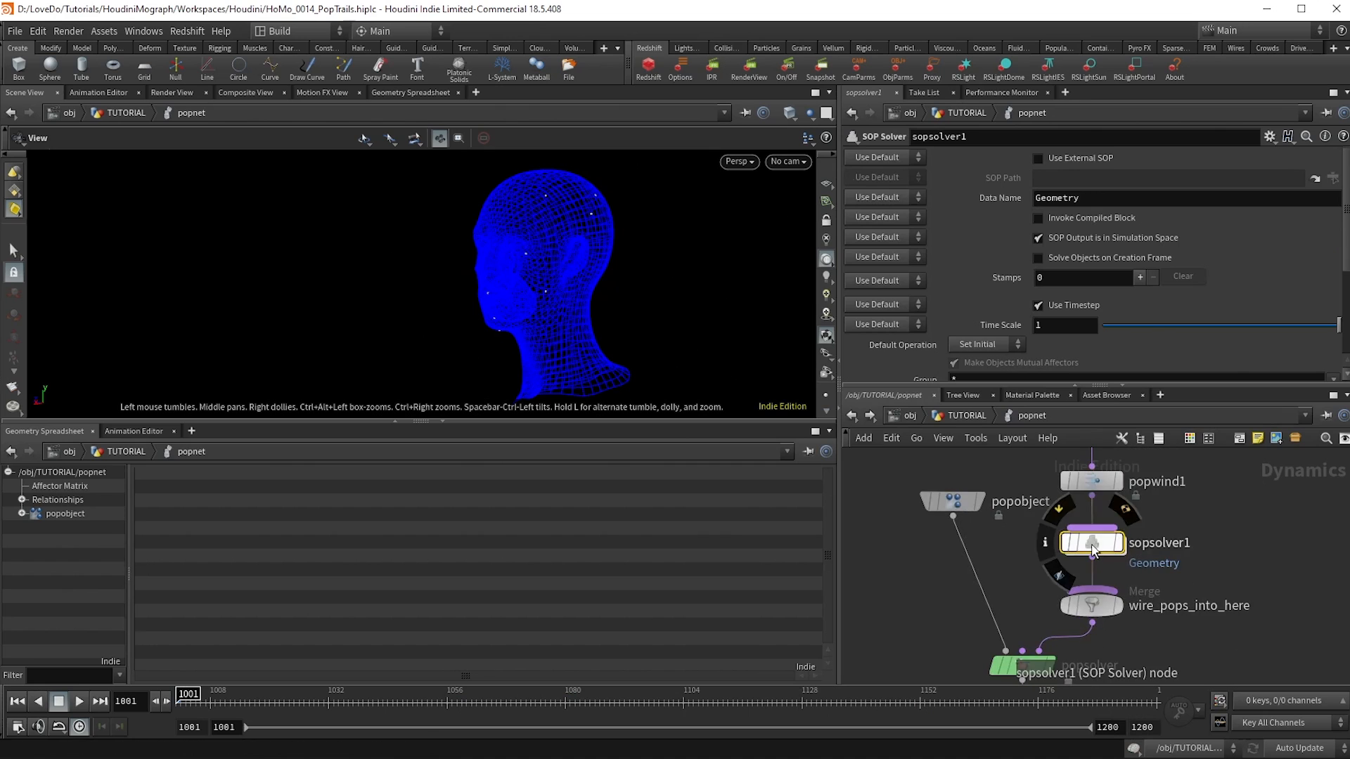
double_click(1091, 542)
text(obje)
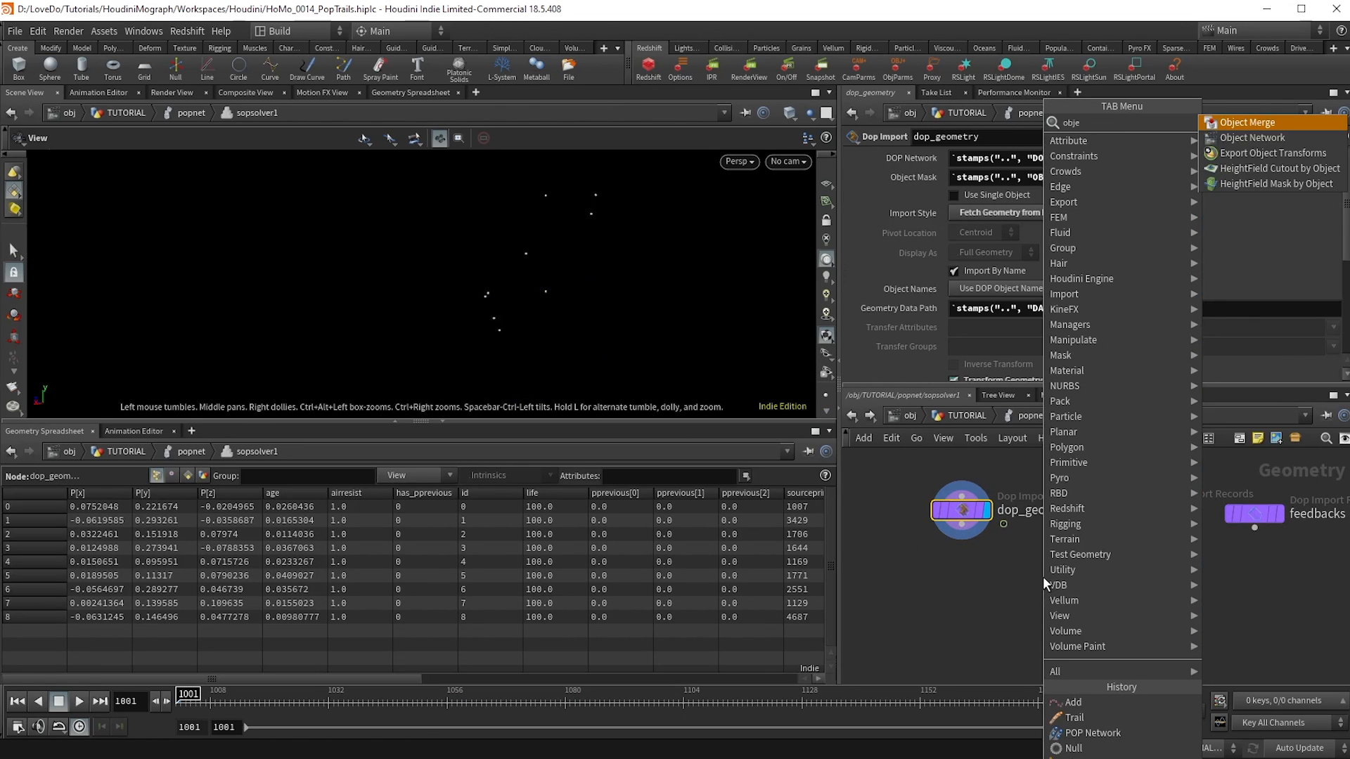
- Add an Object Merge of ../../../GEO and a Minimum Distance Ray SOP after dop_geometry
click(1243, 122)
text(../../../)
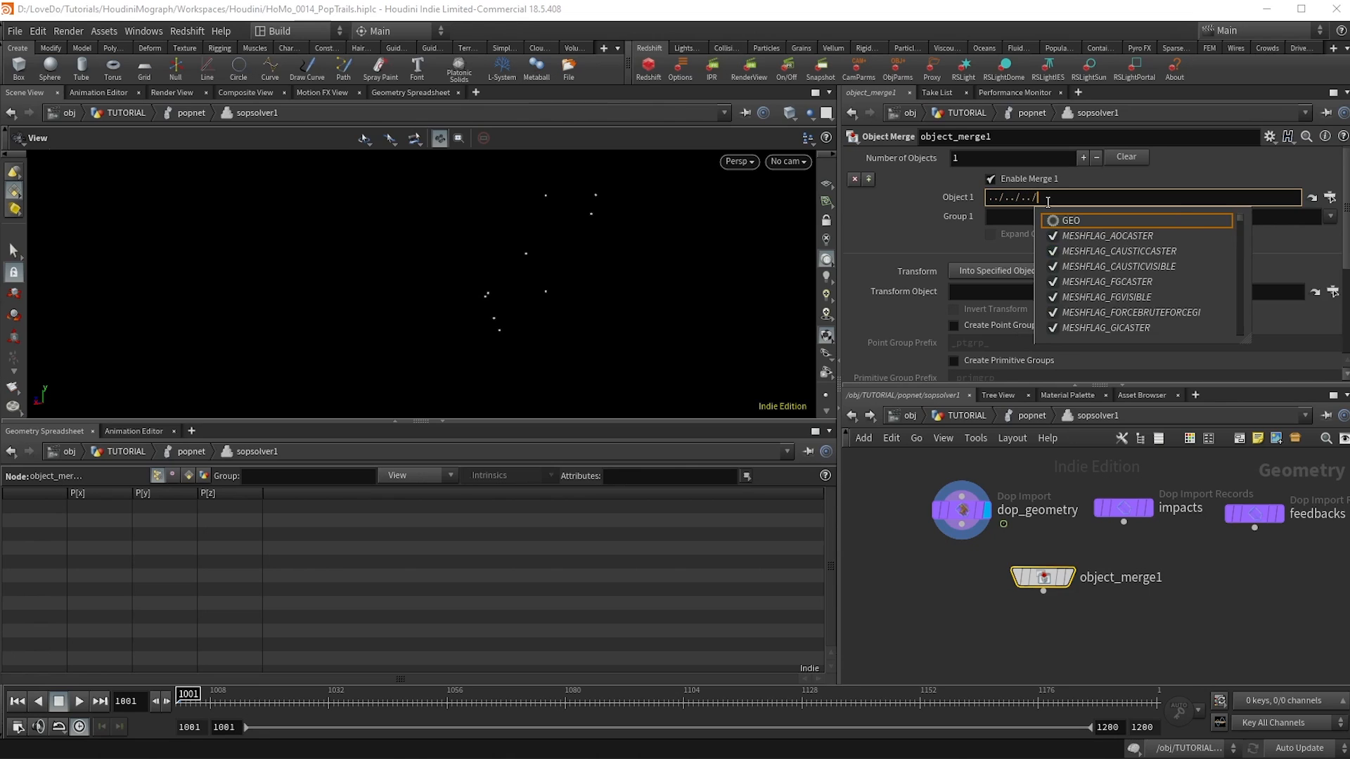
click(1069, 220)
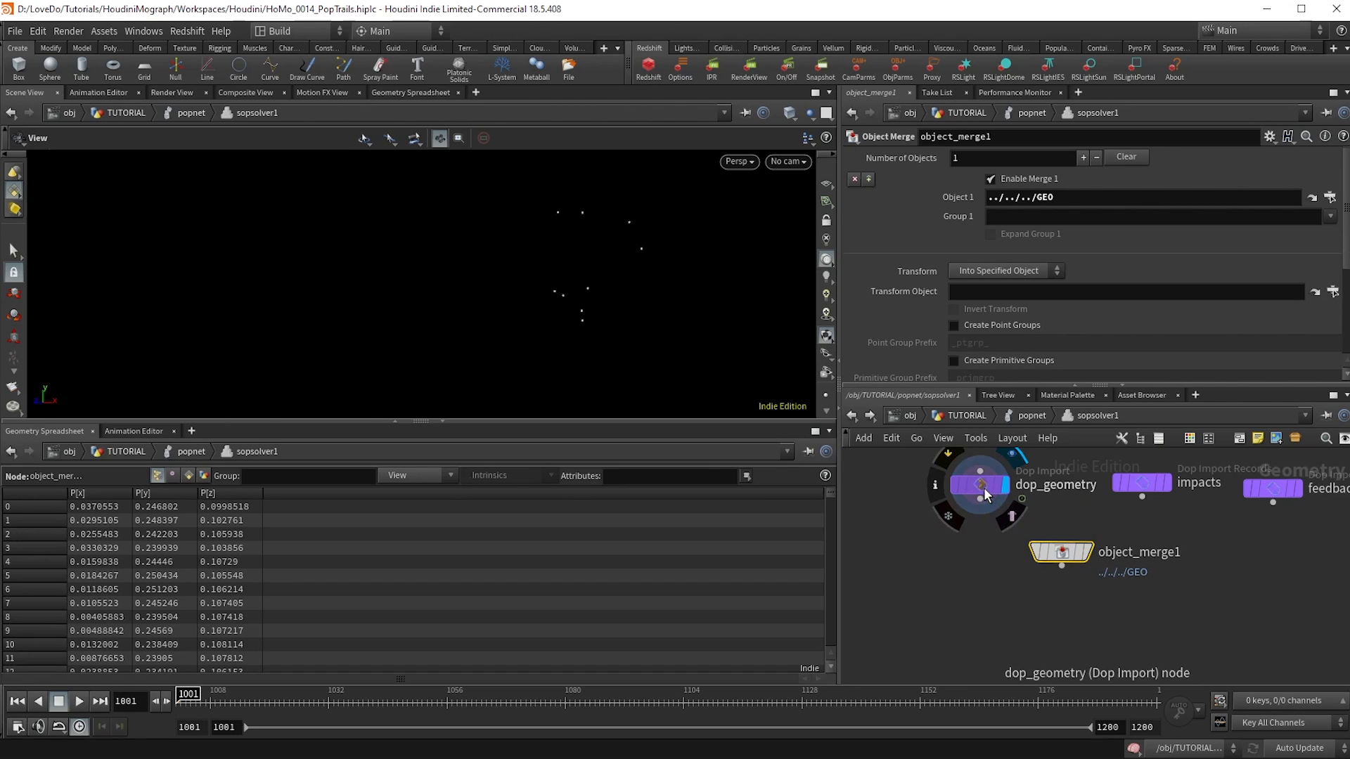
click(979, 505)
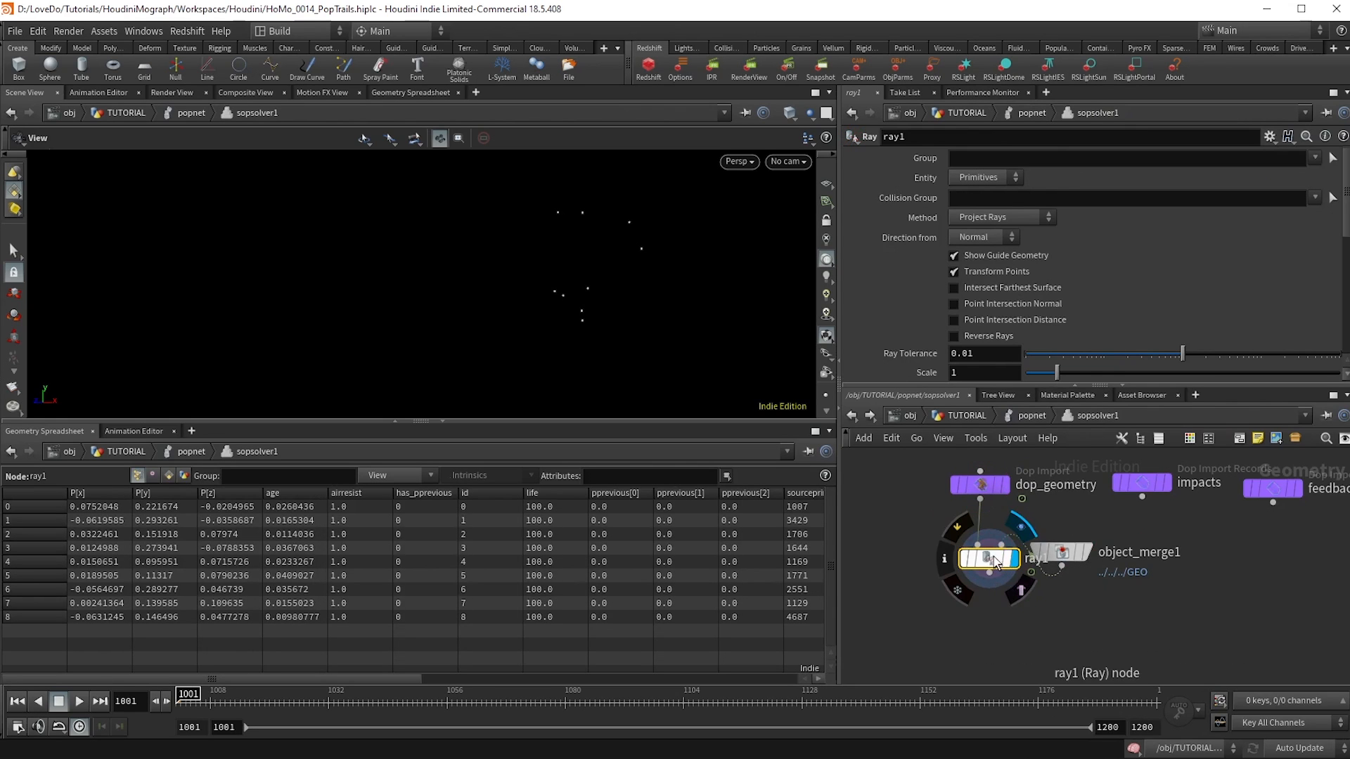
click(998, 218)
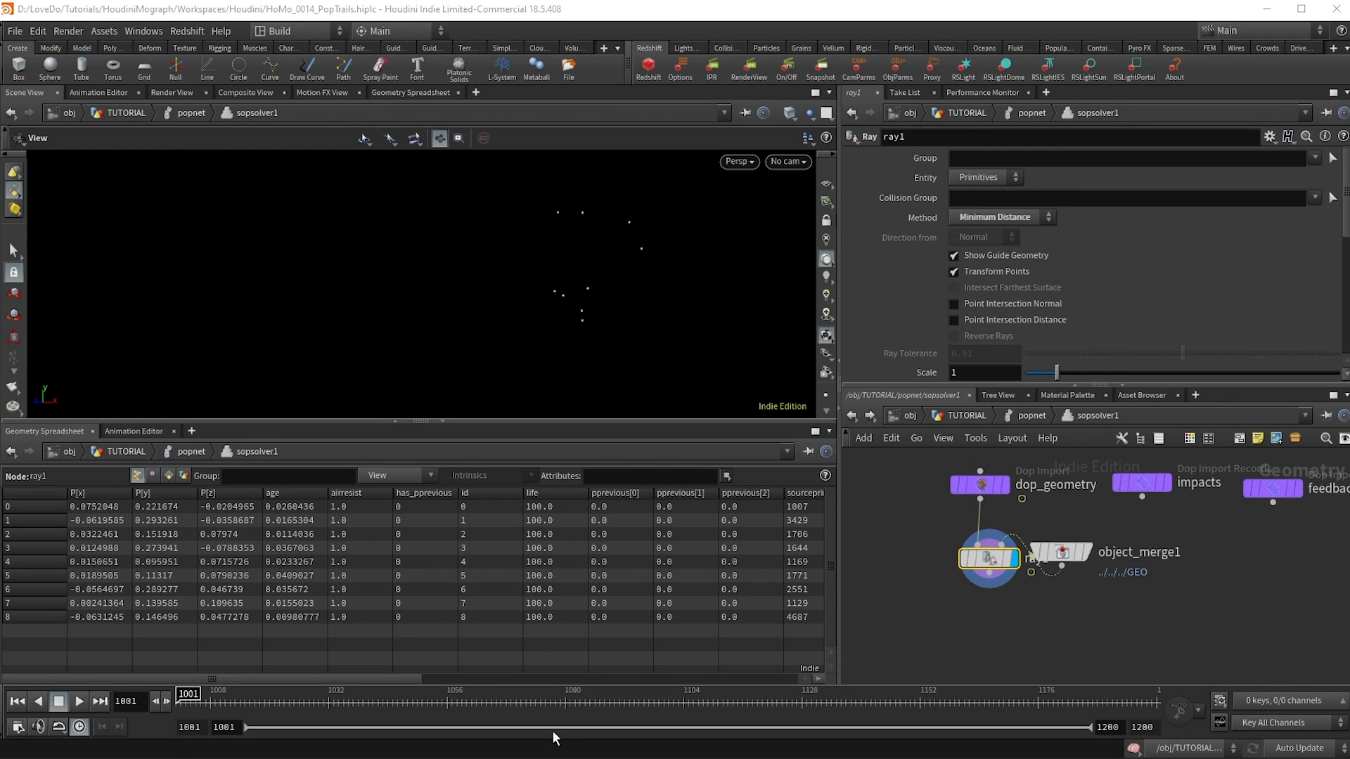
click(77, 701)
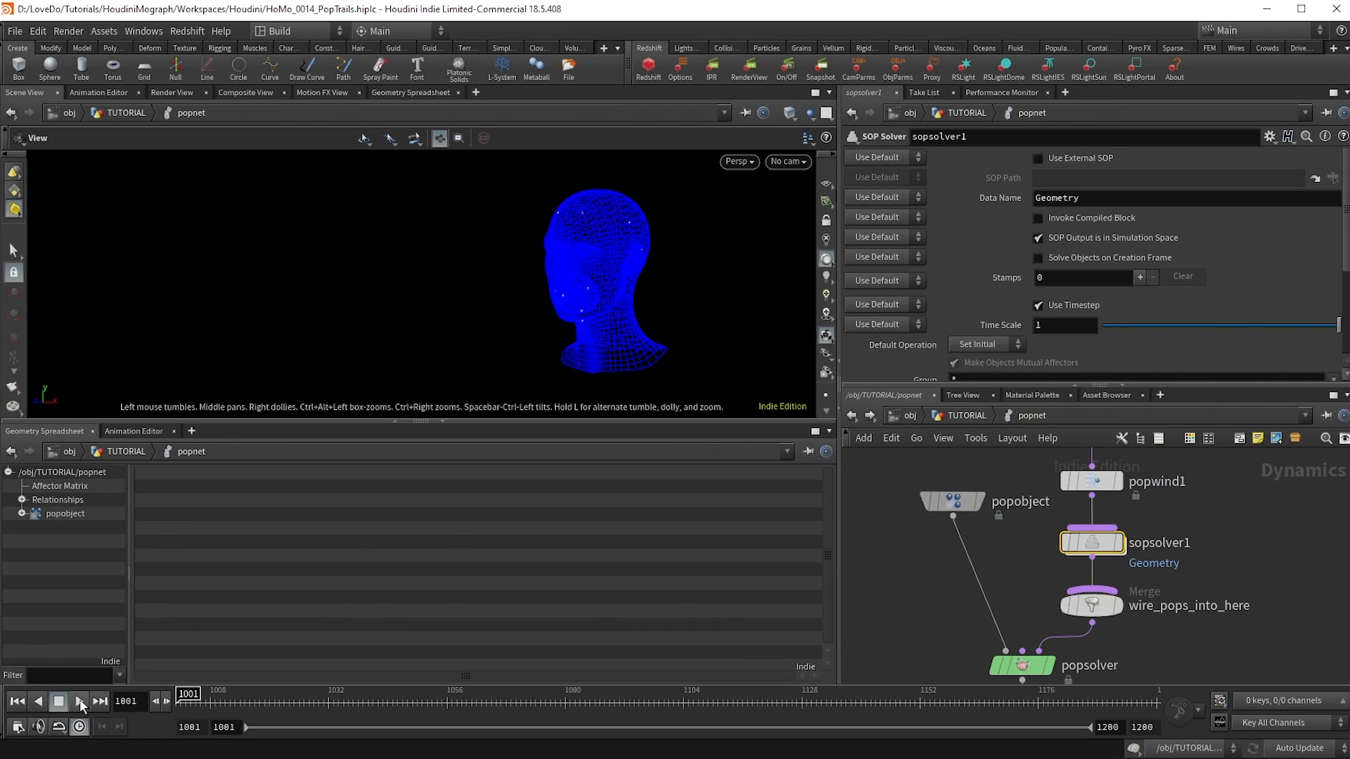
- Play the simulation to watch particles cling to the head, then rewind to frame one
click(78, 701)
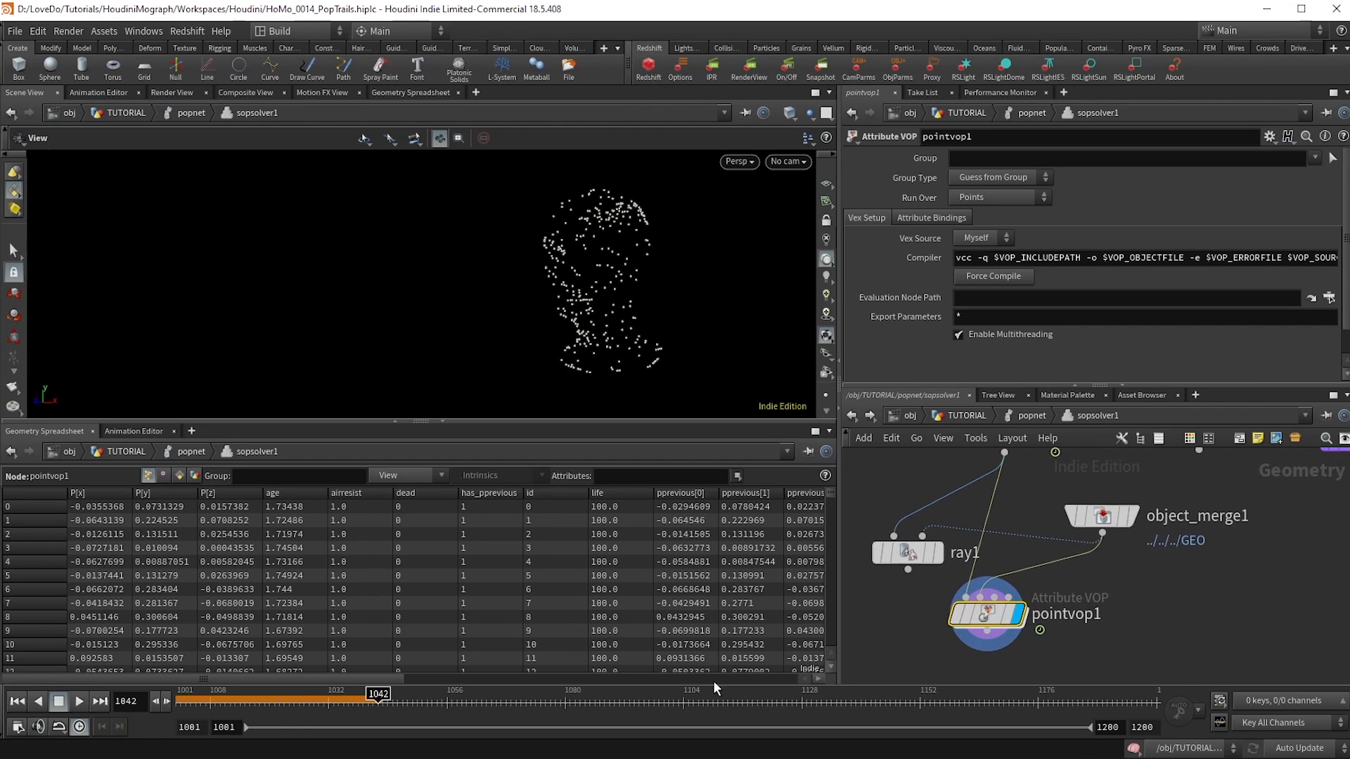
click(16, 701)
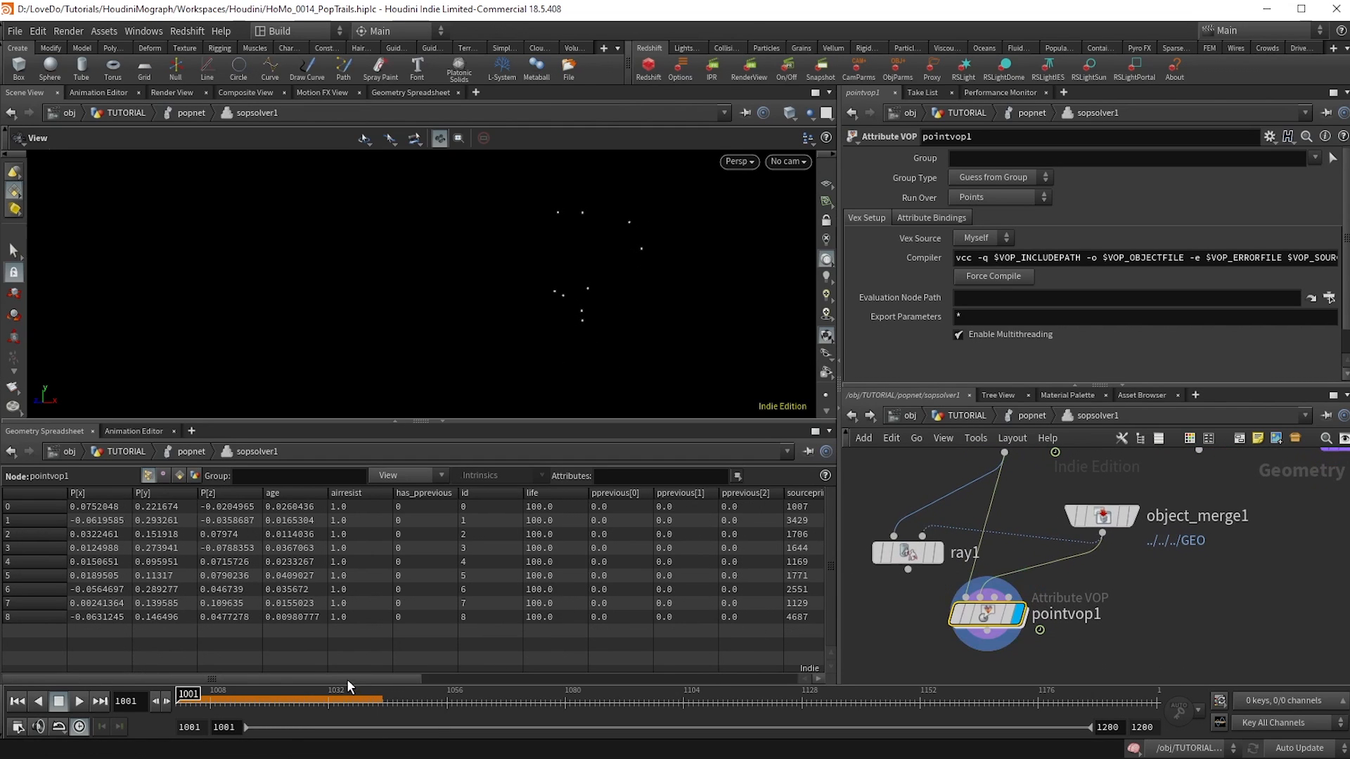
- Inside the VOP, sample P with a Primitive Attribute node driven by xyzdist1 prim/uv, feeding output P
double_click(987, 613)
text(prim)
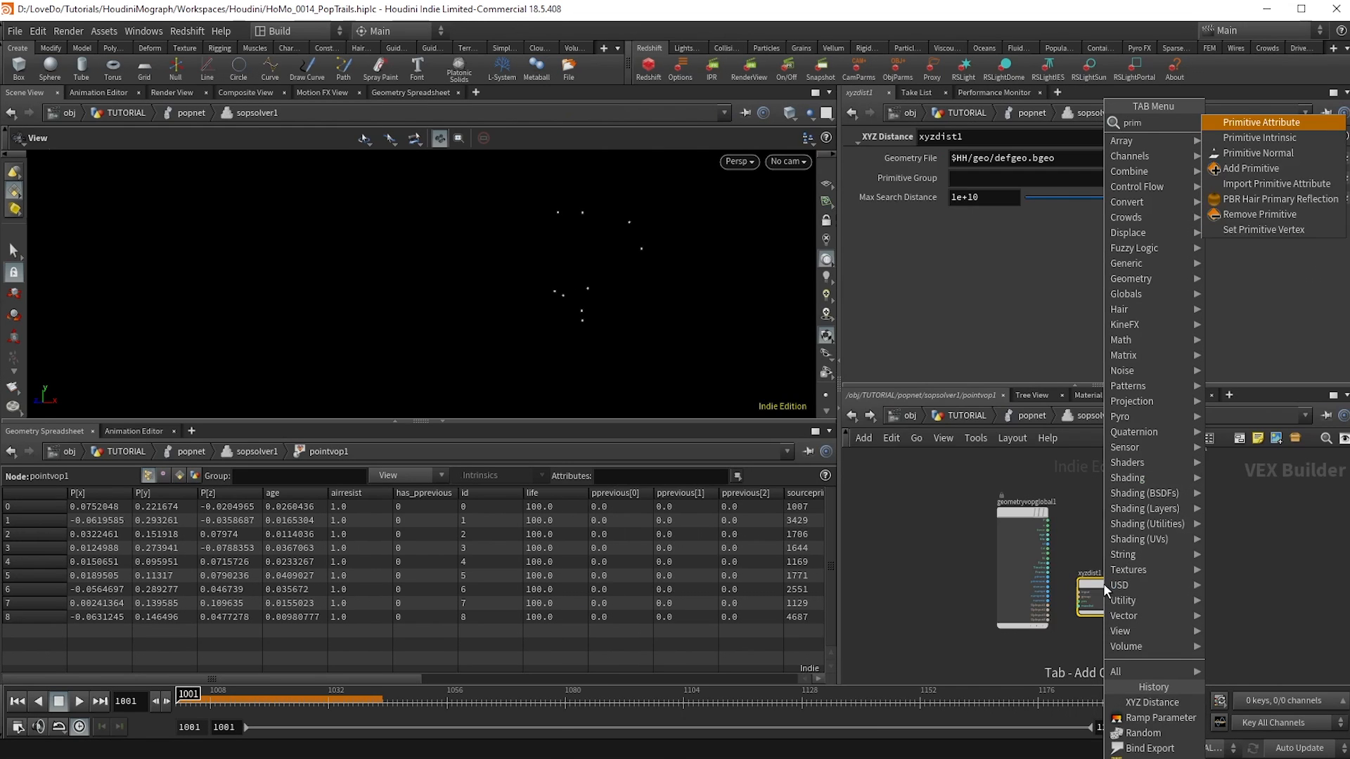
click(1256, 122)
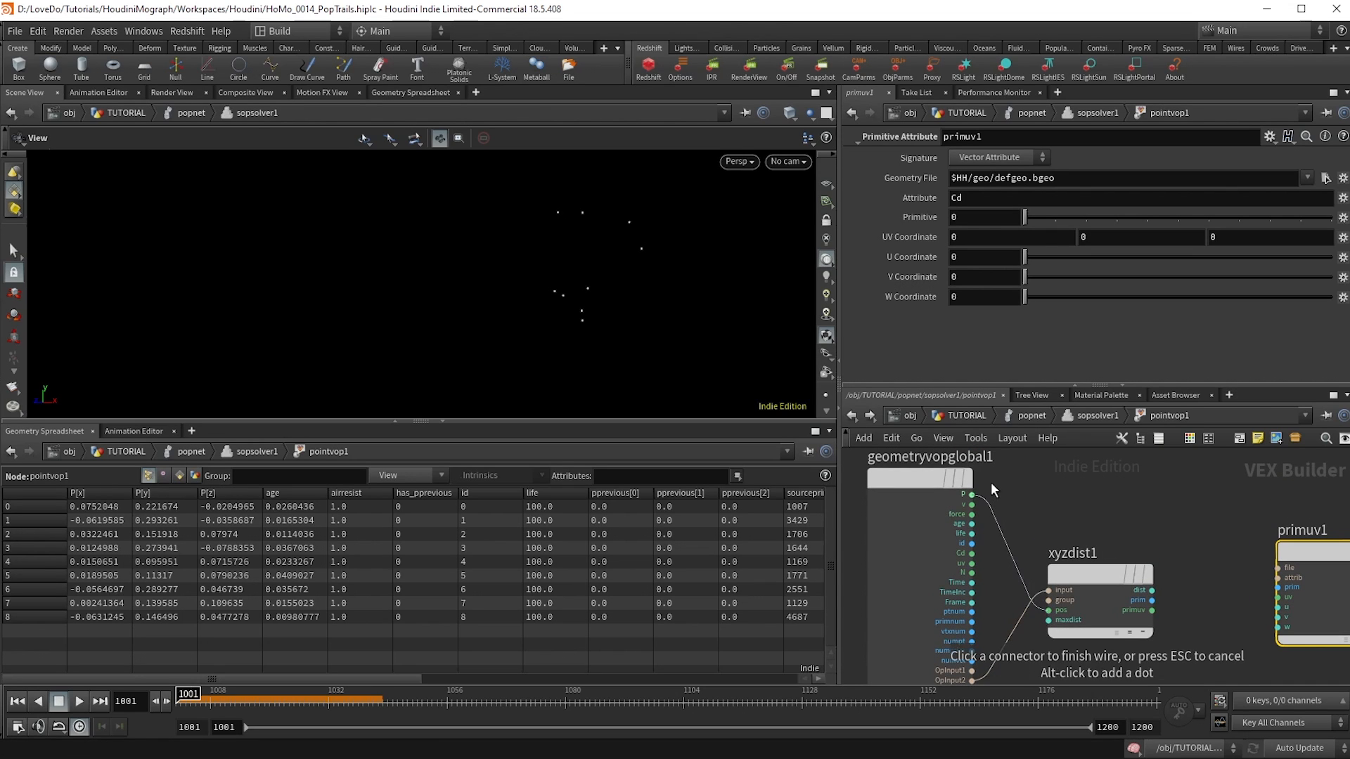
click(1067, 589)
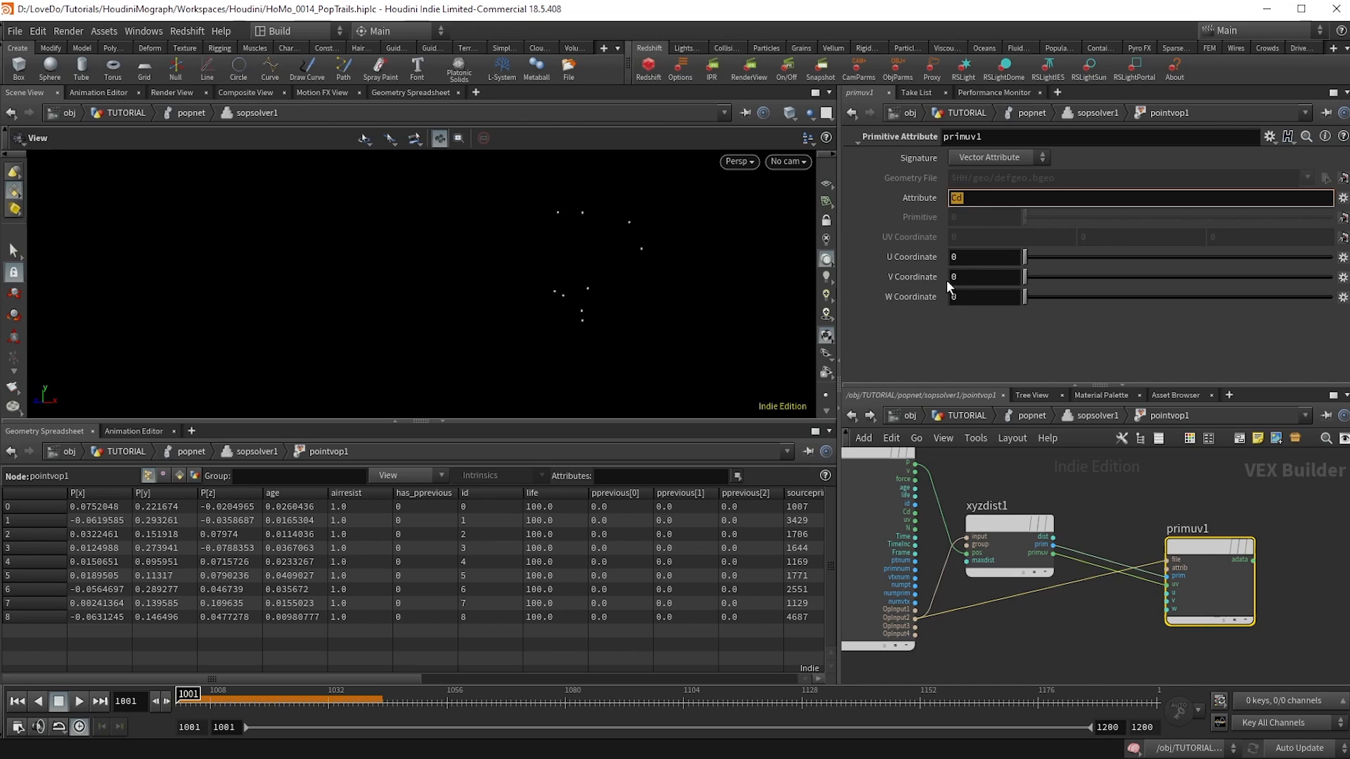
text(P)
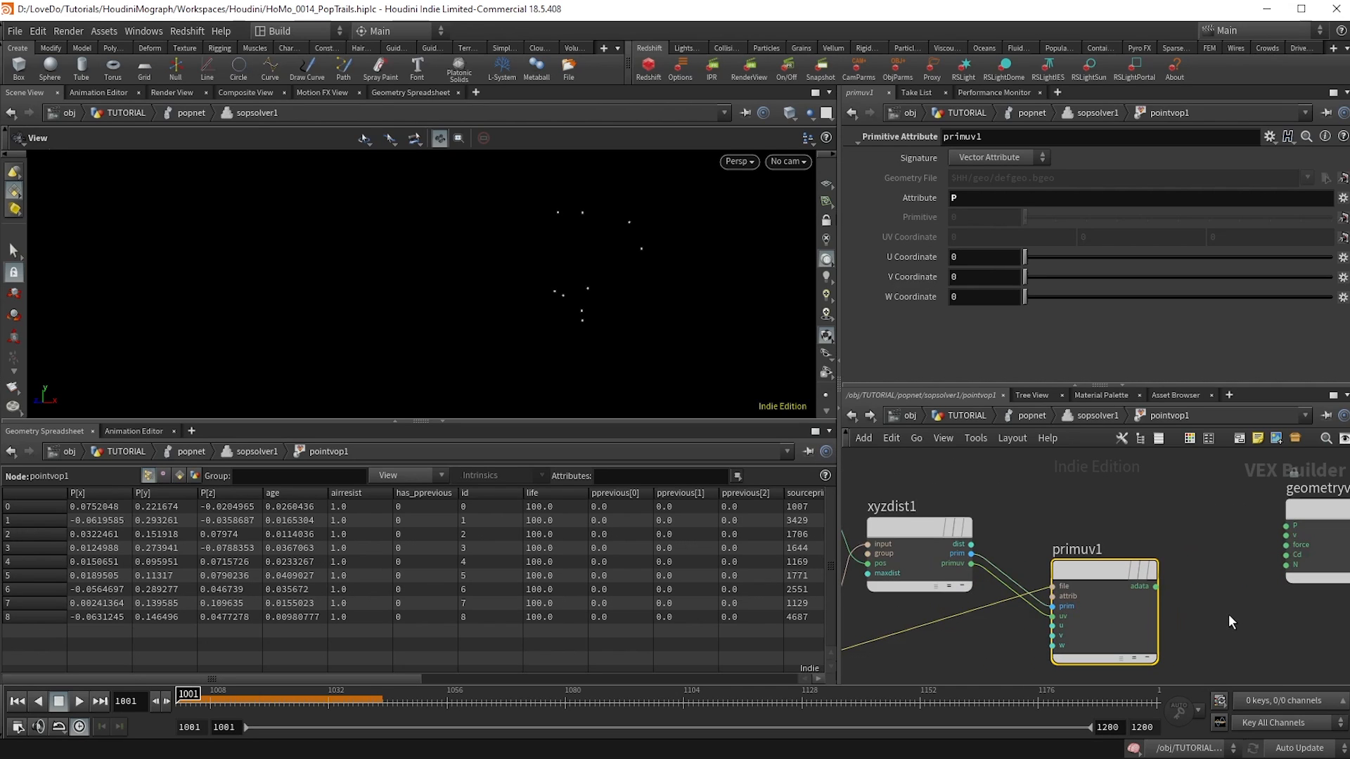
mouse_move(1195, 601)
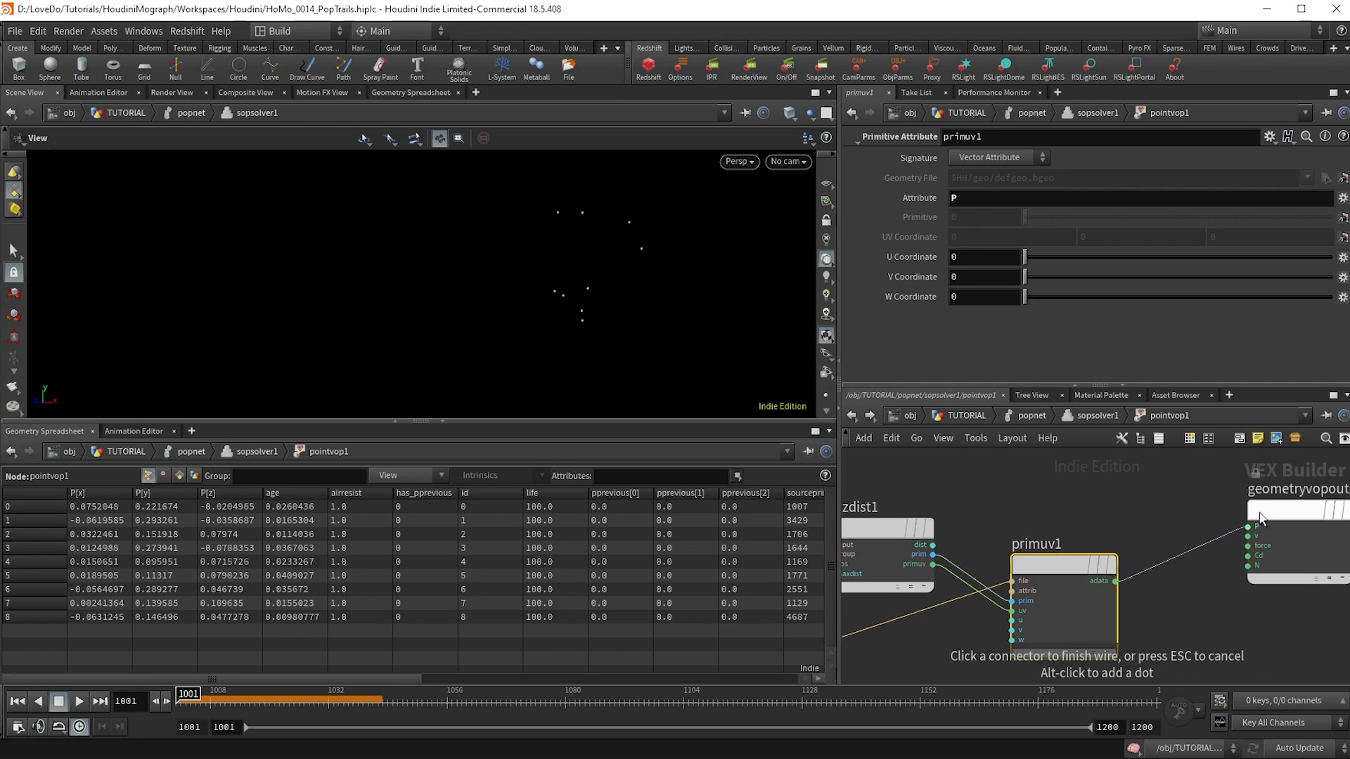
click(1248, 527)
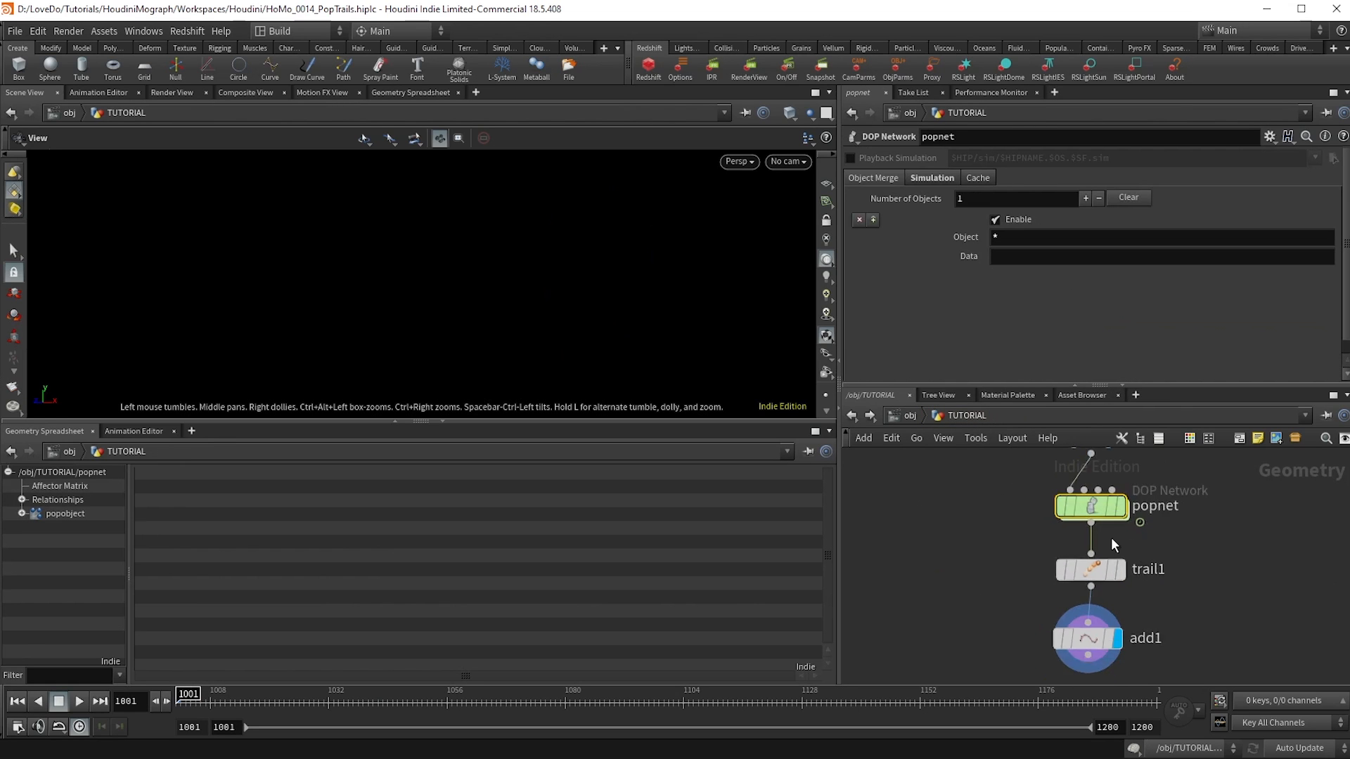
- Play the simulation, orbit to watch trails wrap the head, then stop playback
click(76, 701)
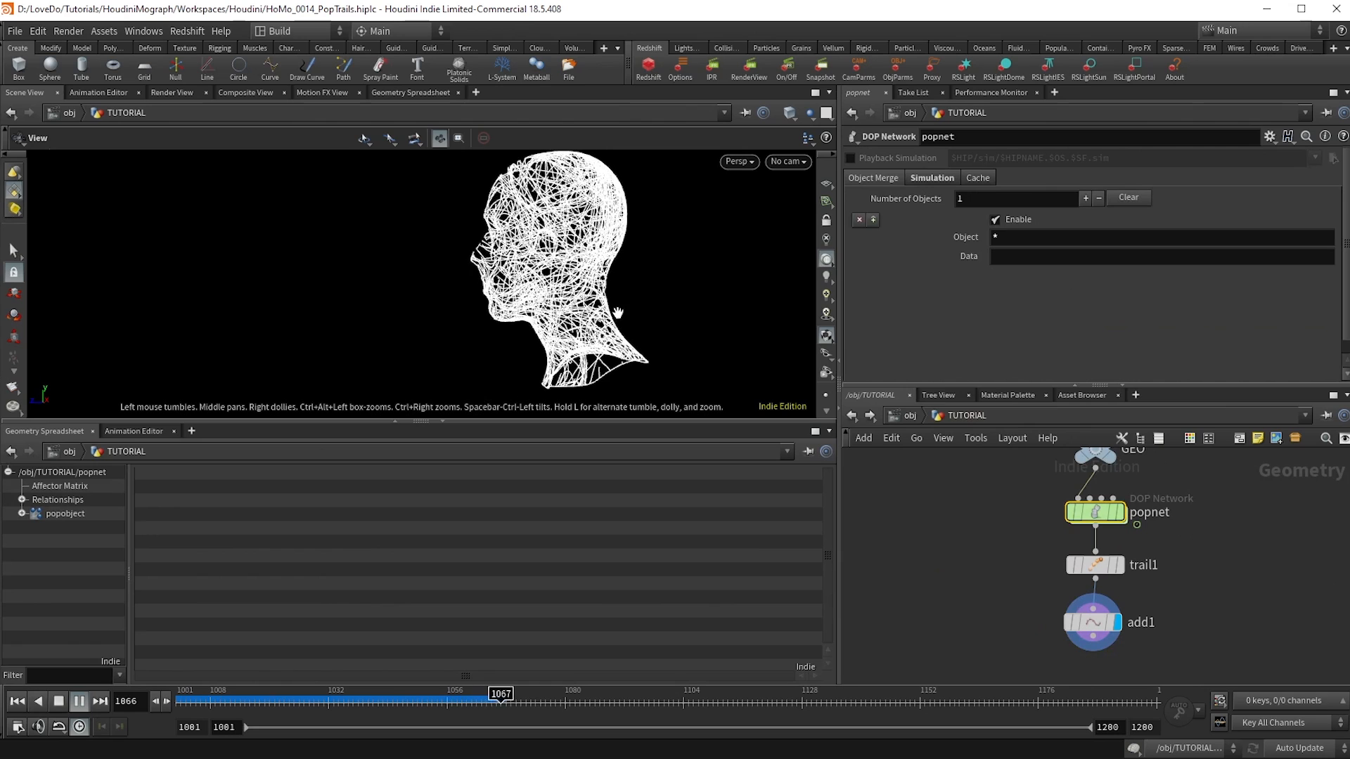
drag(500, 705, 733, 704)
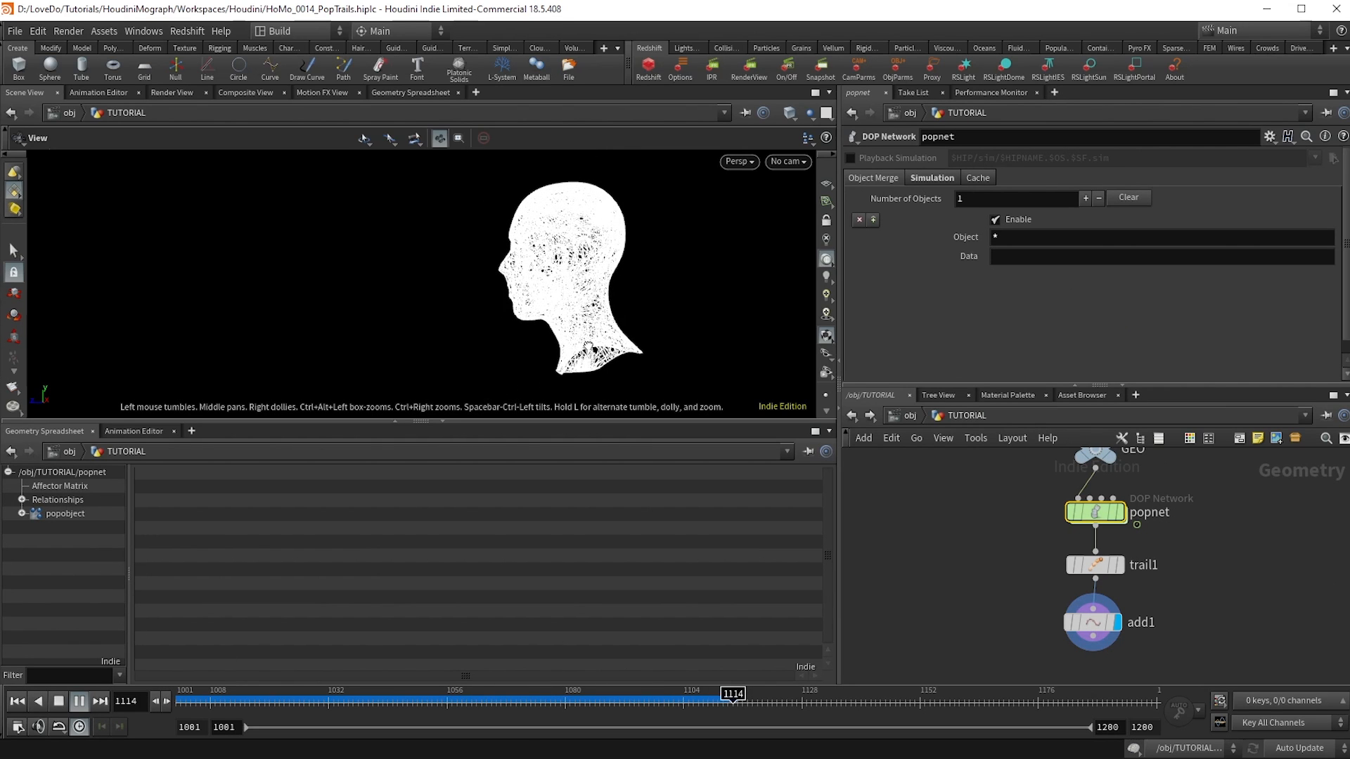
click(77, 701)
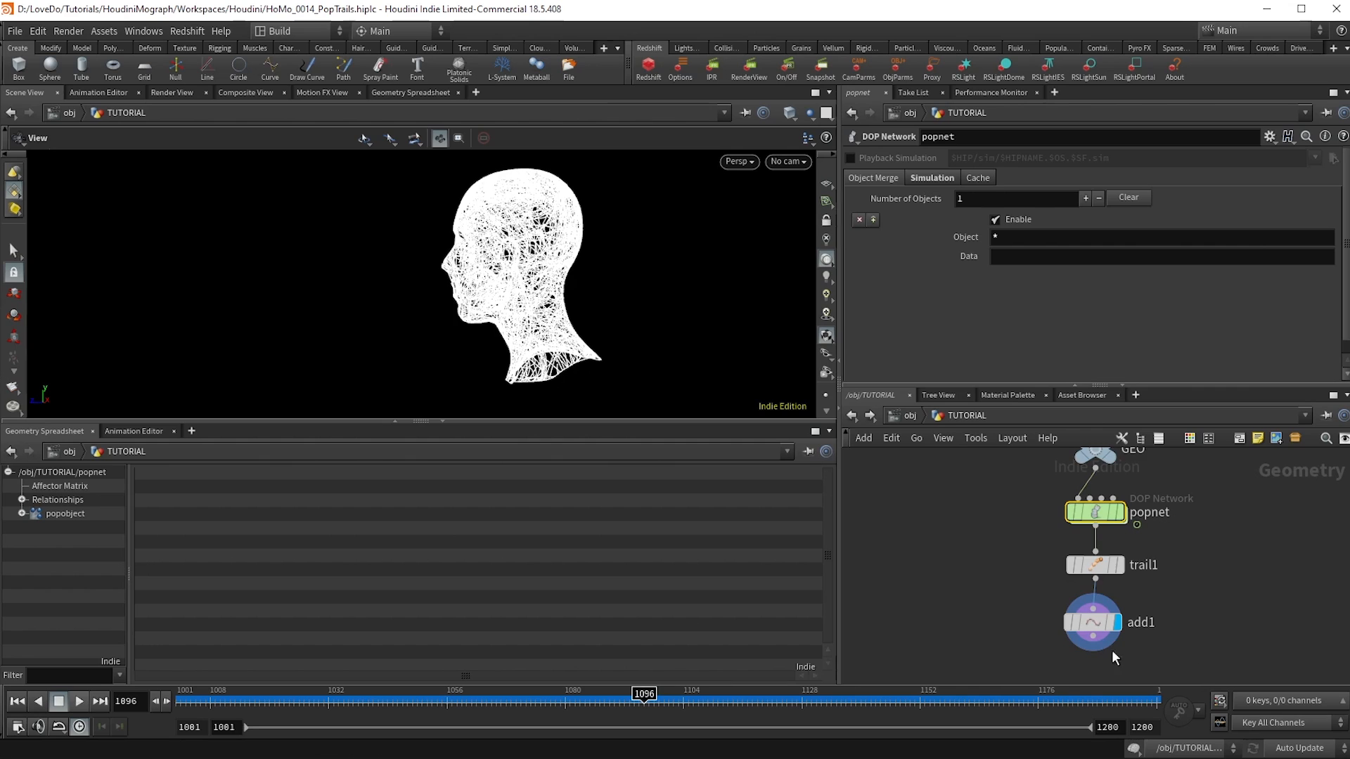
key(Tab)
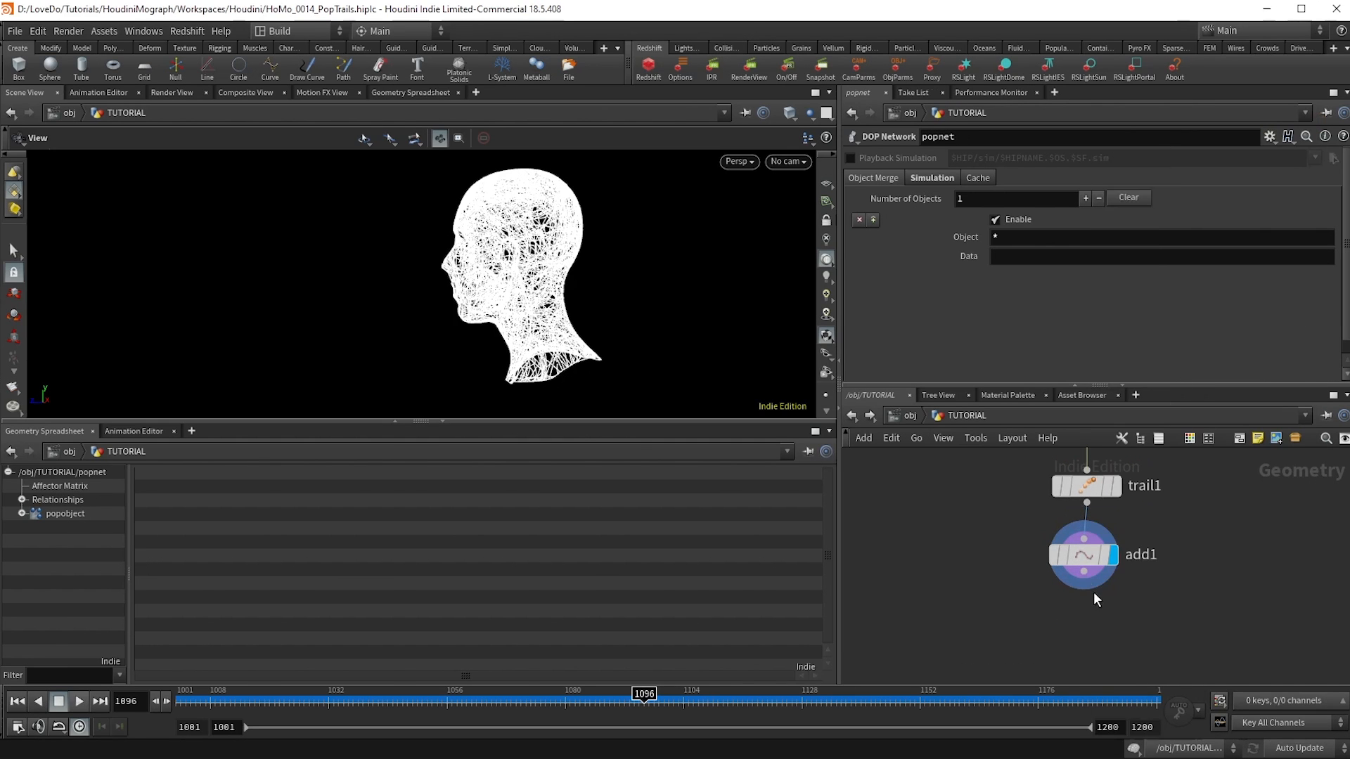
- Add a UV Texture node under add1 using Rows & Columns on the Point class
click(1070, 628)
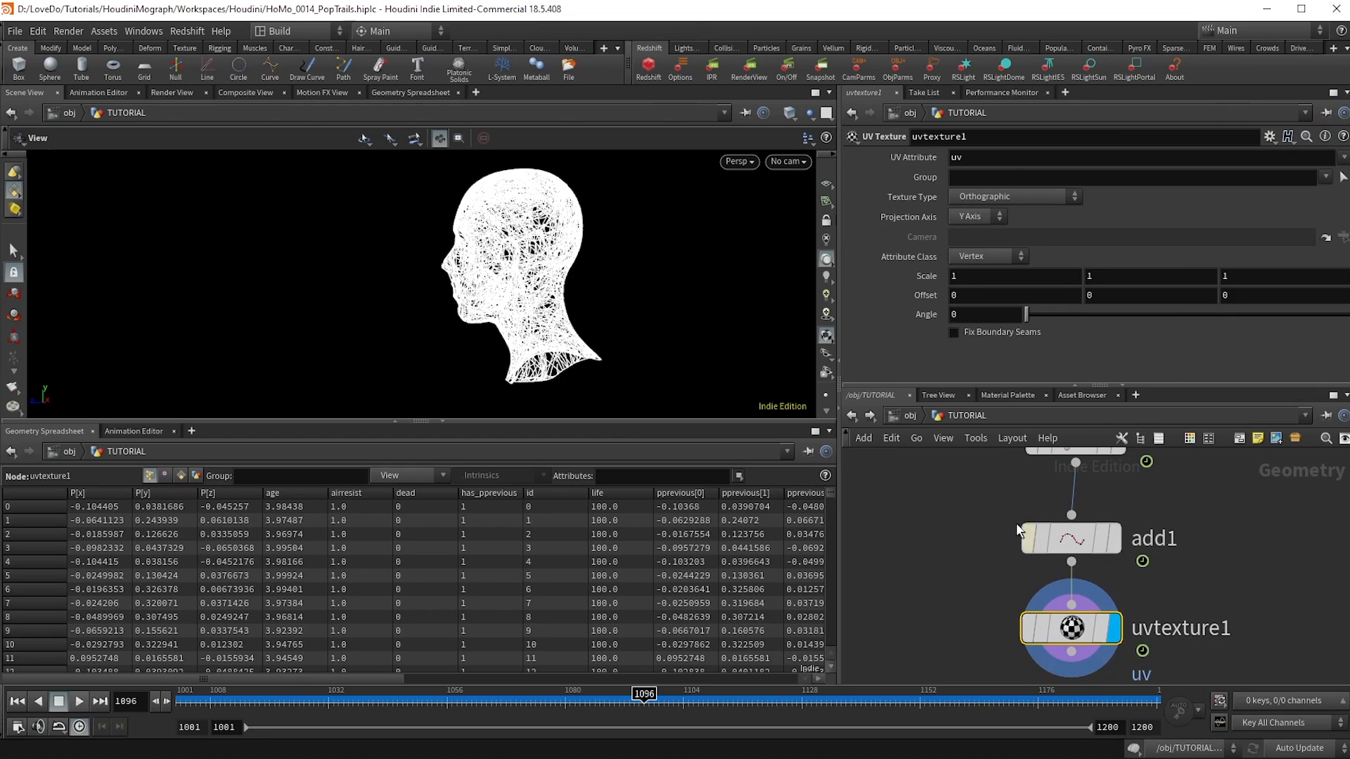
click(1013, 196)
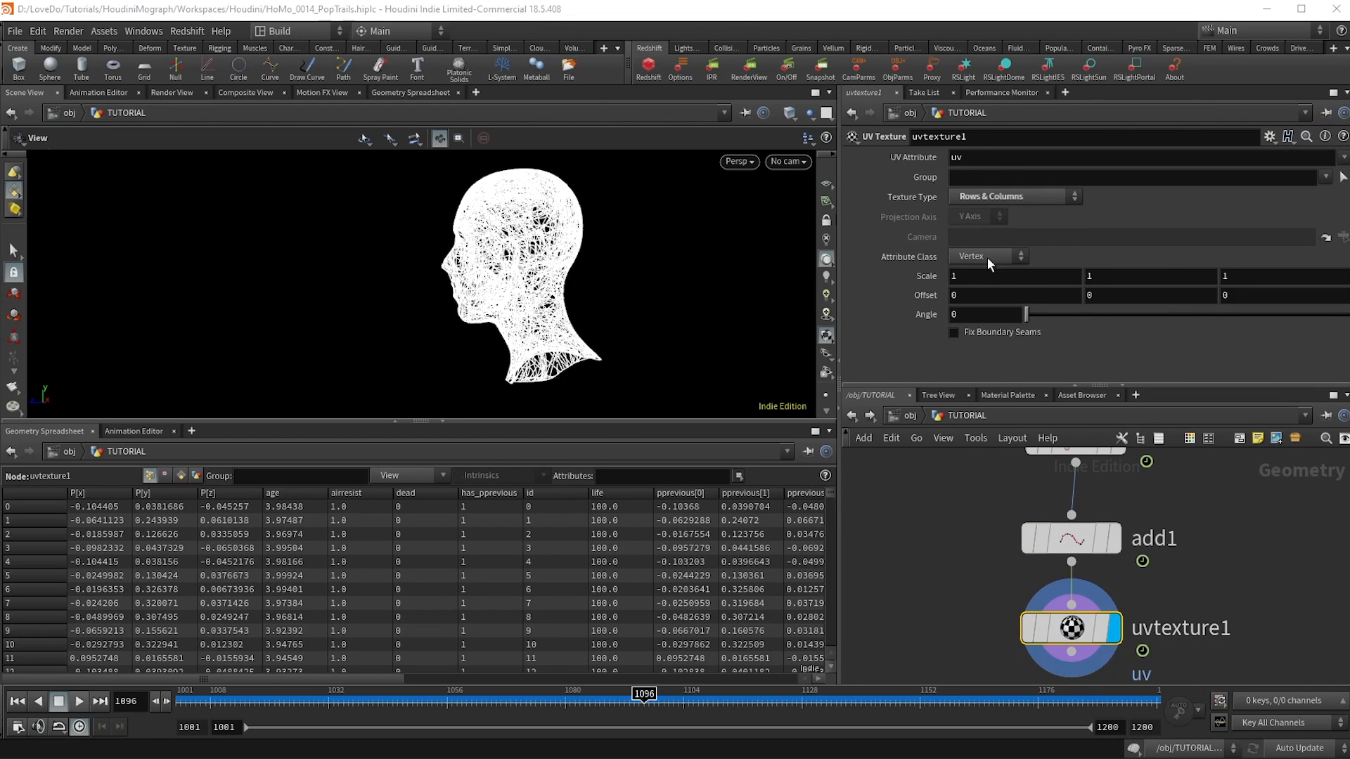
click(987, 256)
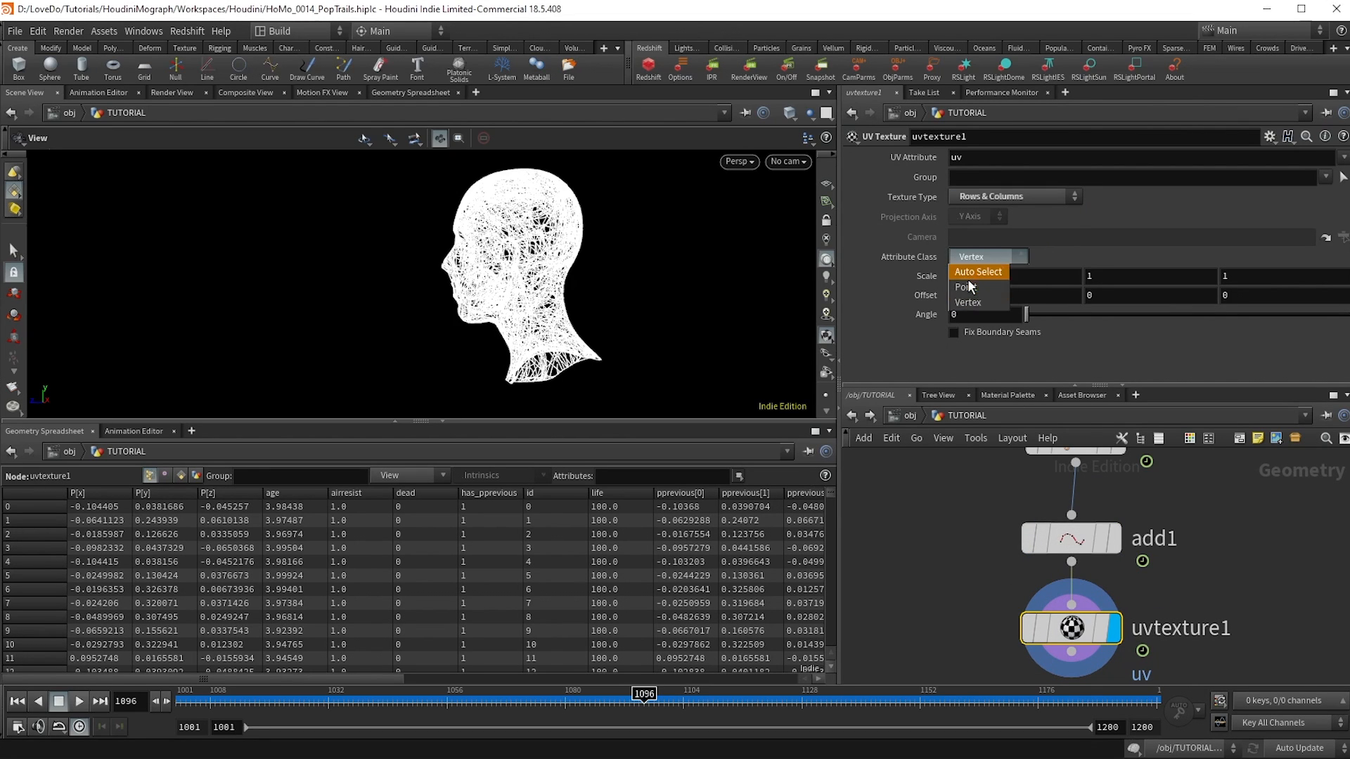
click(968, 287)
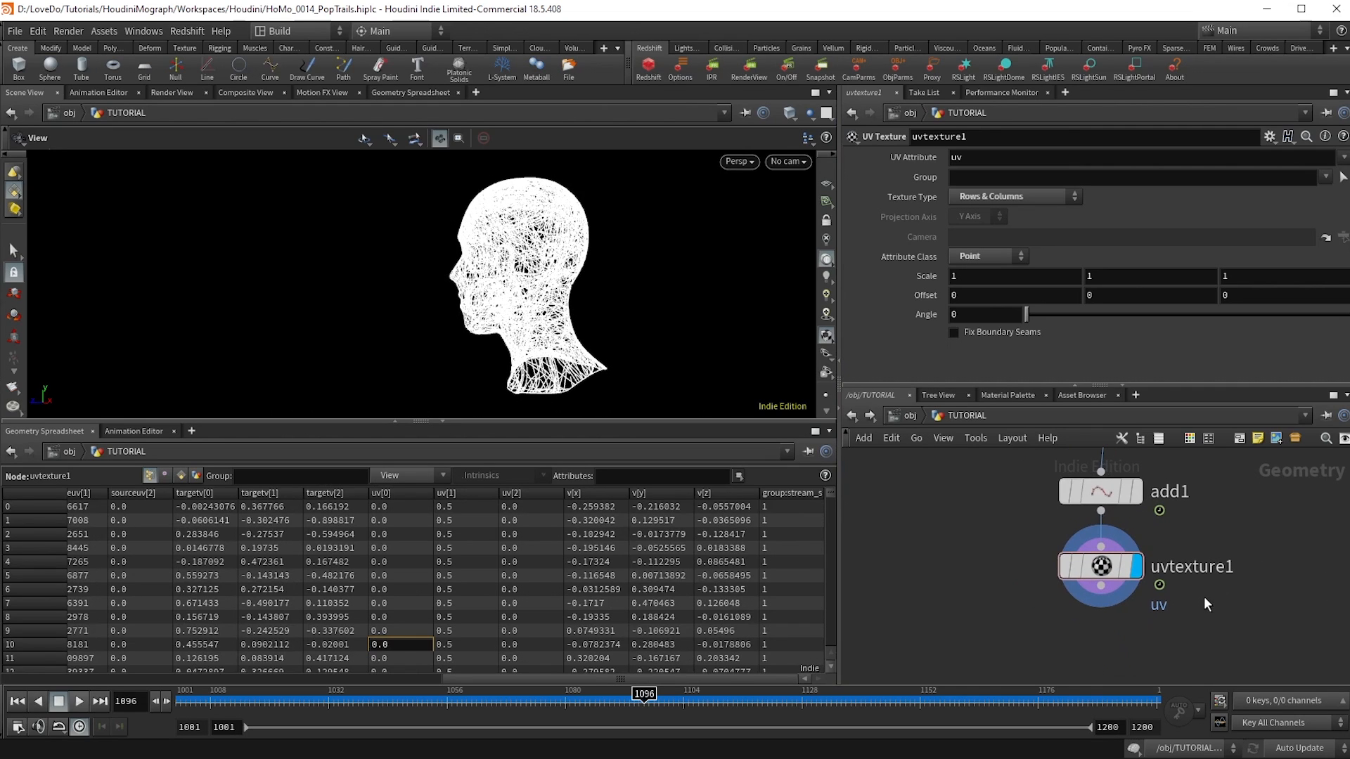
click(1100, 586)
text(w)
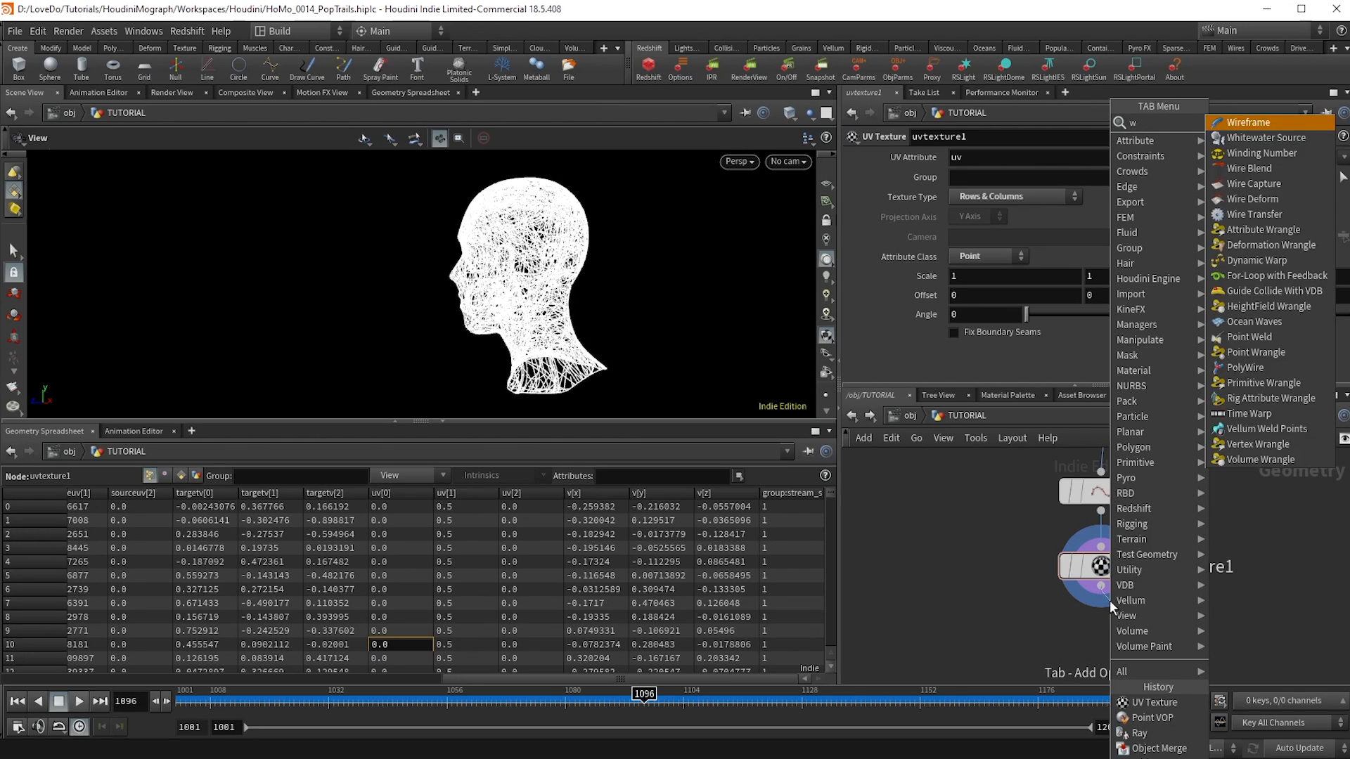
click(1263, 230)
text(@Cd = @)
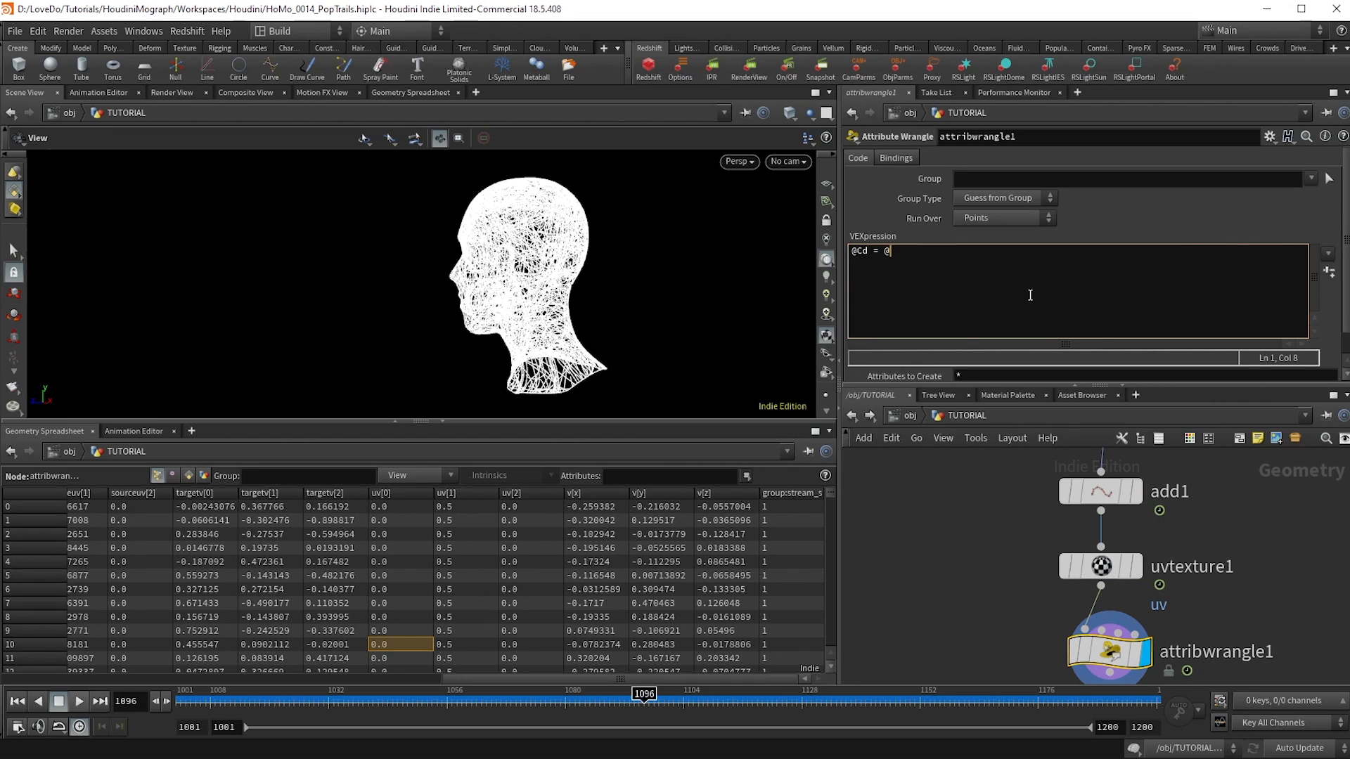
text(uv.x;)
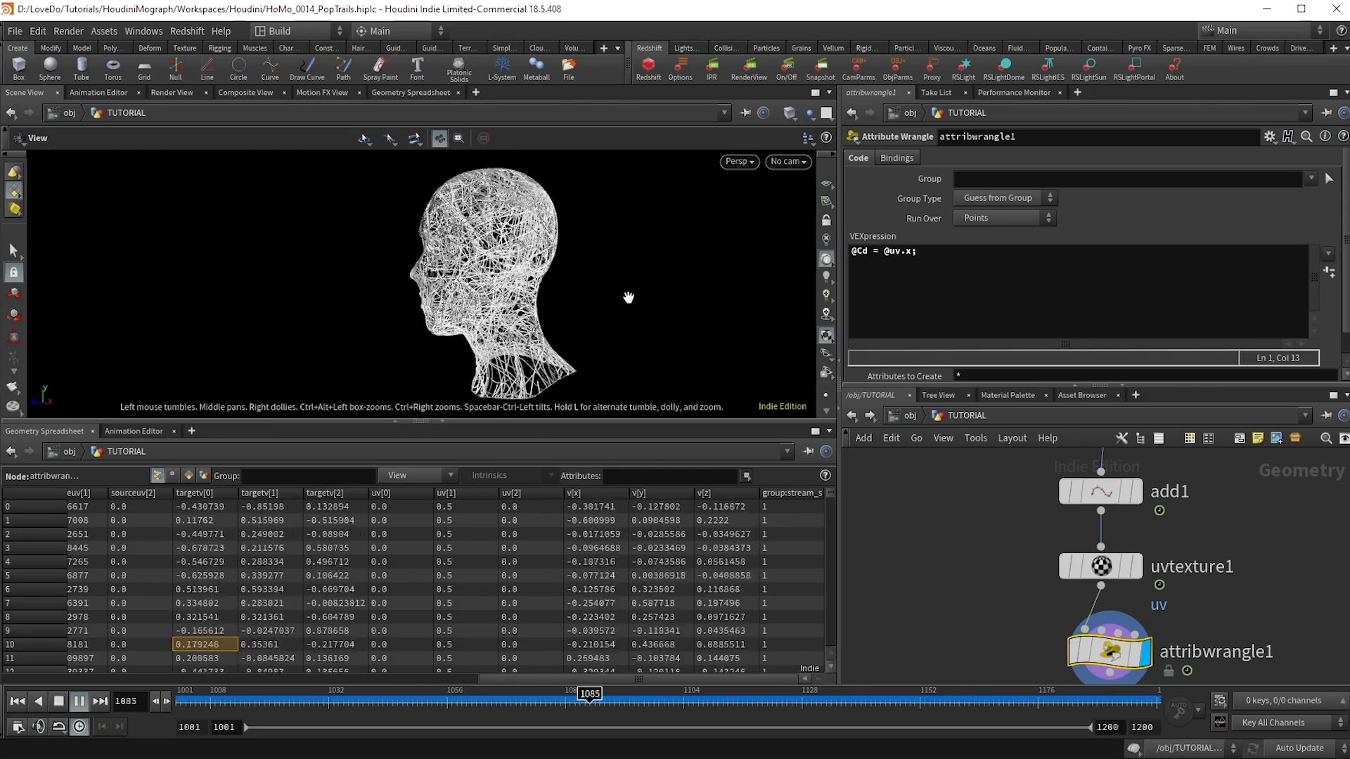
drag(587, 701, 823, 701)
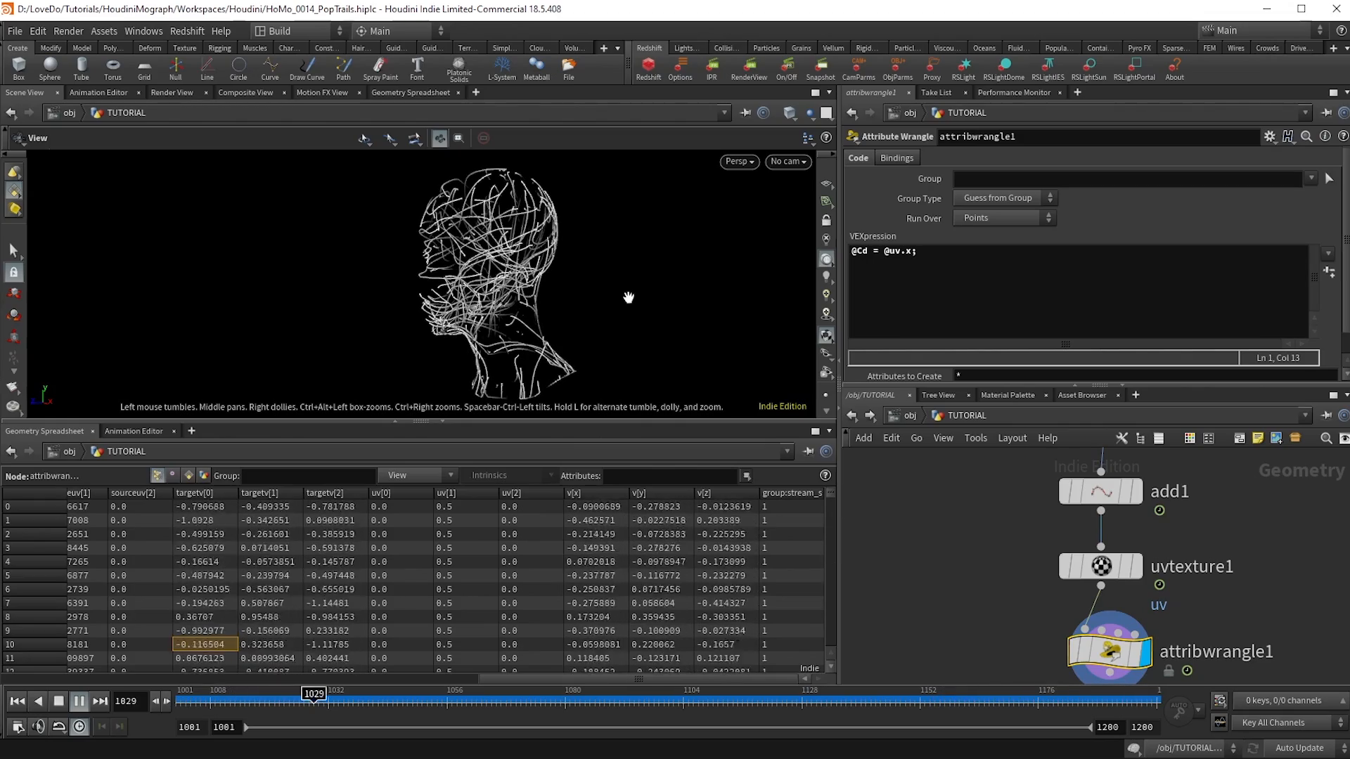
drag(314, 693, 549, 694)
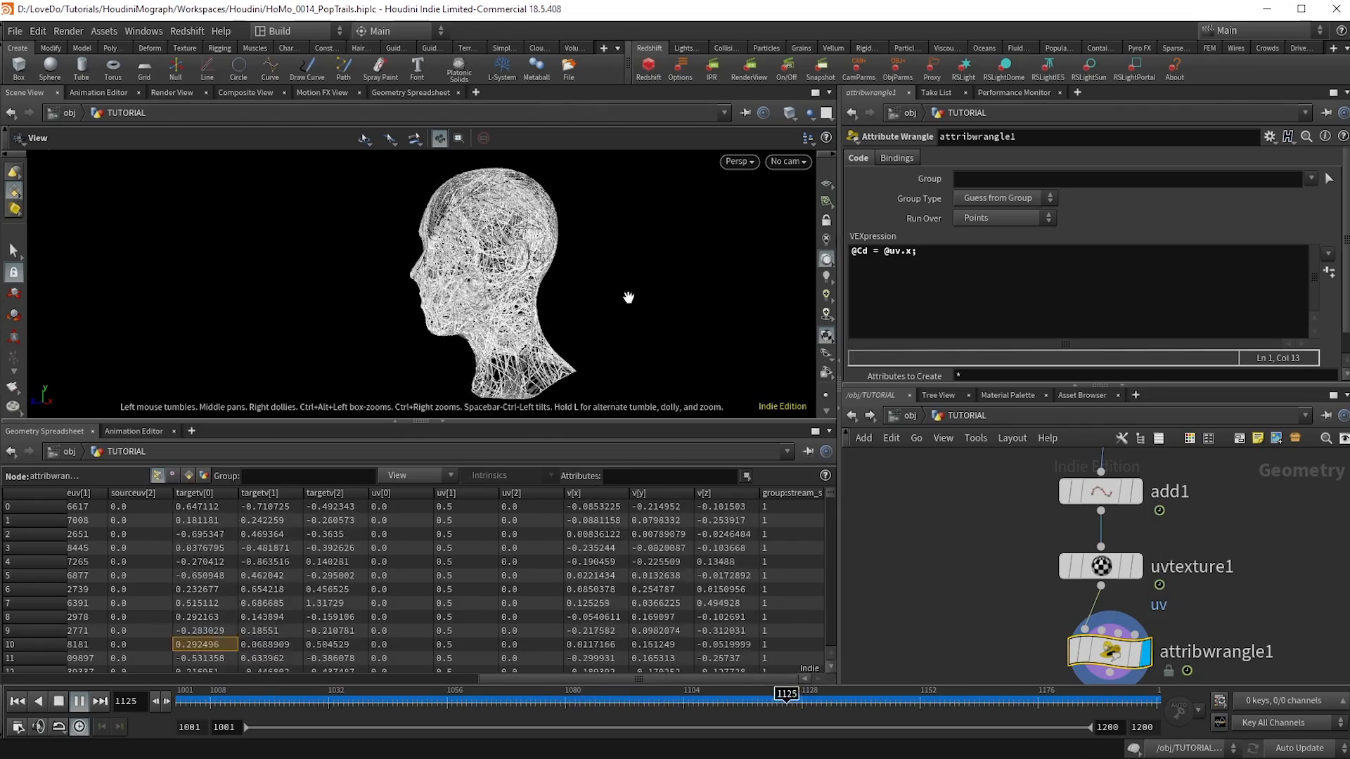
drag(783, 693, 1015, 693)
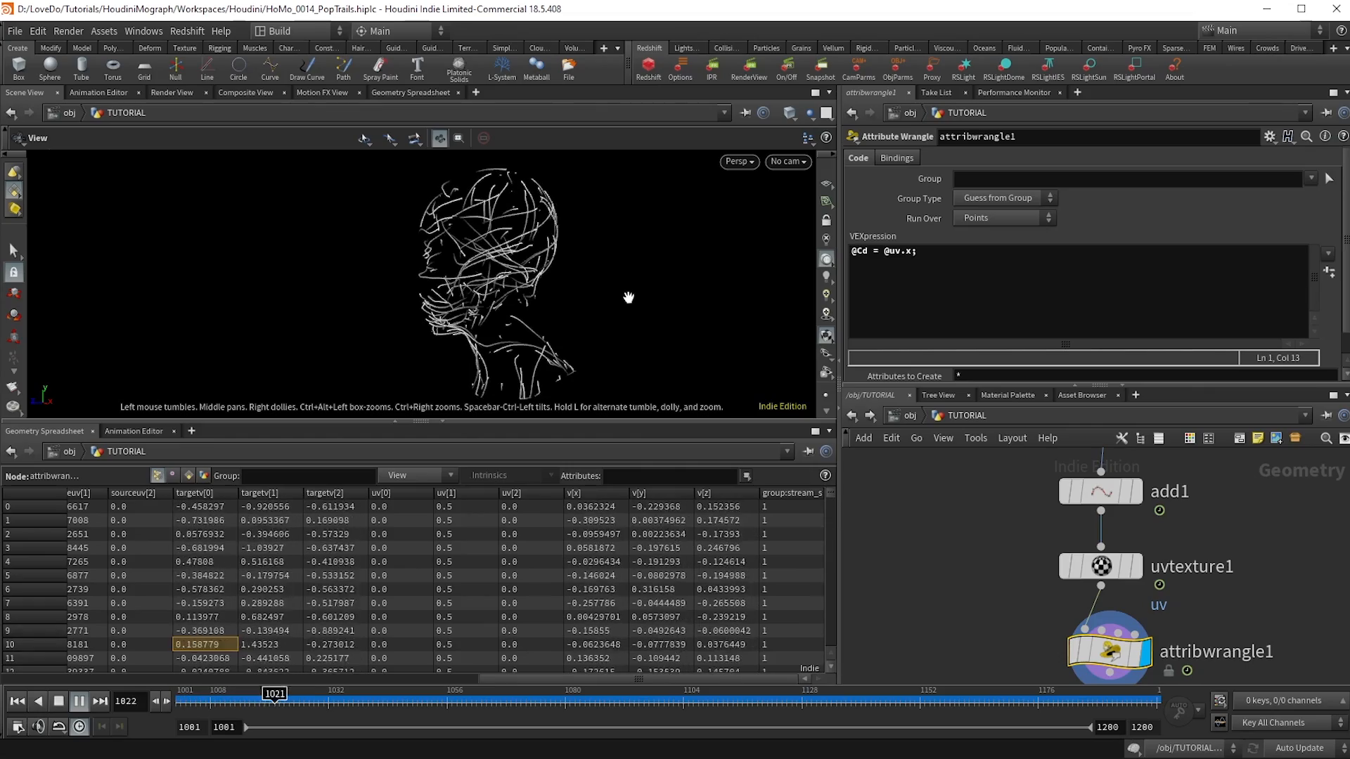
drag(273, 693, 509, 693)
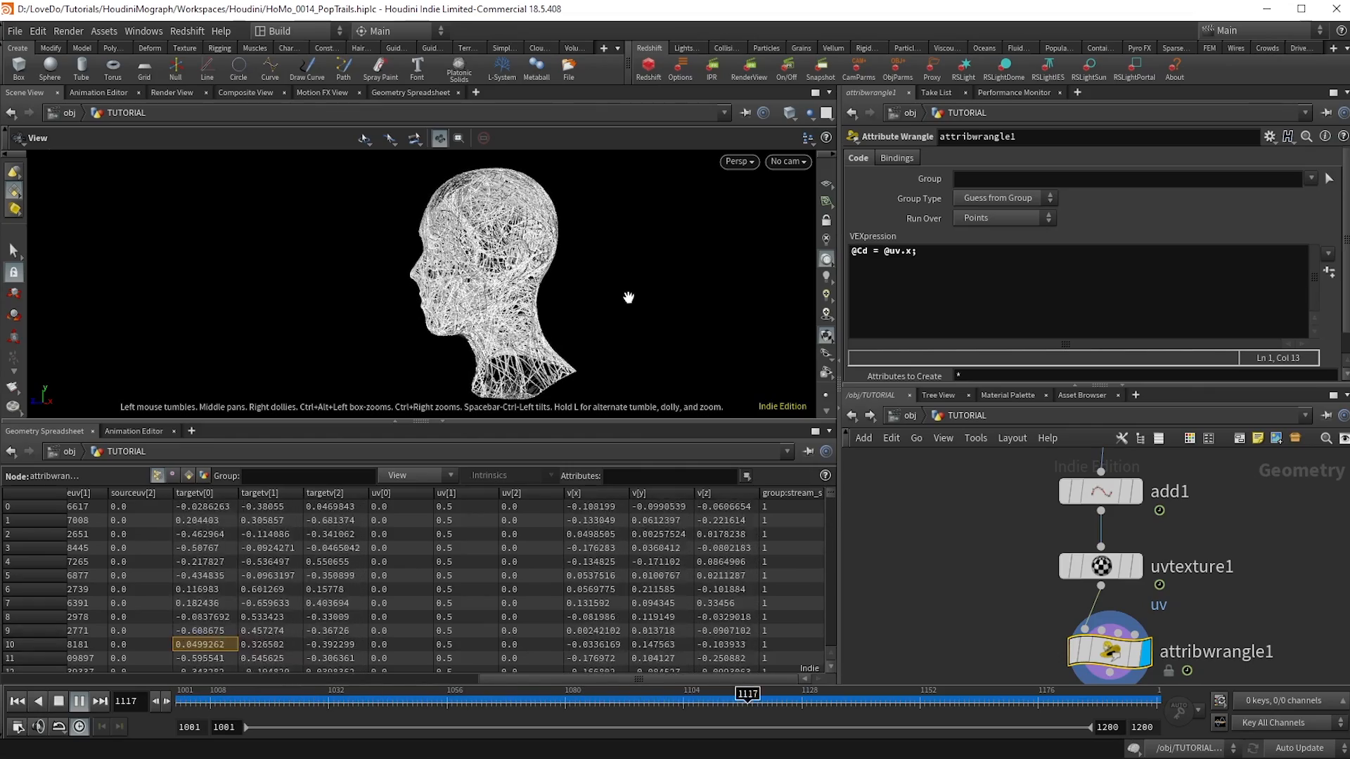
drag(745, 694, 981, 694)
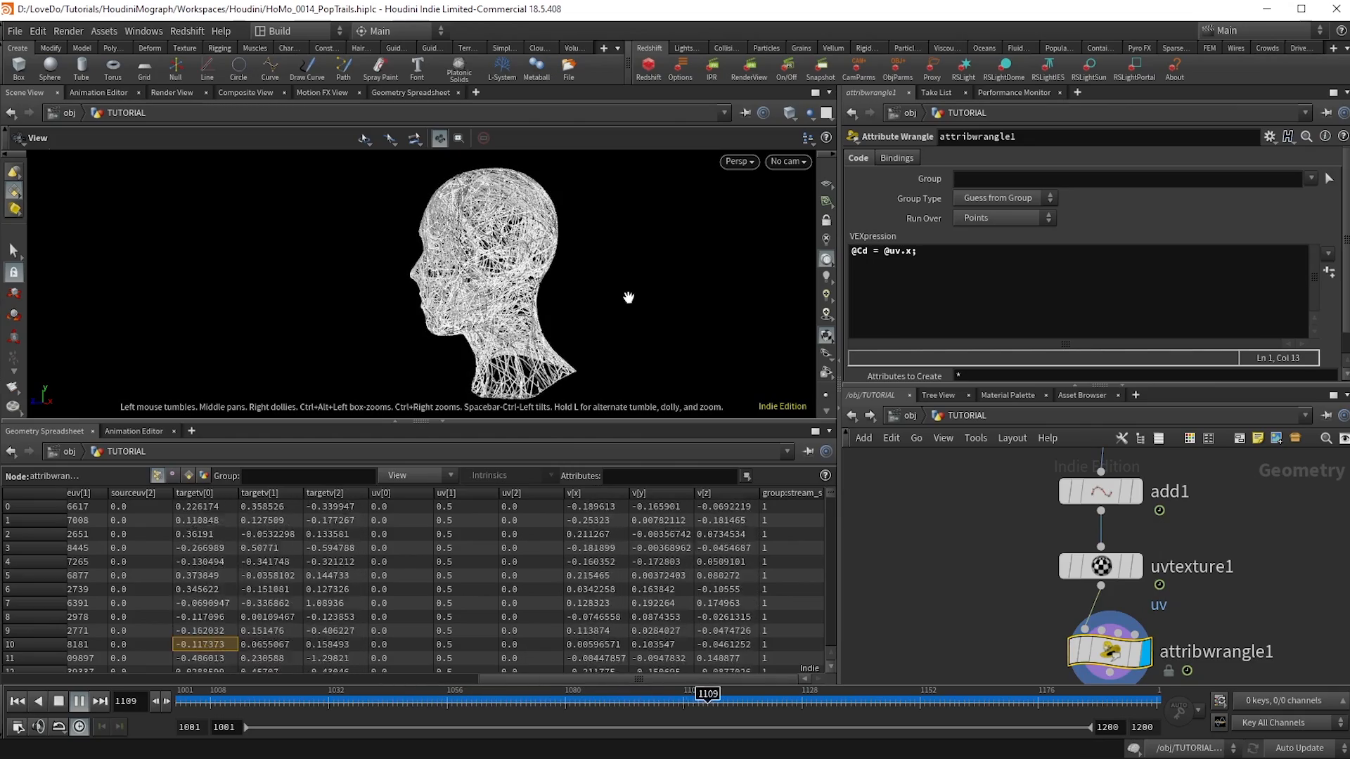
drag(706, 693, 942, 693)
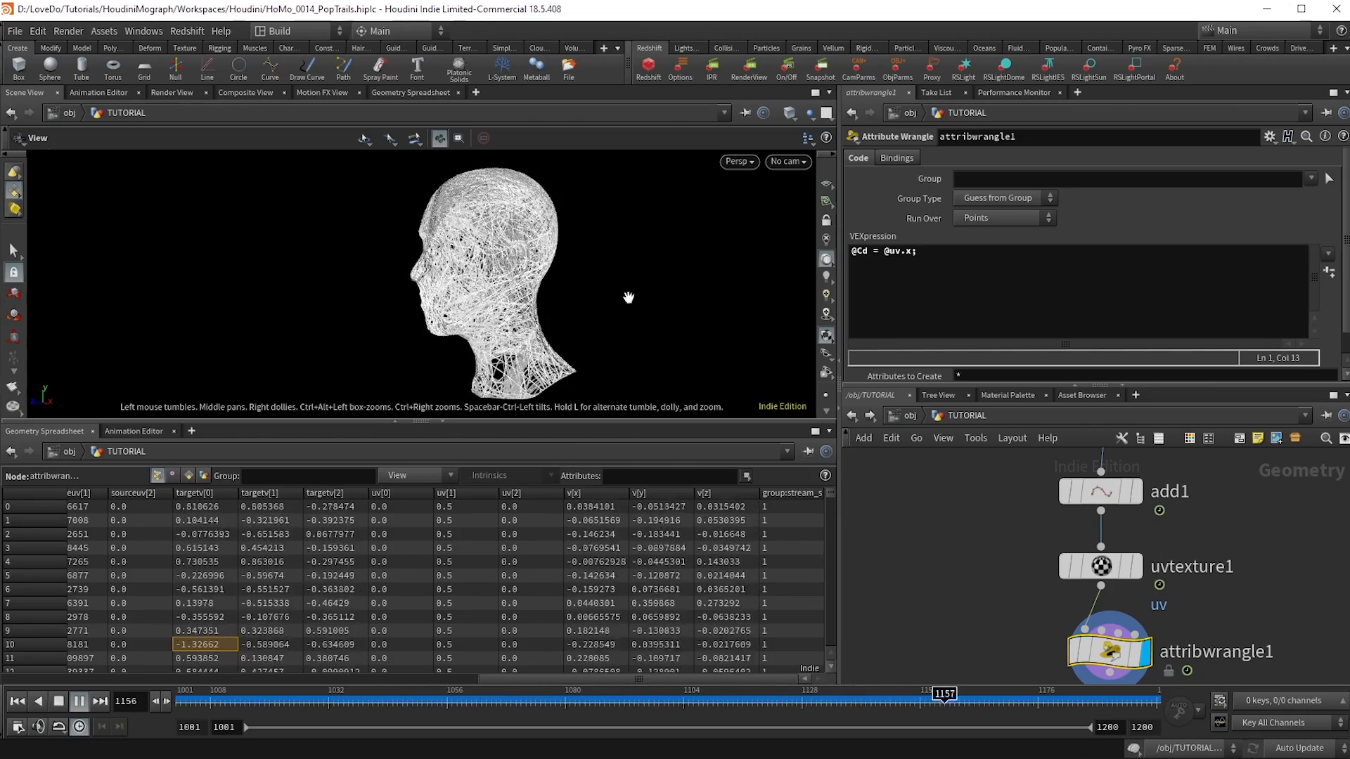